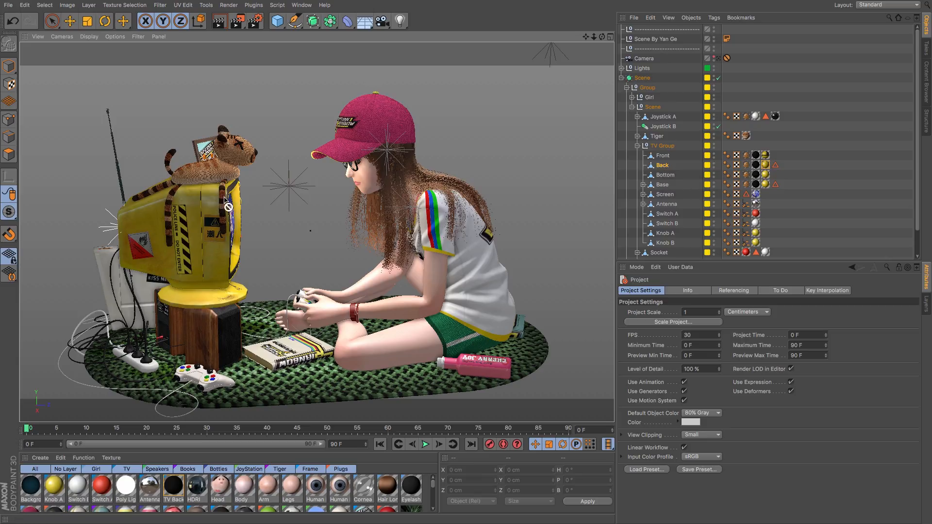
pyautogui.moveTo(169, 187)
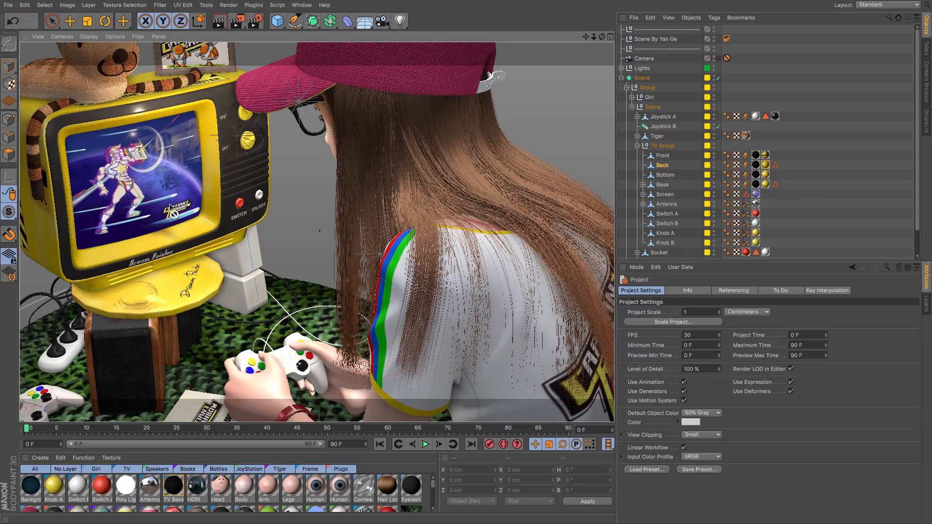
pyautogui.moveTo(201, 235)
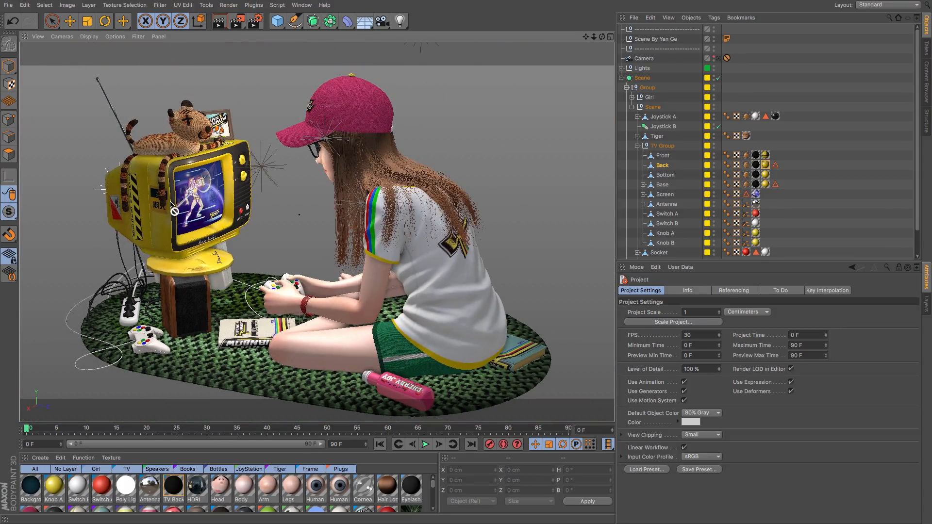
pyautogui.moveTo(129, 212)
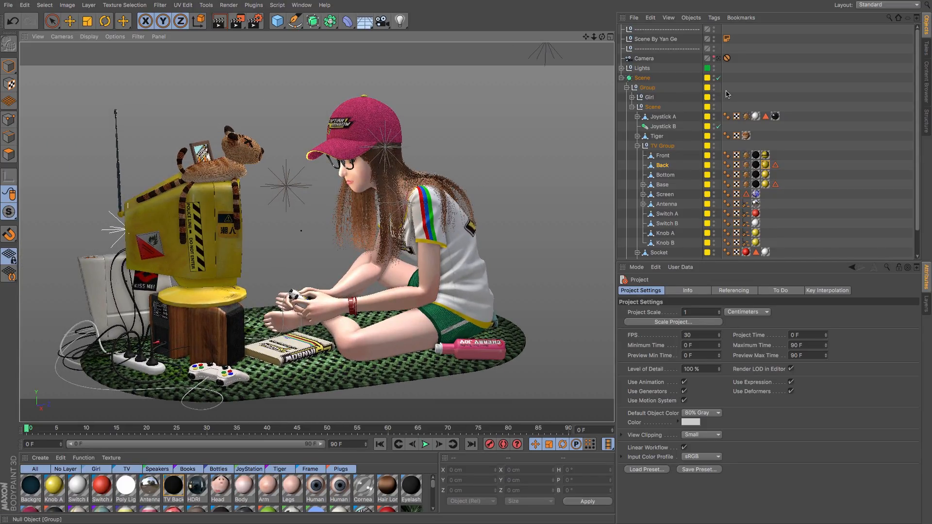
pyautogui.moveTo(470, 104)
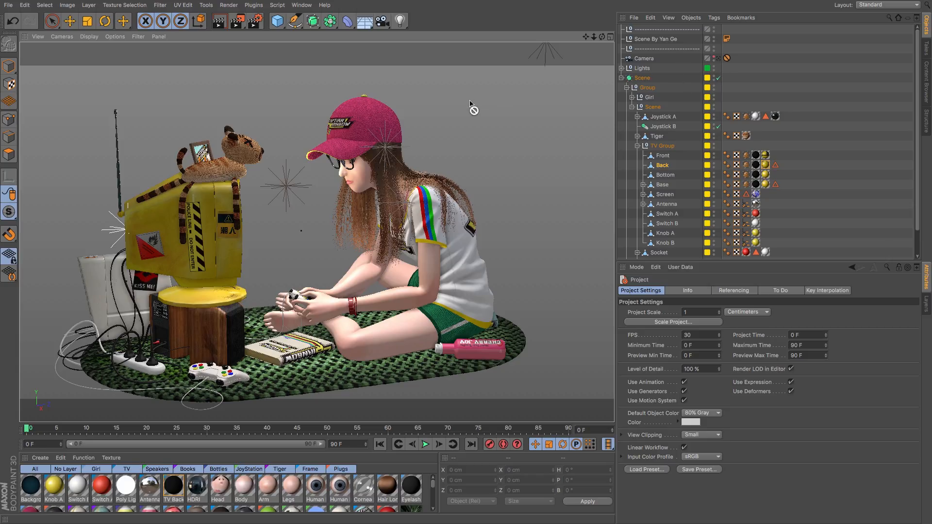
pyautogui.moveTo(148, 147)
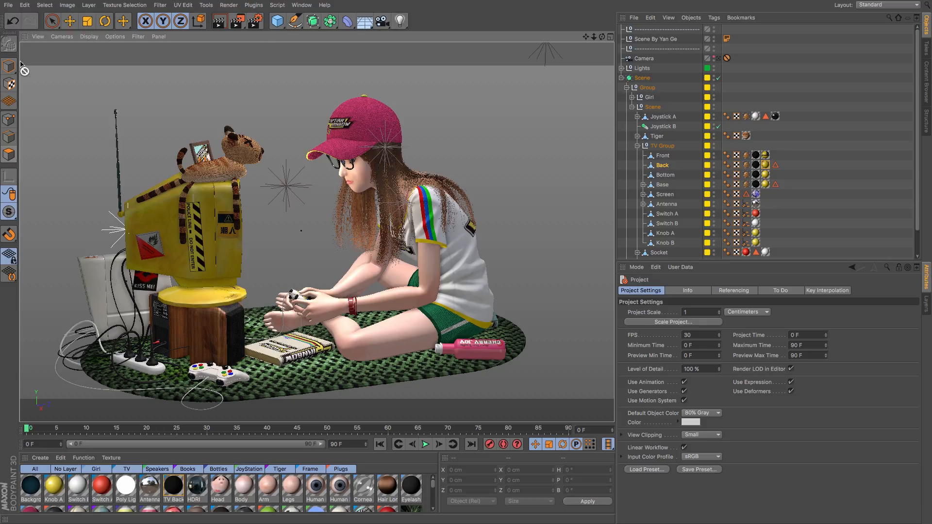
pyautogui.moveTo(182, 51)
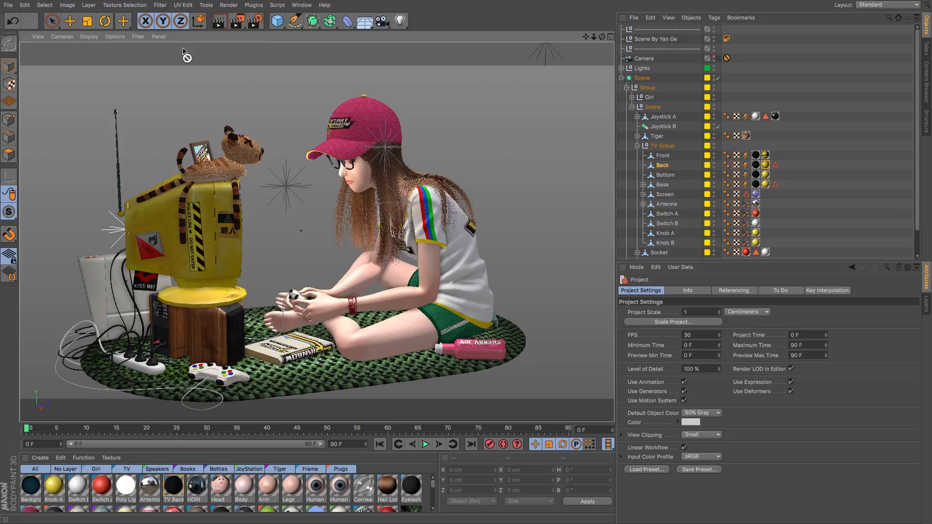
pyautogui.moveTo(74, 93)
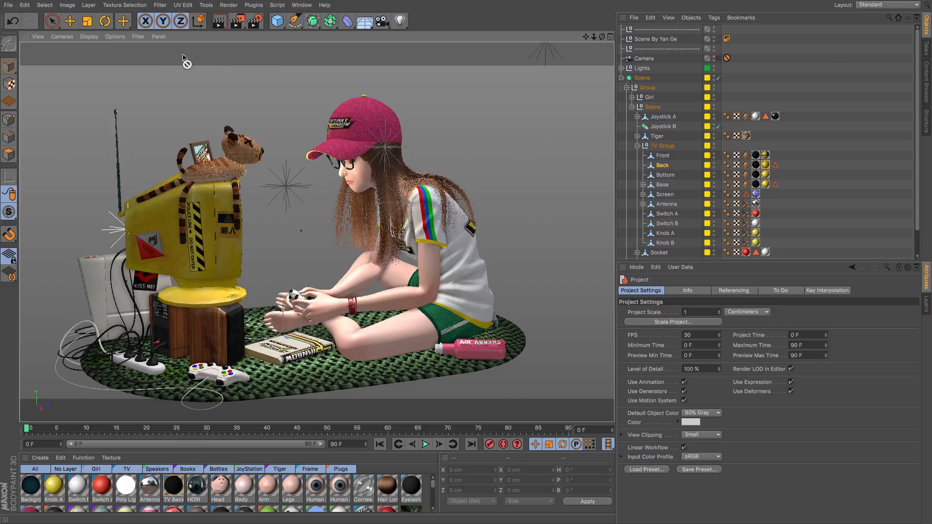
pyautogui.moveTo(146, 123)
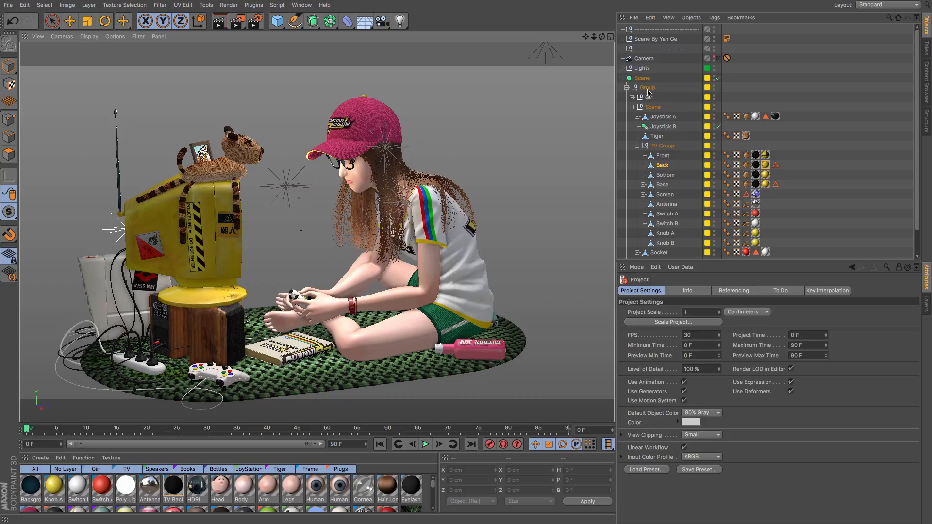
# Step: Bring up the Layout list of available interface layouts
pyautogui.click(885, 5)
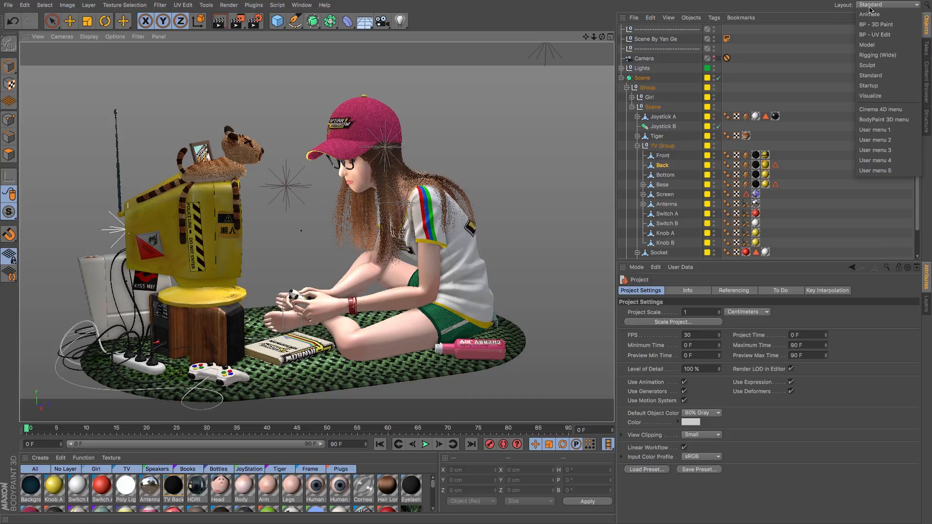
pyautogui.moveTo(874, 24)
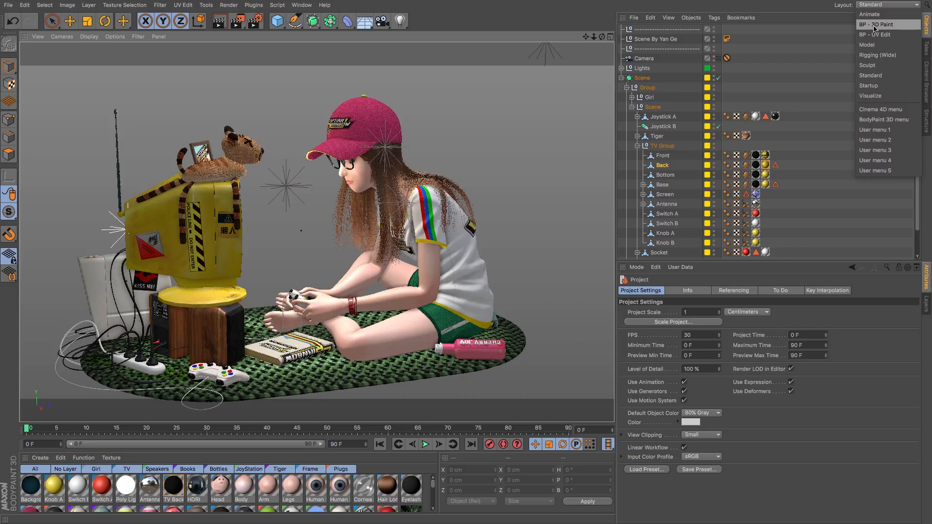
pyautogui.moveTo(888, 35)
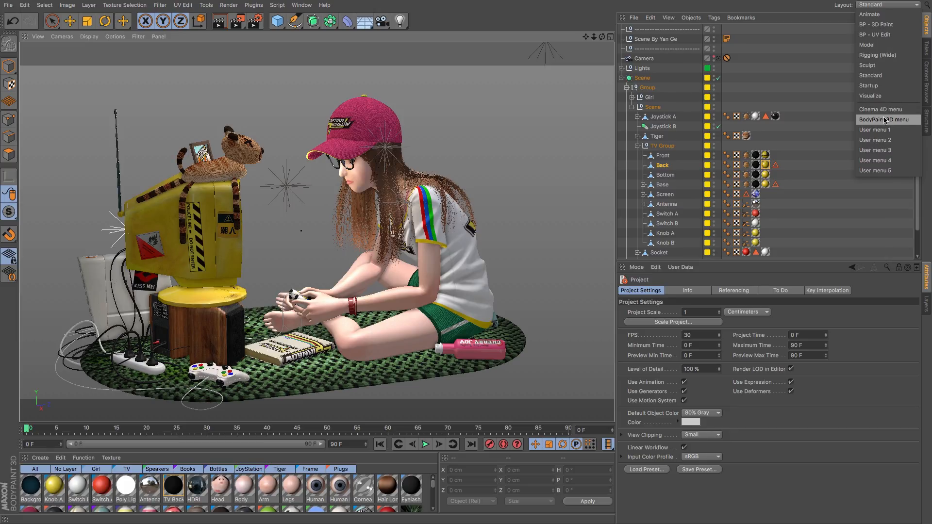
pyautogui.moveTo(880, 110)
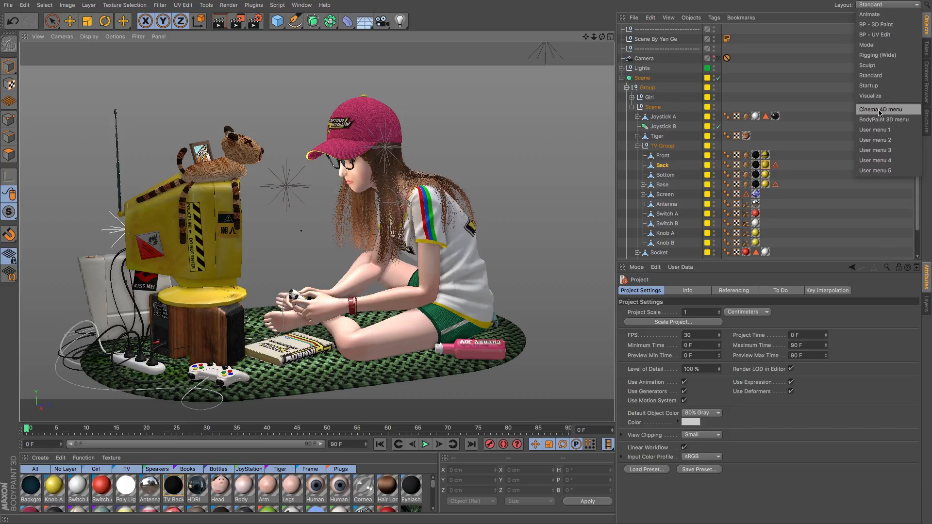
pyautogui.moveTo(885, 113)
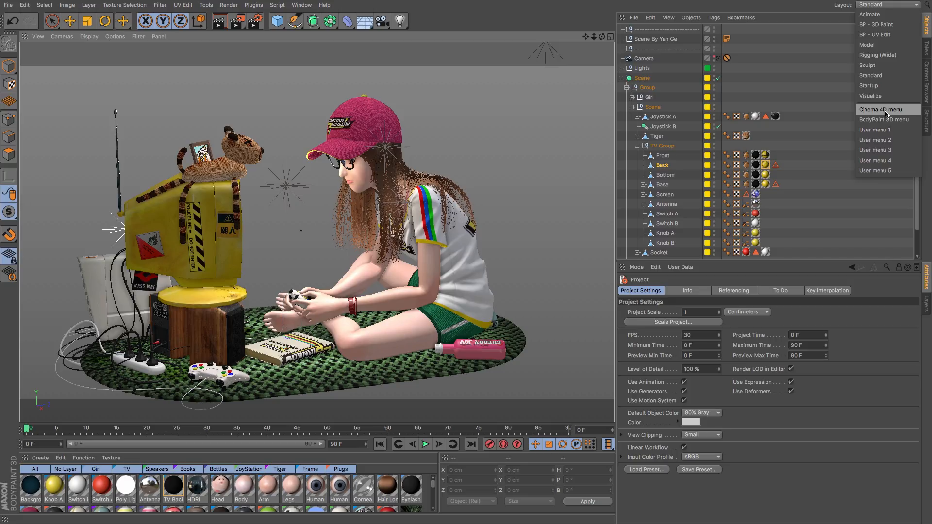
pyautogui.moveTo(875, 34)
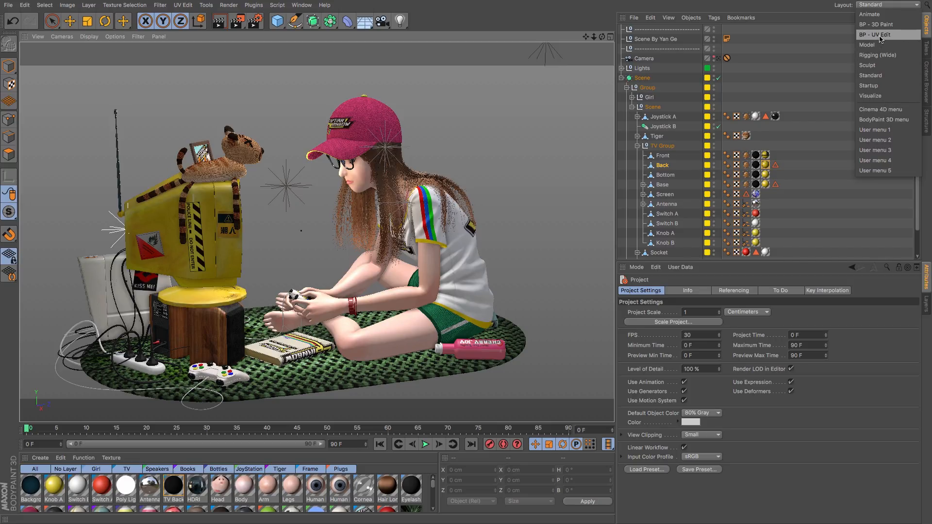
# Step: Switch to the BP - UV Edit layout and scroll the Objects manager to the TV Group
pyautogui.click(876, 35)
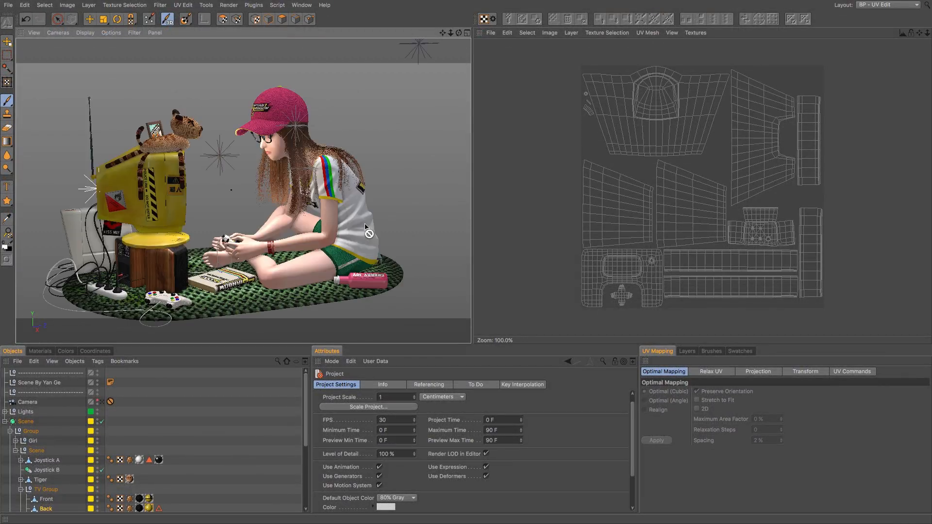
pyautogui.moveTo(269, 254)
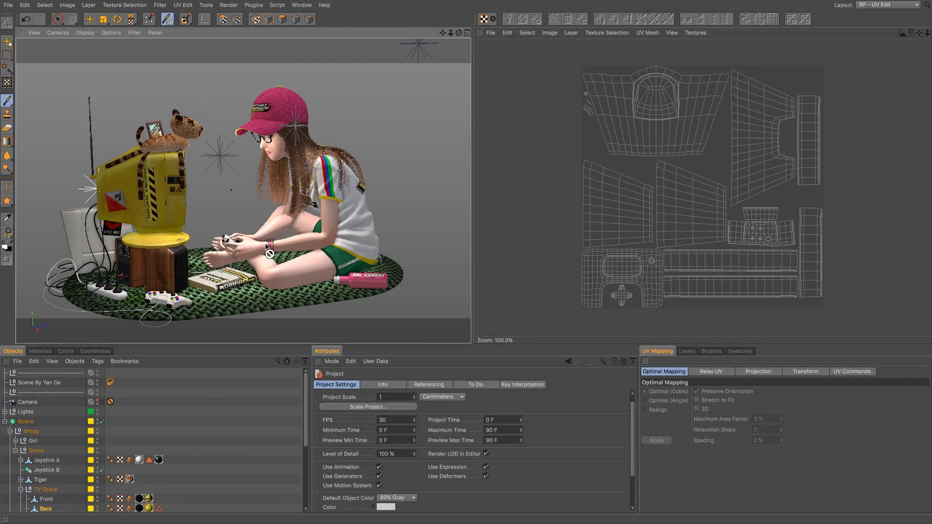
pyautogui.moveTo(290, 249)
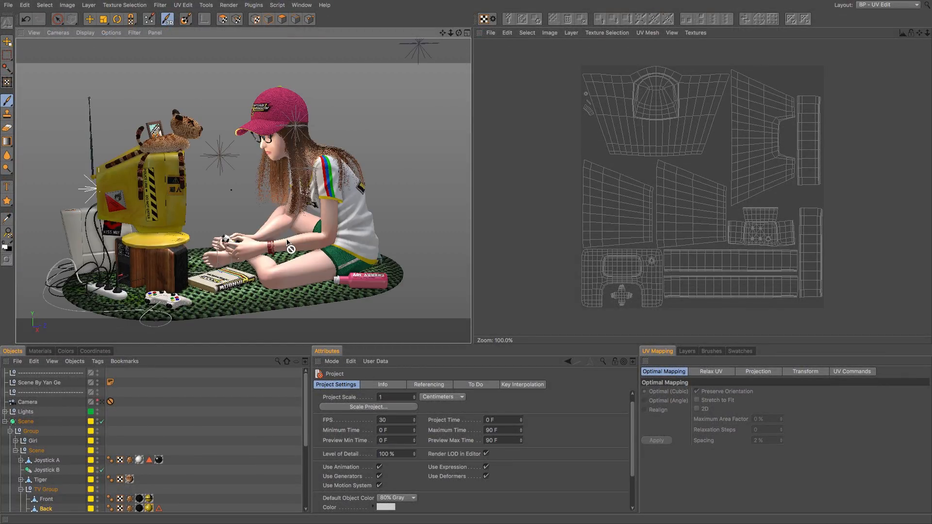
pyautogui.moveTo(276, 253)
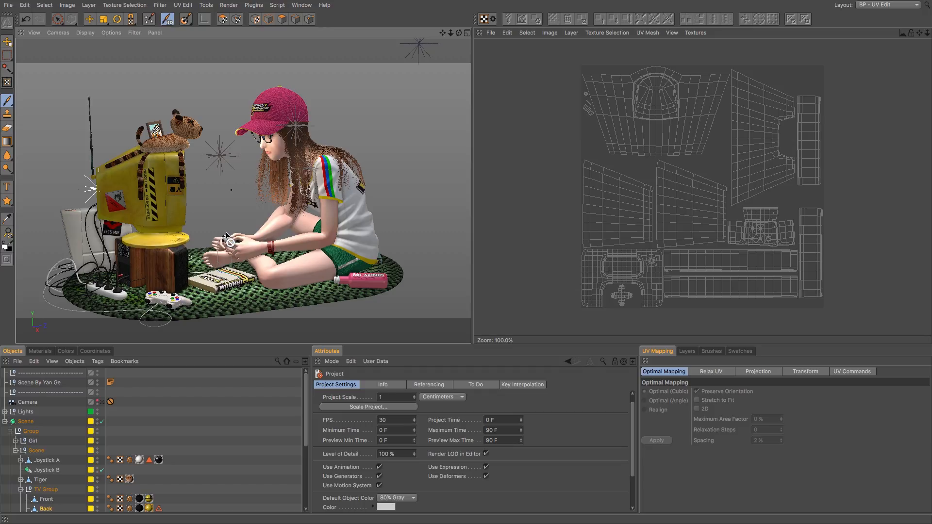
pyautogui.moveTo(198, 193)
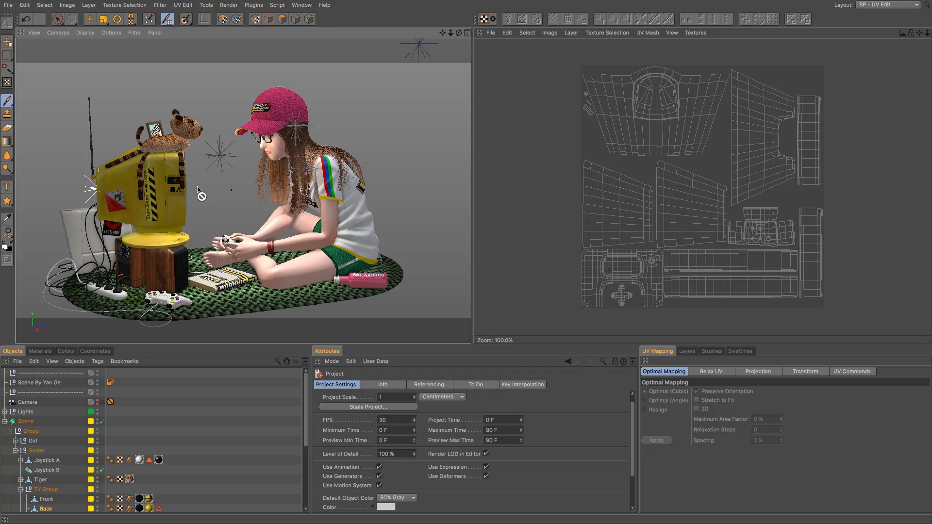
pyautogui.moveTo(121, 302)
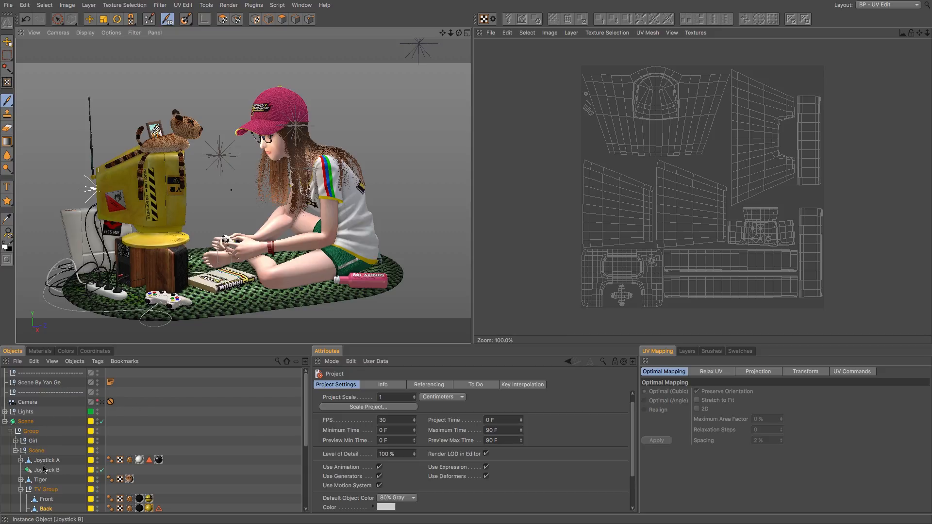
pyautogui.scroll(-3)
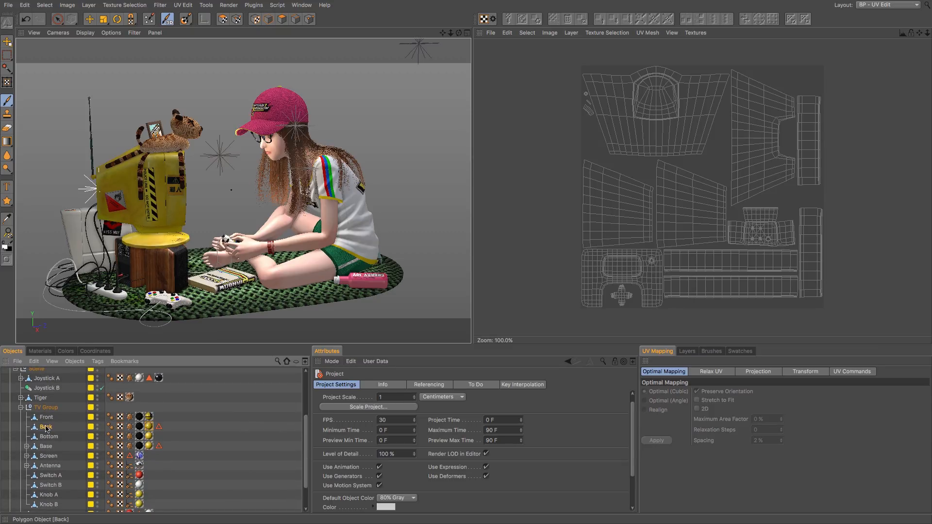
pyautogui.moveTo(137, 427)
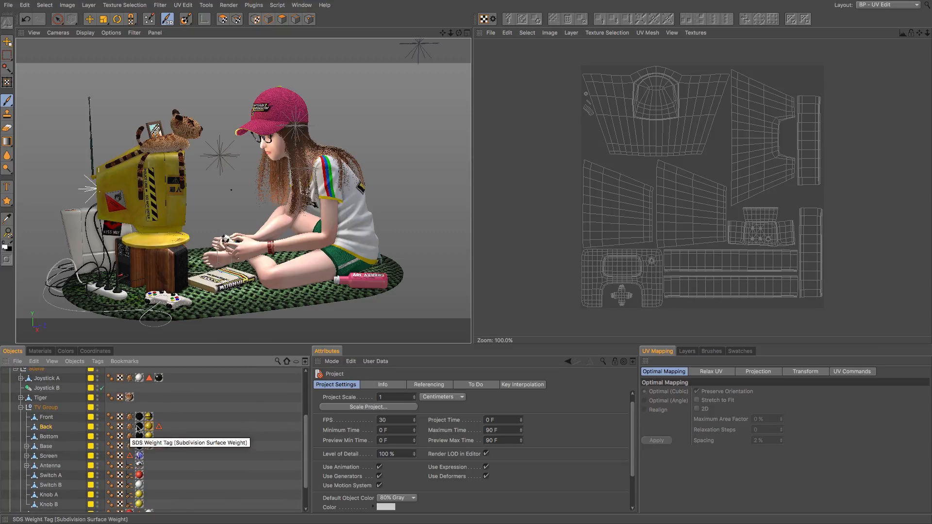
pyautogui.moveTo(143, 416)
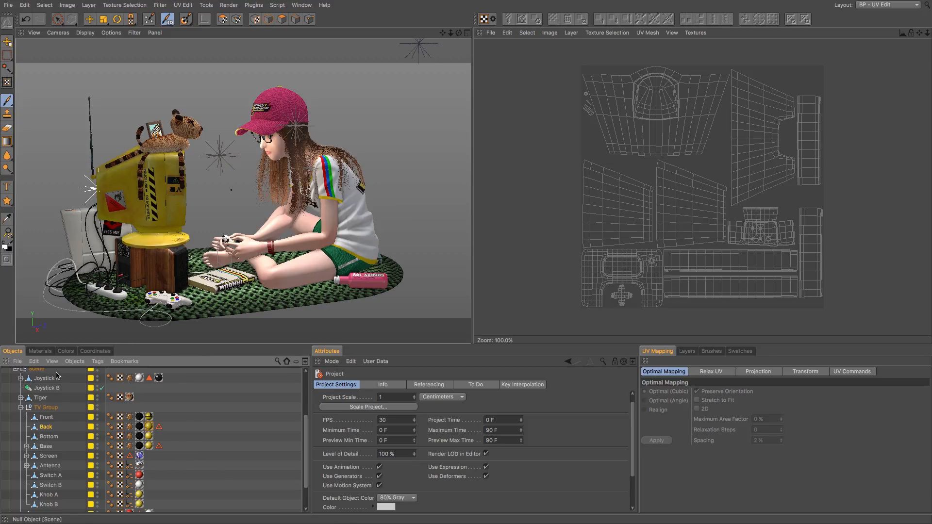
# Step: Load TV_Back_Color_1.tif from the Materials manager into the Texture view
pyautogui.click(40, 350)
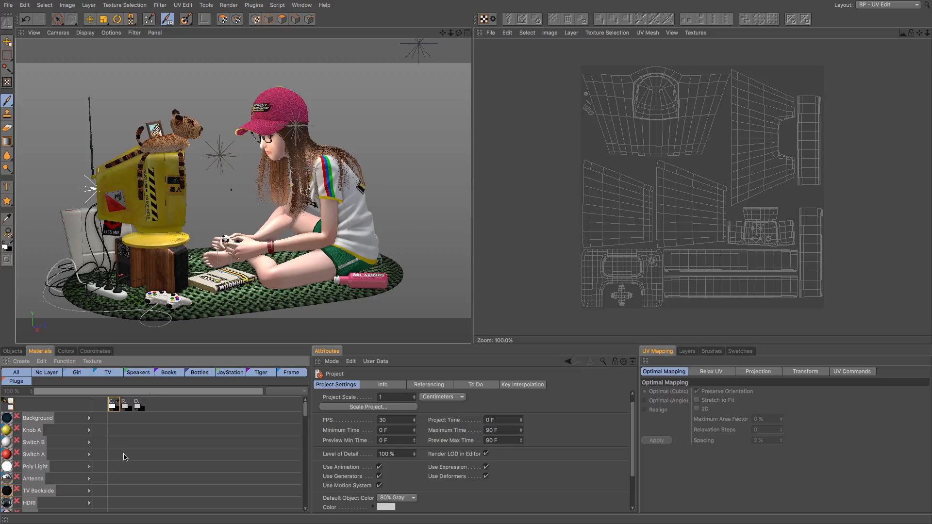
pyautogui.scroll(-3)
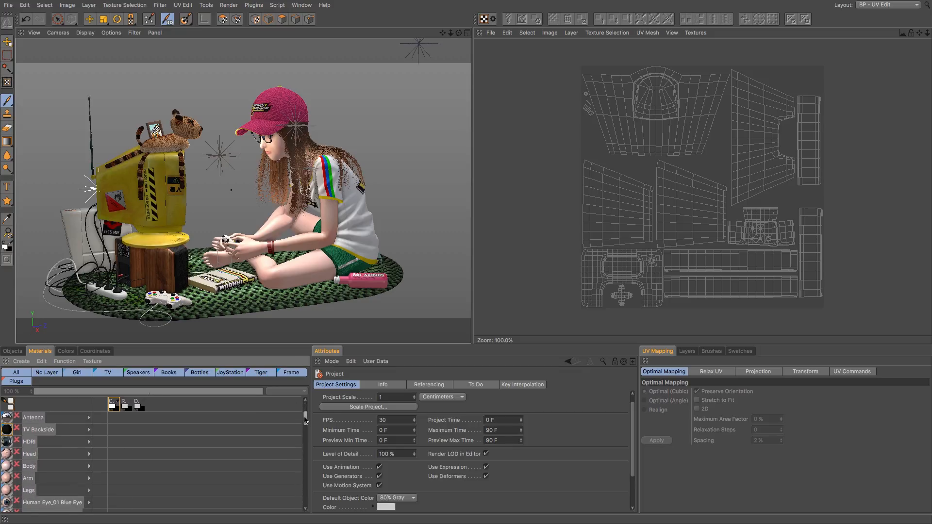
pyautogui.scroll(-3)
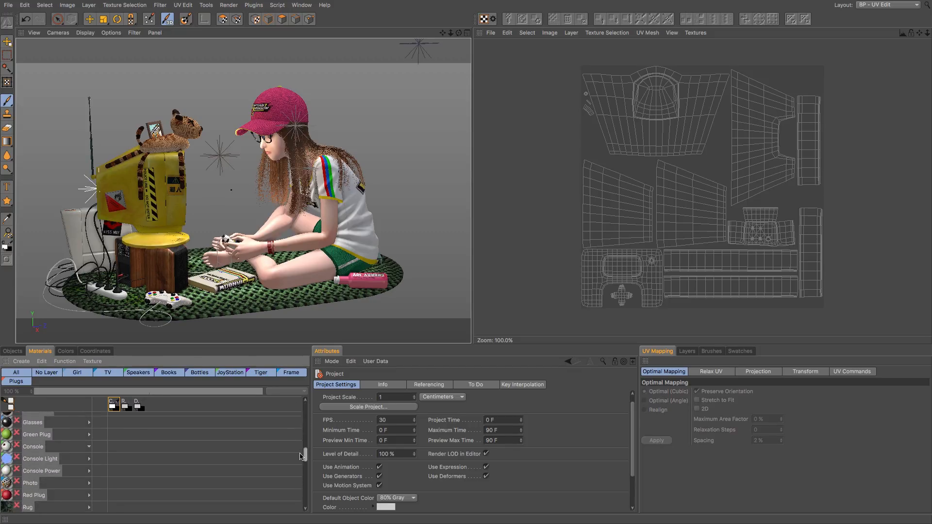
pyautogui.scroll(-3)
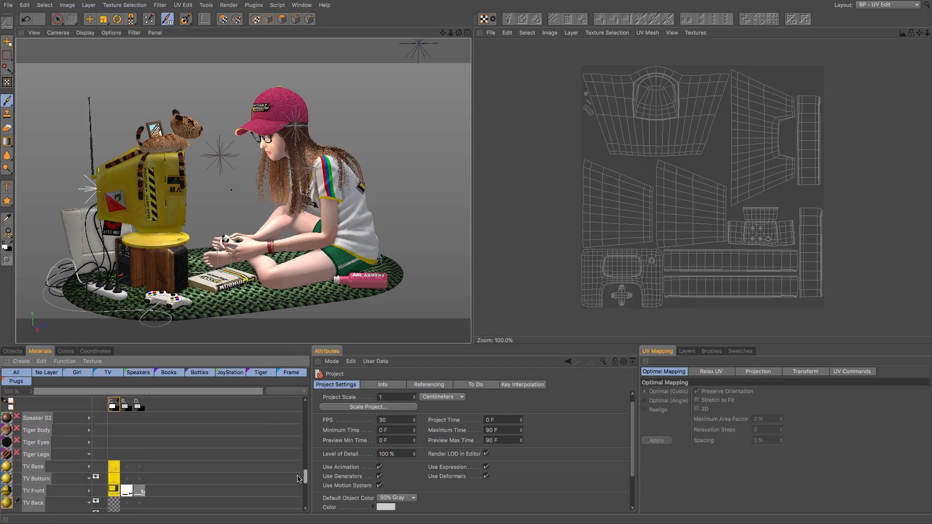
pyautogui.scroll(-3)
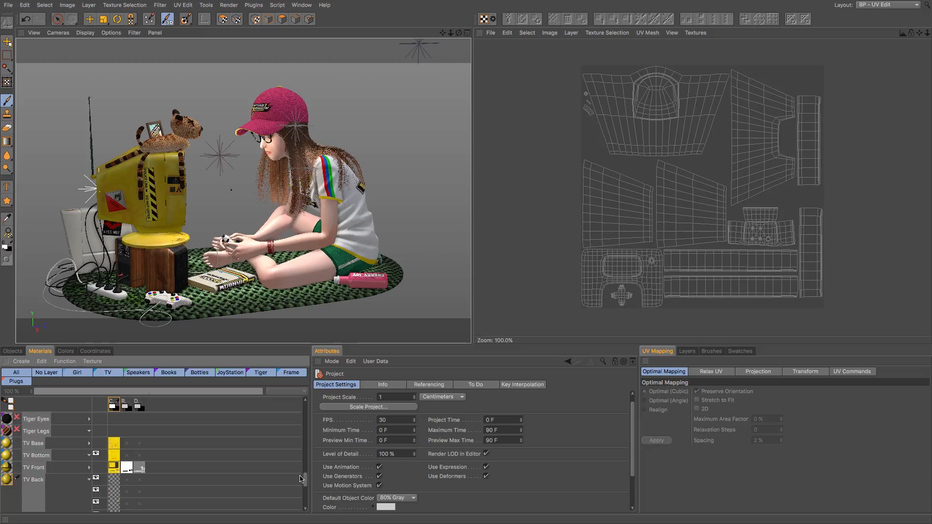
pyautogui.scroll(-3)
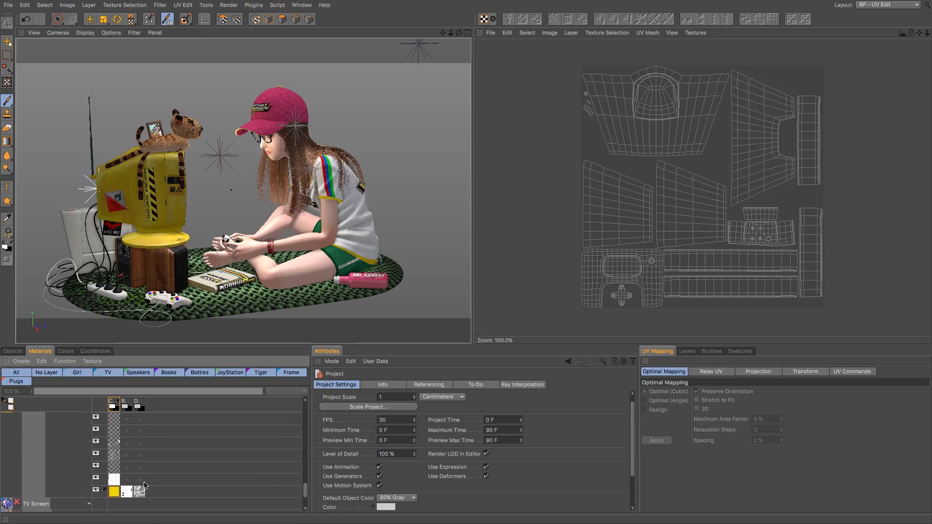
pyautogui.click(113, 479)
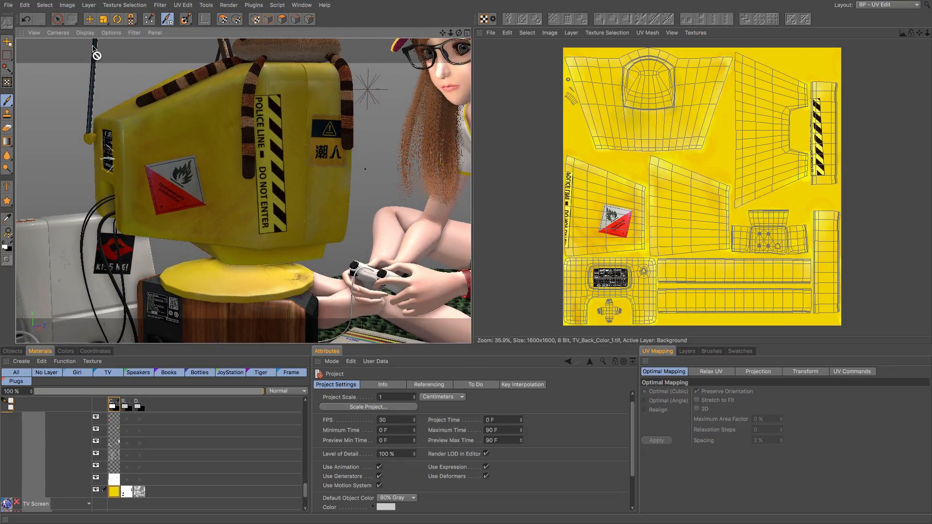
pyautogui.moveTo(116, 433)
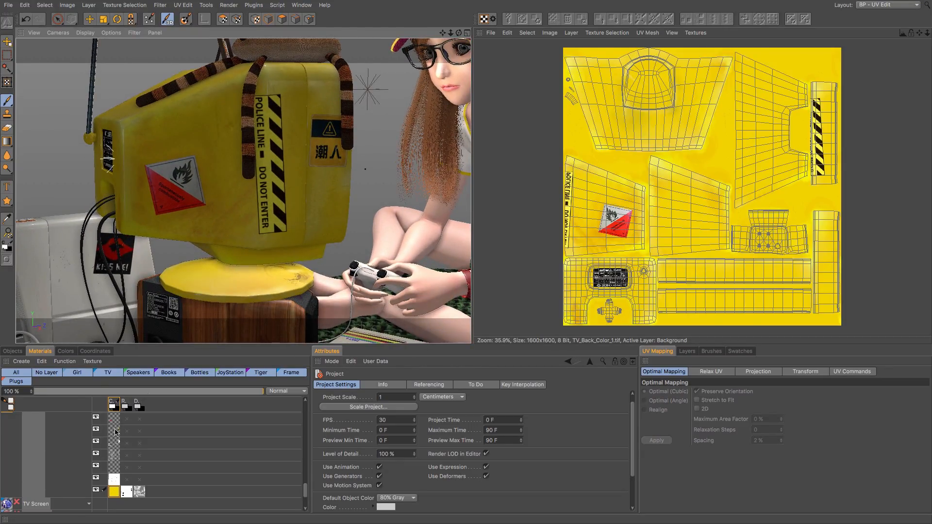
# Step: Add a new layer to TV_Back_Color_1.tif and lower its opacity
pyautogui.click(112, 455)
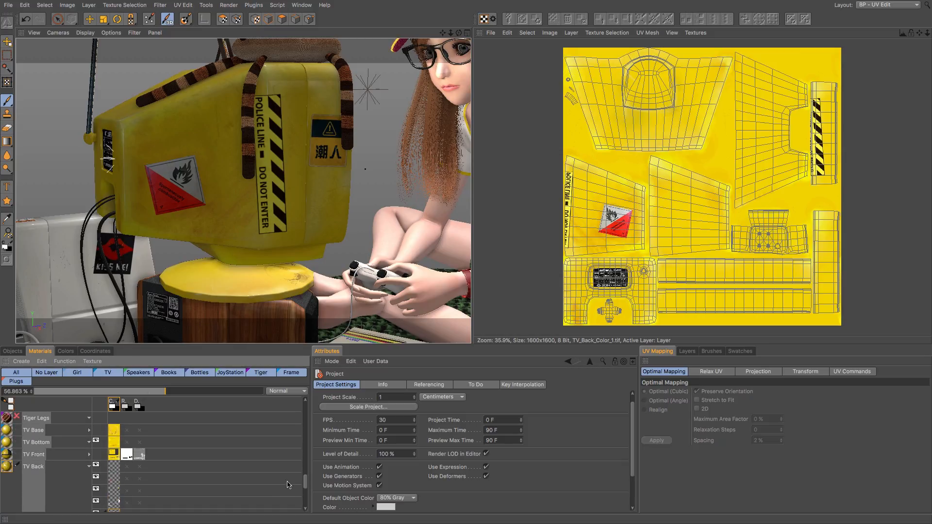
pyautogui.click(33, 467)
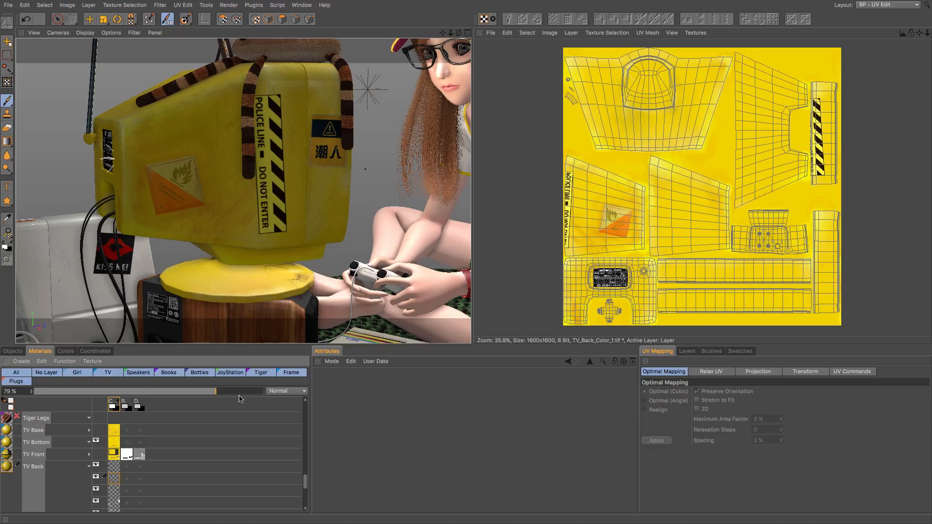
# Step: Try Multiply blending on the new layer, then restore Normal at 100% opacity
pyautogui.click(287, 391)
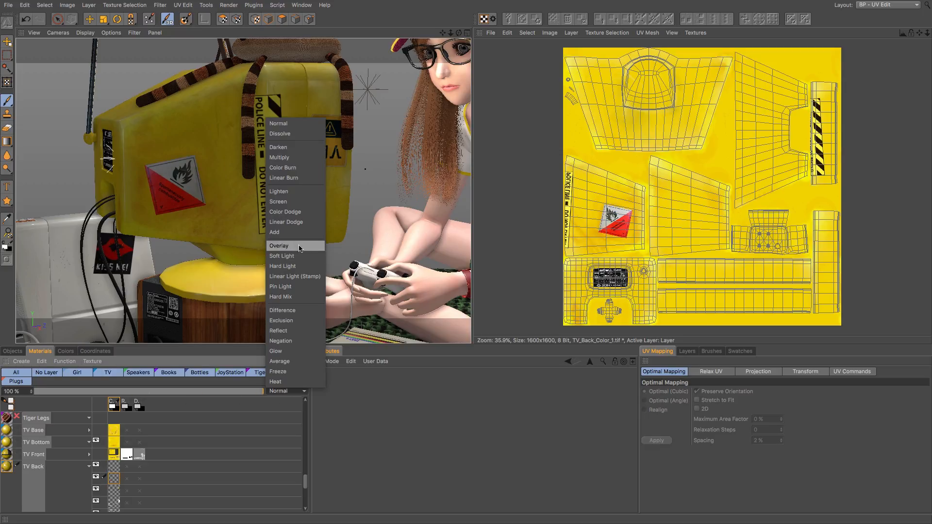
pyautogui.moveTo(281, 297)
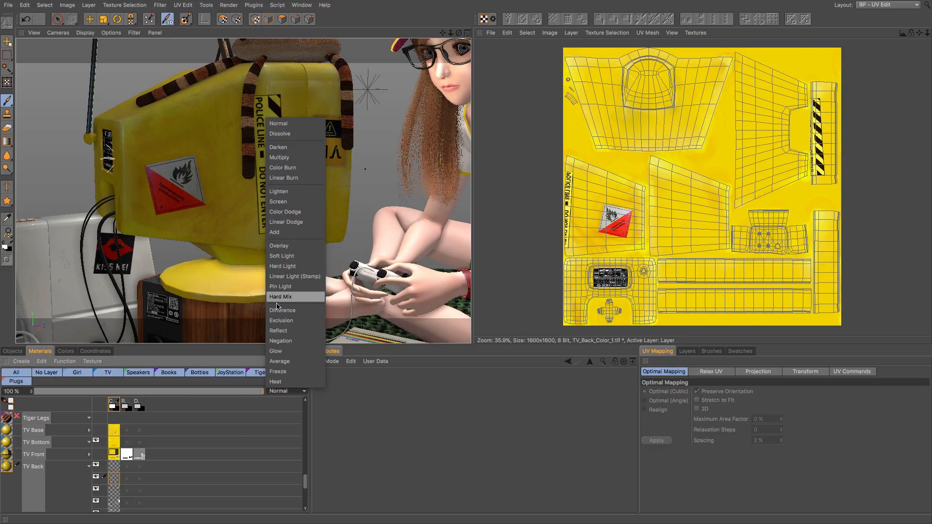
pyautogui.moveTo(297, 232)
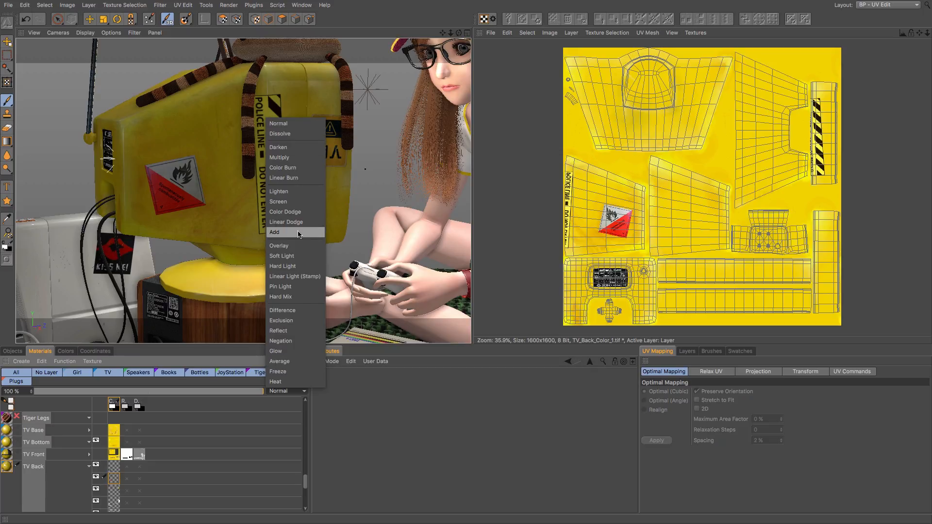
pyautogui.click(279, 157)
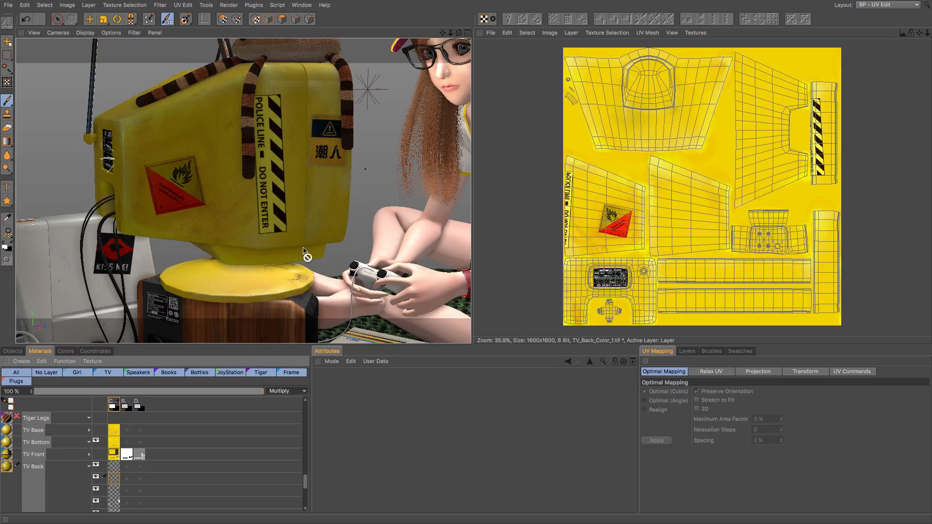
pyautogui.click(288, 390)
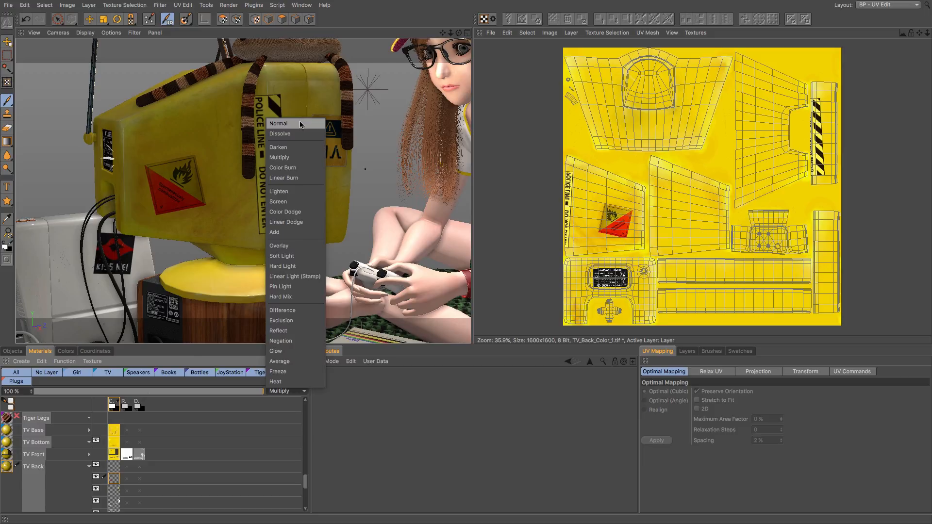
pyautogui.click(279, 123)
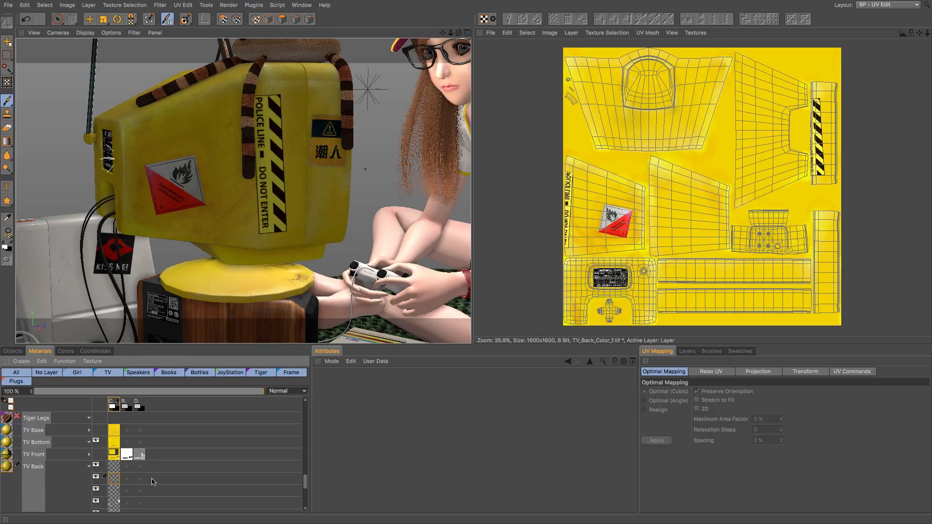
pyautogui.moveTo(165, 468)
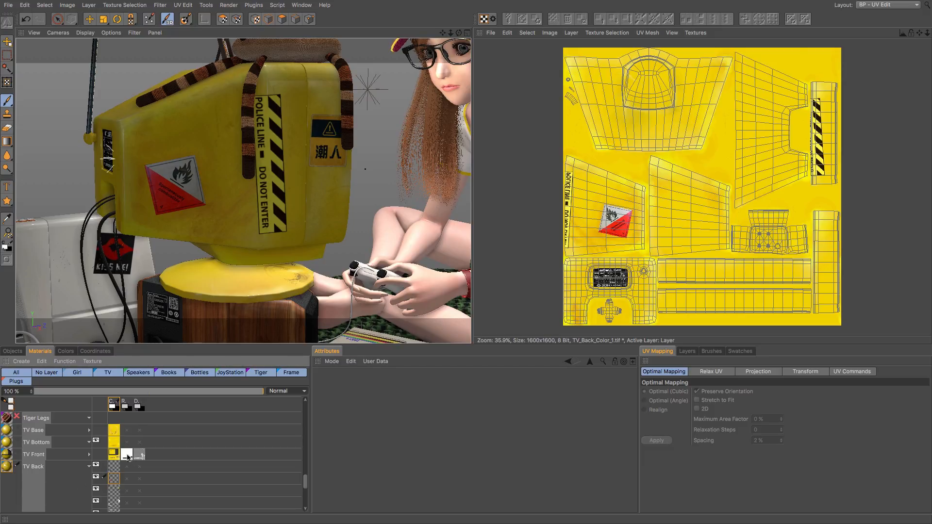
pyautogui.moveTo(177, 365)
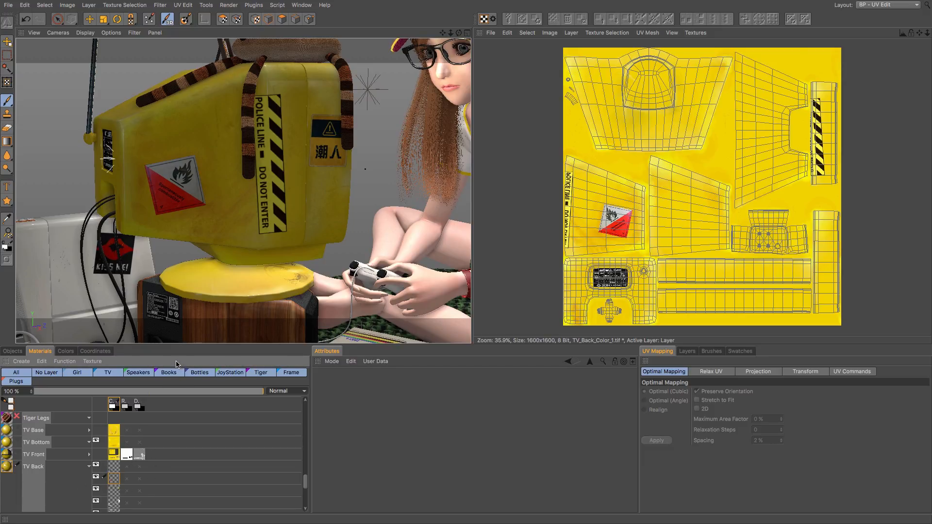
# Step: Show the BodyPaint 3D preferences category with its Default Format setting
pyautogui.click(24, 5)
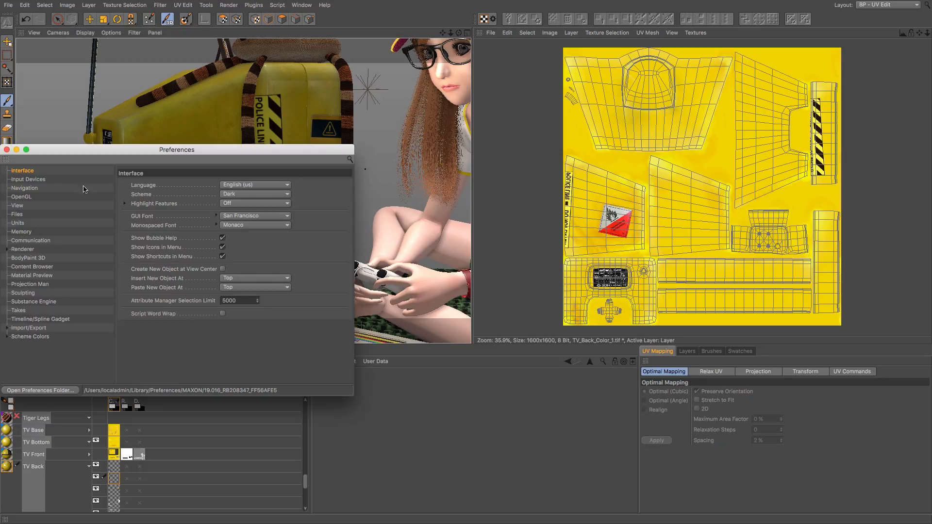
pyautogui.moveTo(176, 149); pyautogui.dragTo(309, 111)
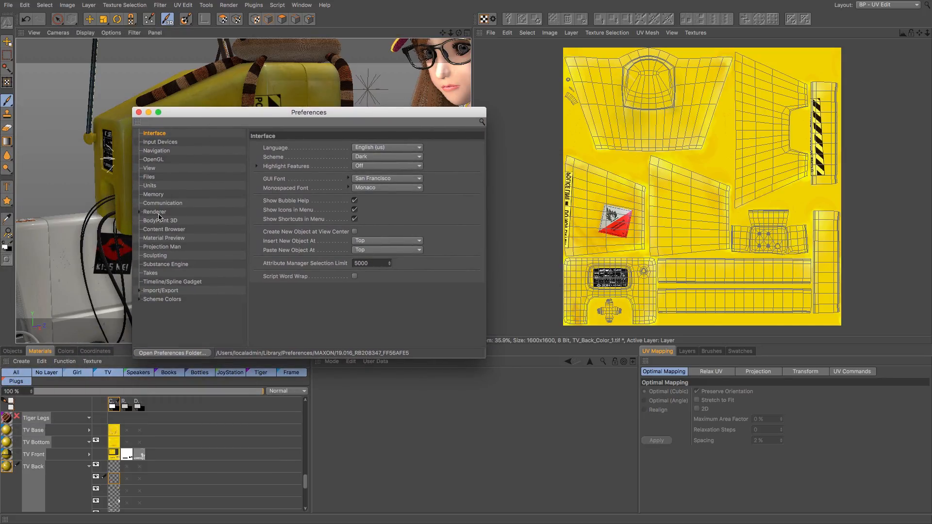
pyautogui.click(160, 220)
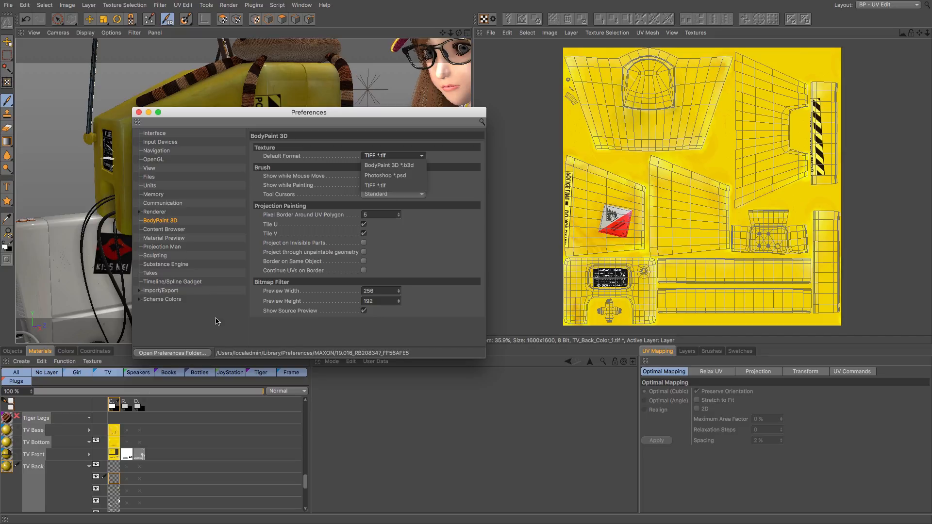
pyautogui.moveTo(272, 351)
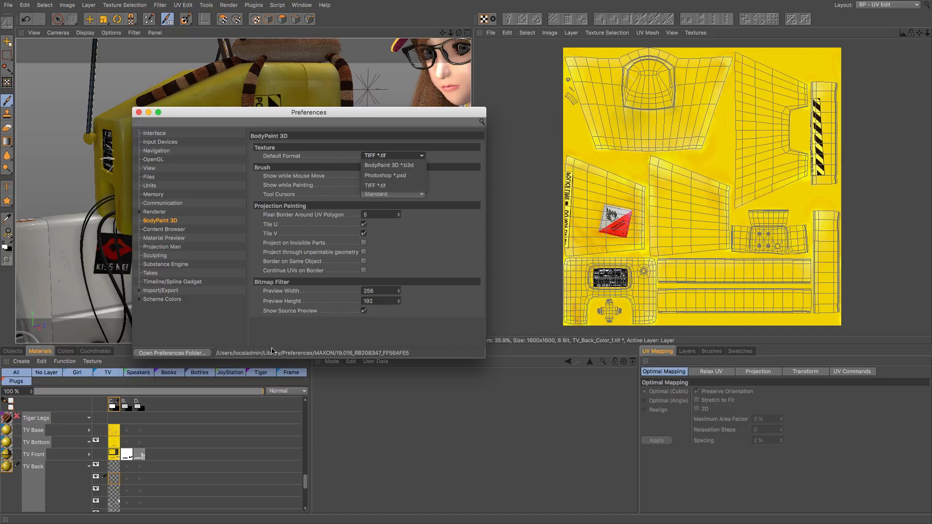
pyautogui.moveTo(137, 110)
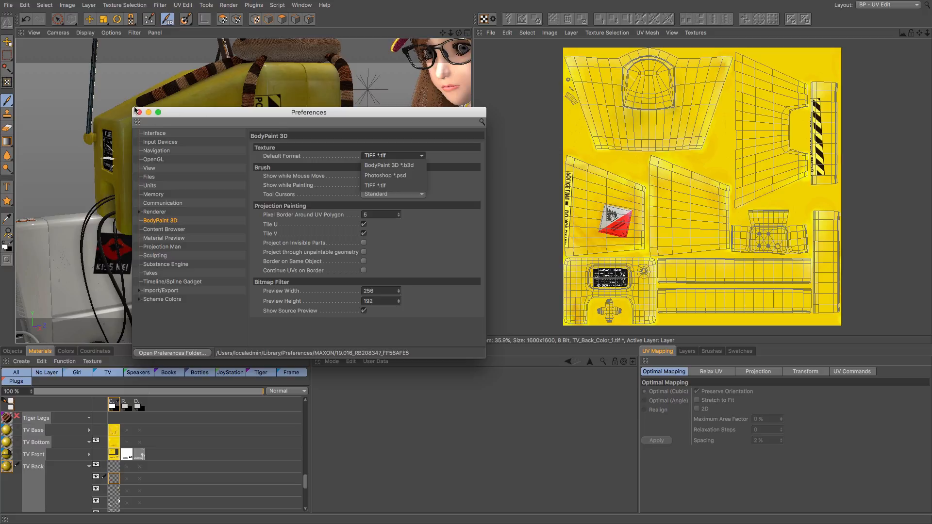
# Step: Close the Preferences window, returning to the TV scene and UV view
pyautogui.click(139, 112)
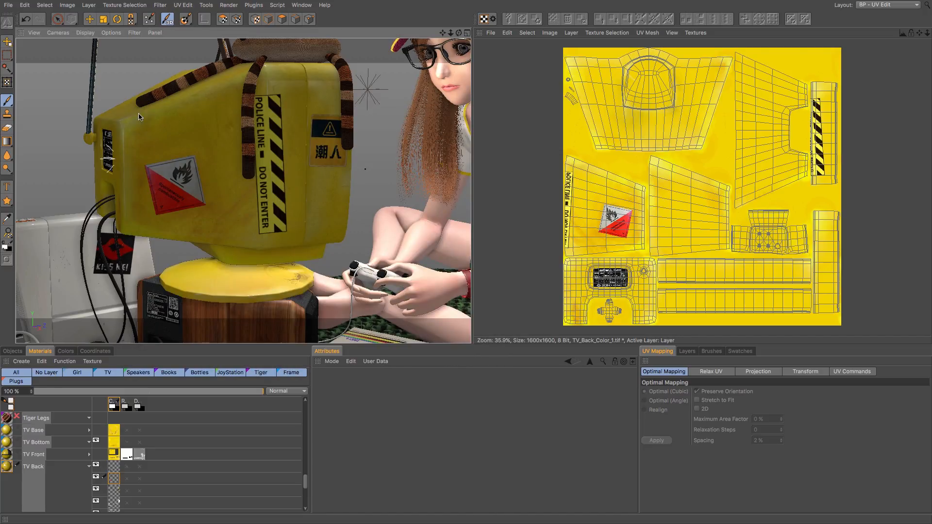
pyautogui.moveTo(154, 118)
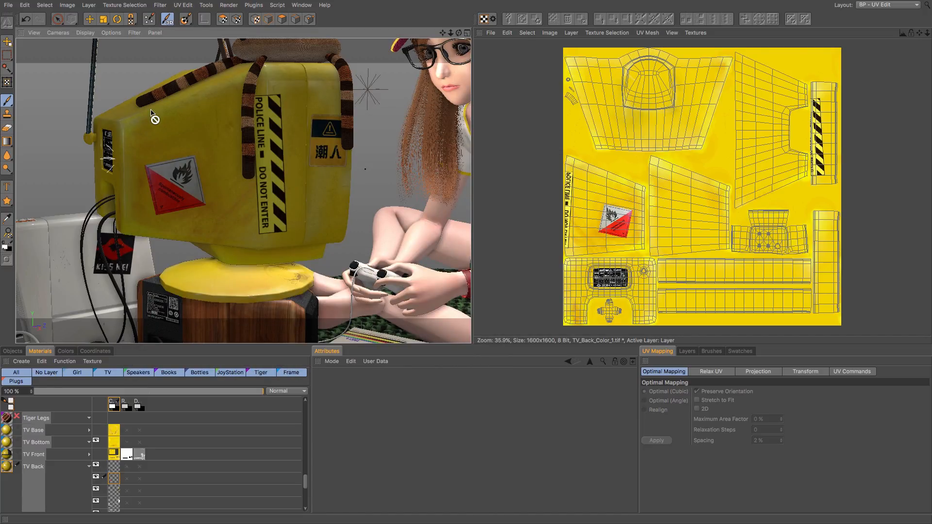
pyautogui.moveTo(600, 202)
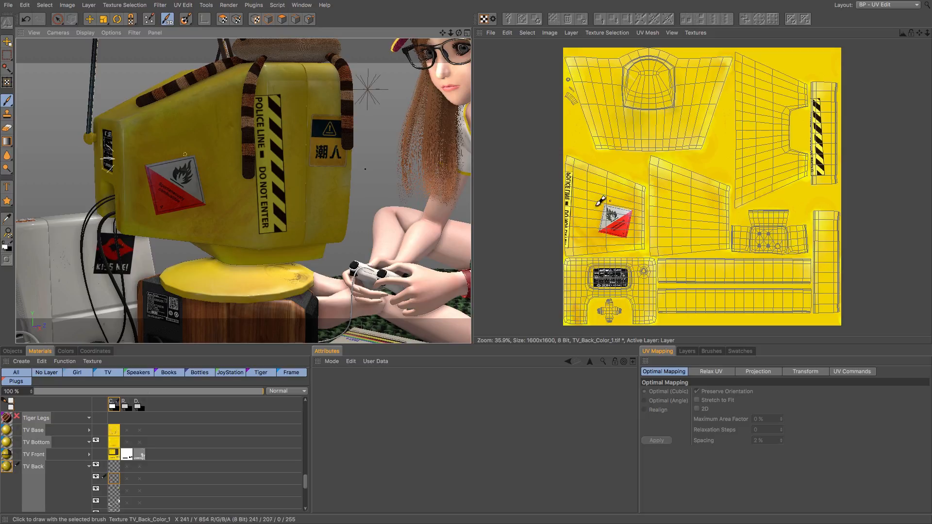
pyautogui.moveTo(387, 201)
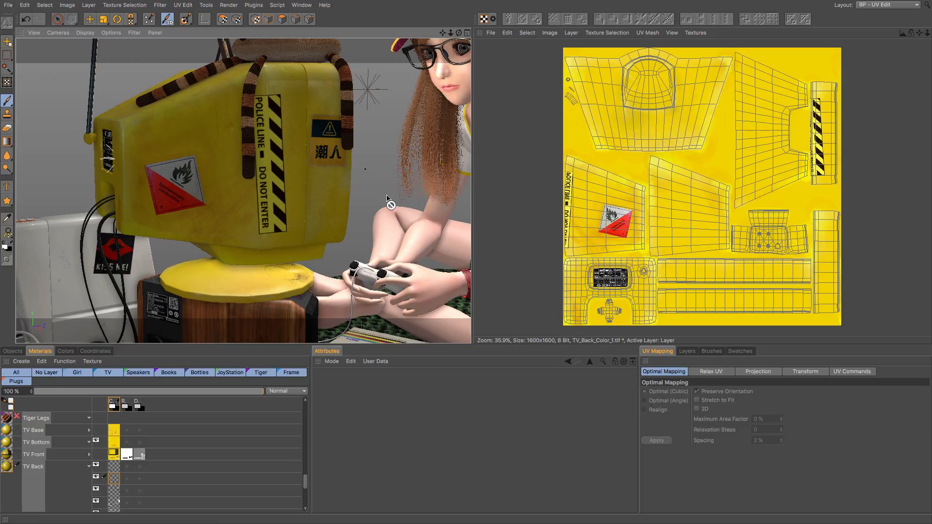
pyautogui.moveTo(224, 187)
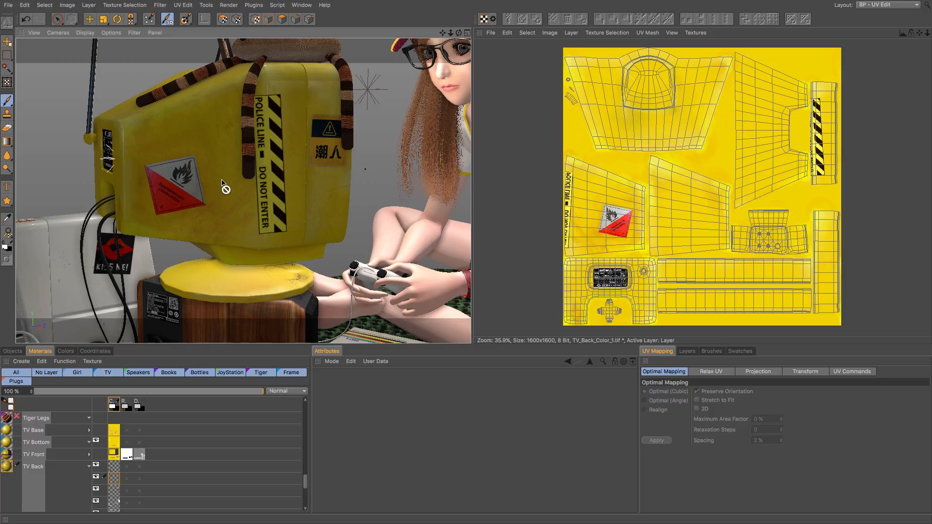
pyautogui.moveTo(249, 181)
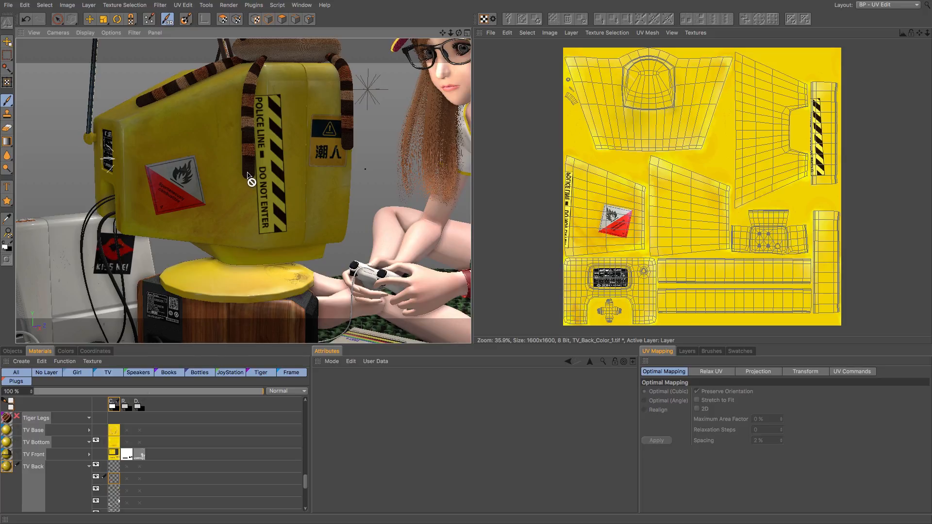
pyautogui.moveTo(260, 165)
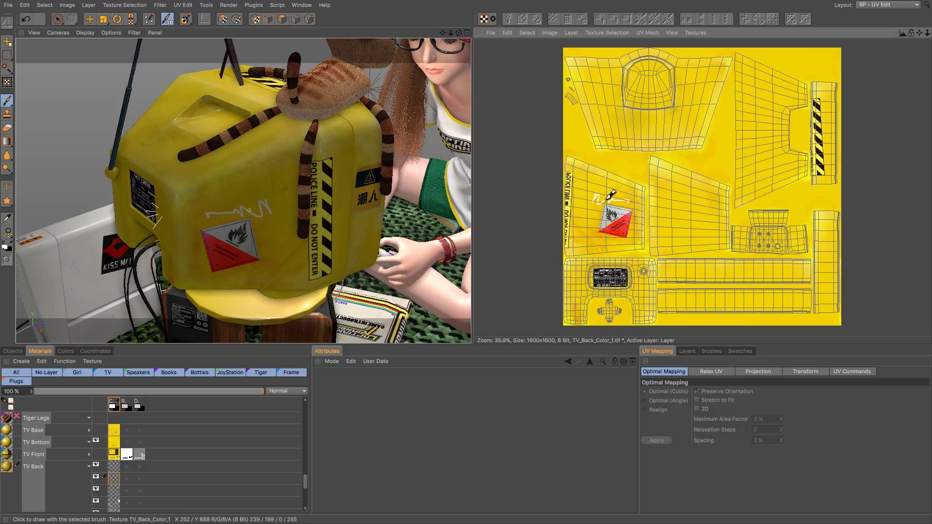
pyautogui.moveTo(260, 195)
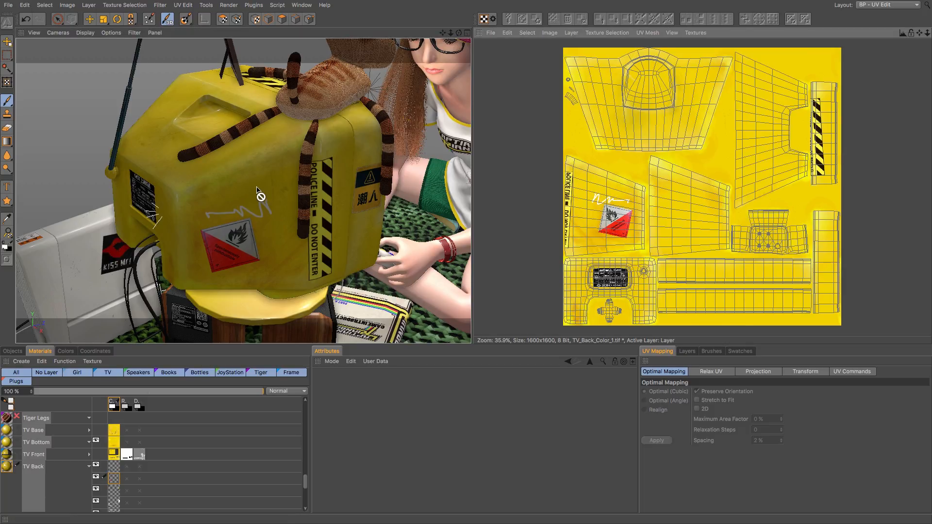
pyautogui.moveTo(208, 168)
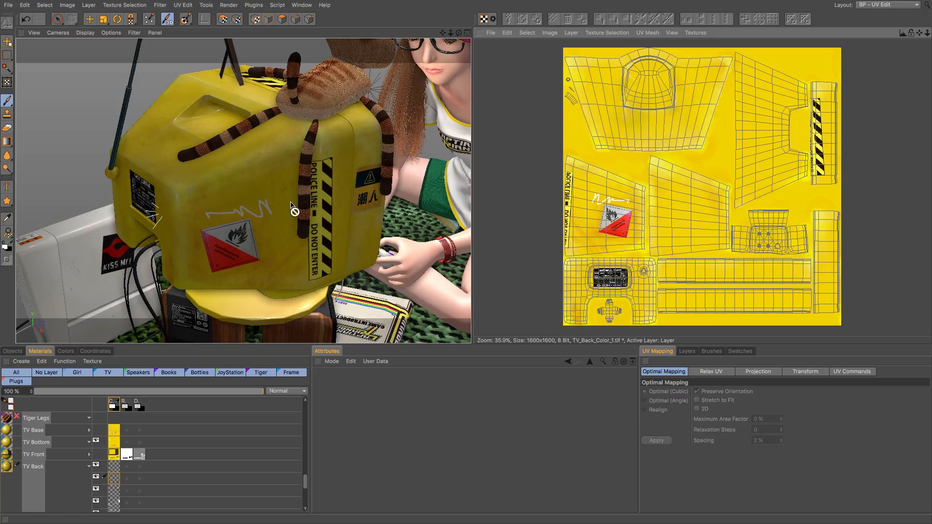
pyautogui.moveTo(256, 214)
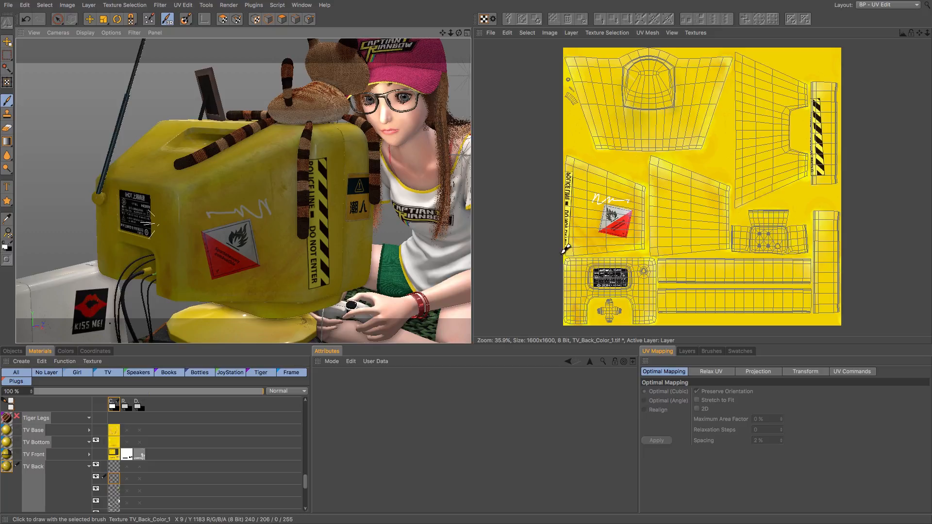
pyautogui.moveTo(653, 207)
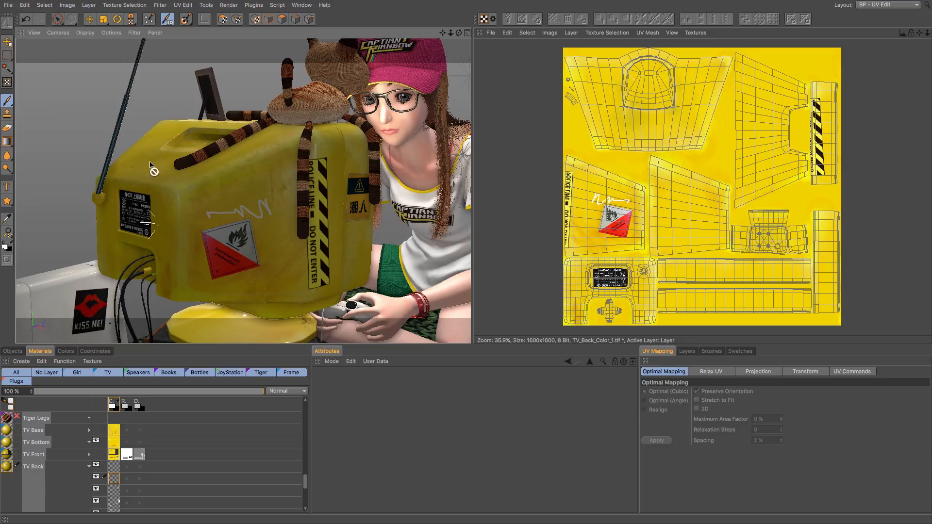
pyautogui.moveTo(350, 153)
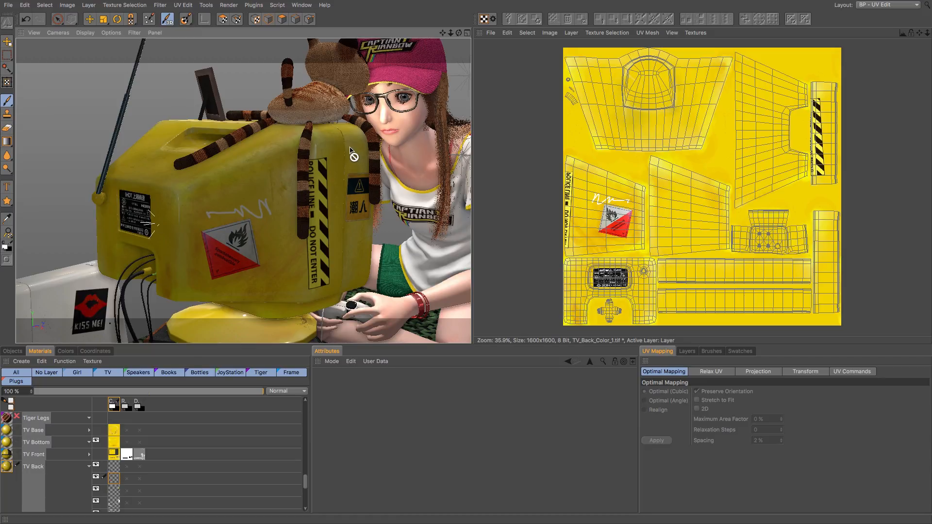
pyautogui.moveTo(653, 189)
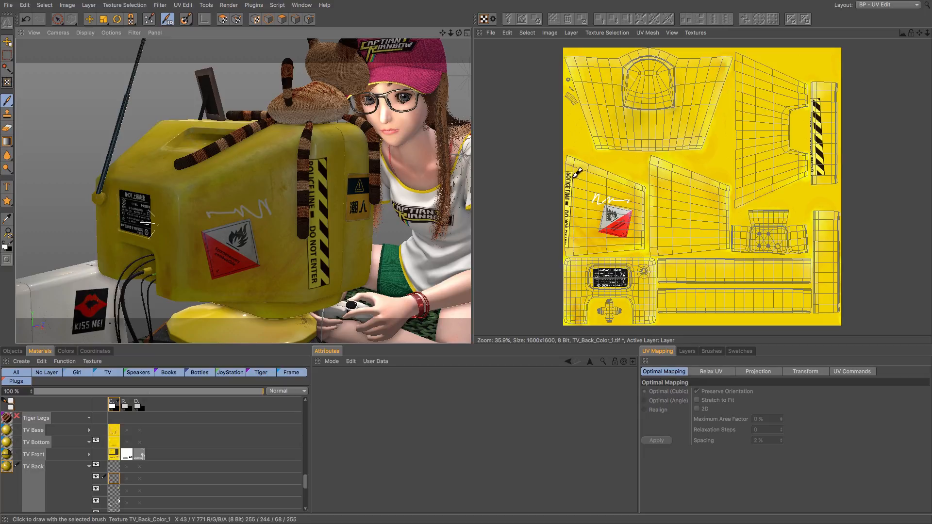
pyautogui.moveTo(118, 155)
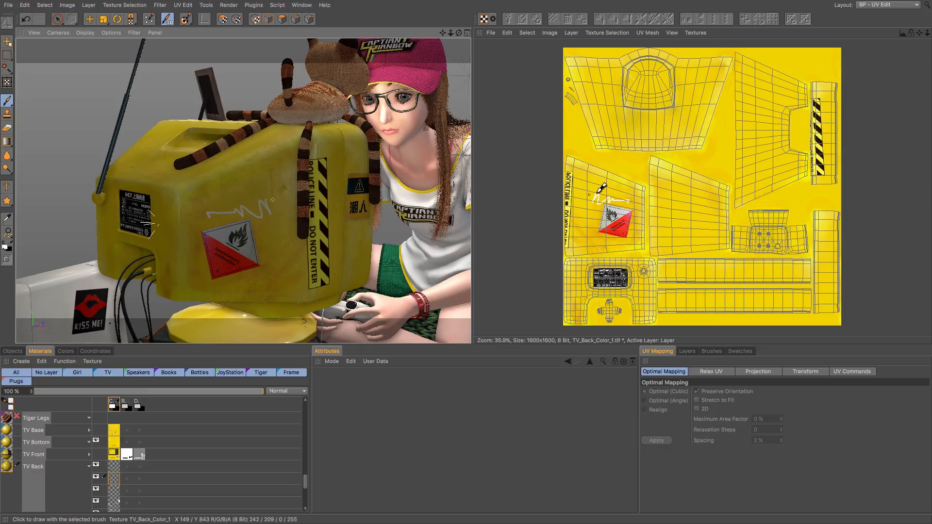
pyautogui.moveTo(571, 153)
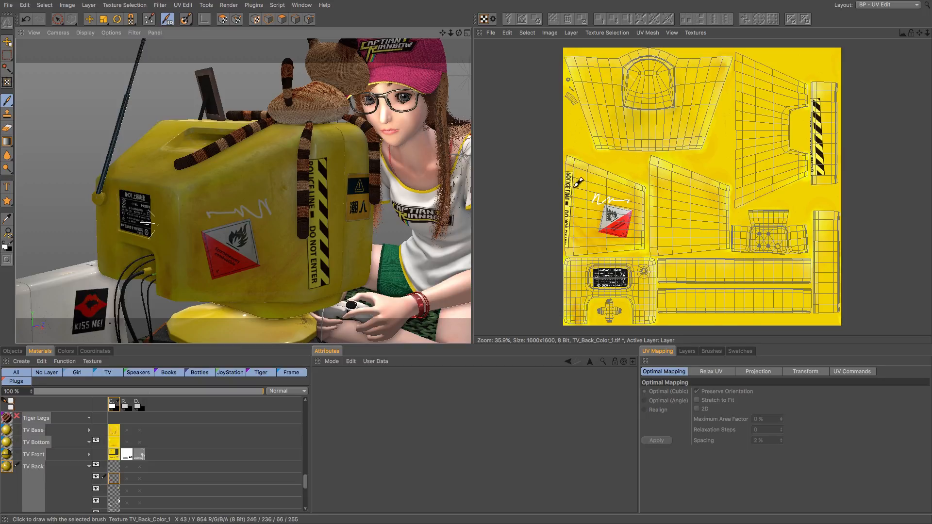
pyautogui.moveTo(557, 197)
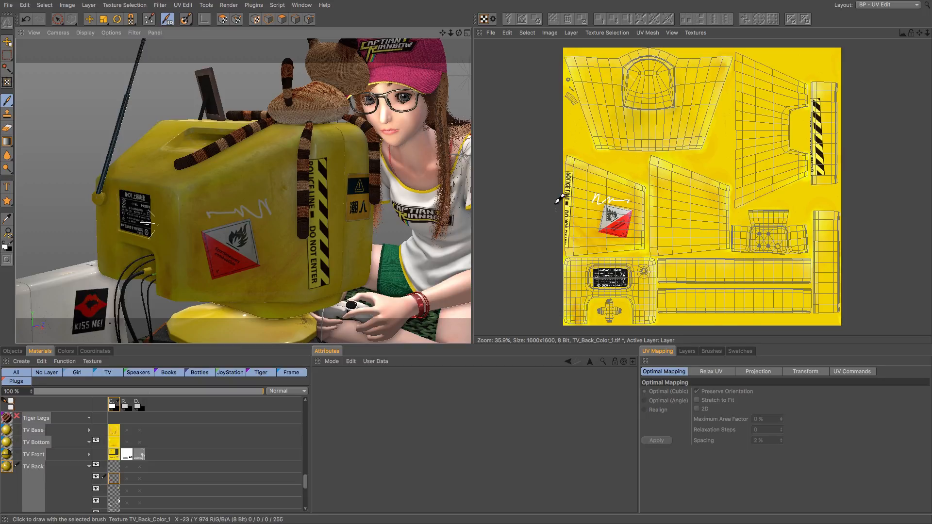
pyautogui.moveTo(622, 245)
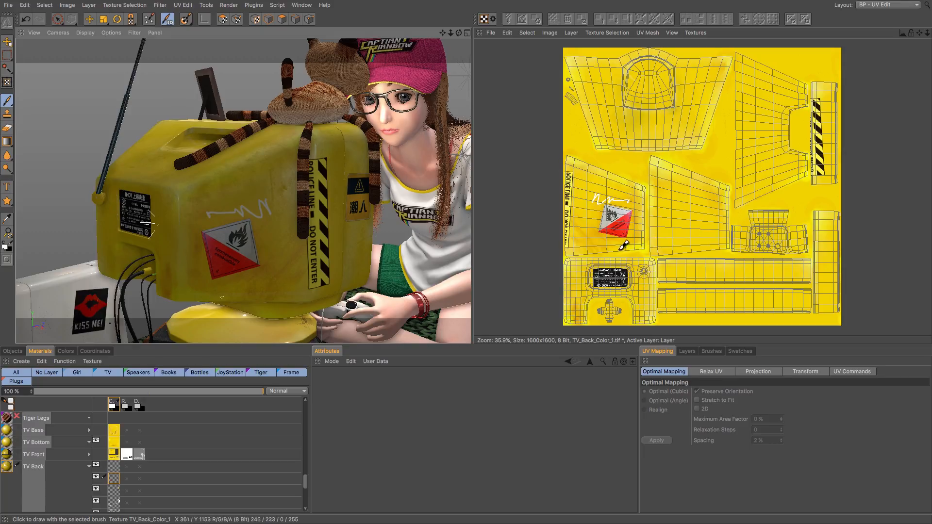
pyautogui.moveTo(806, 82)
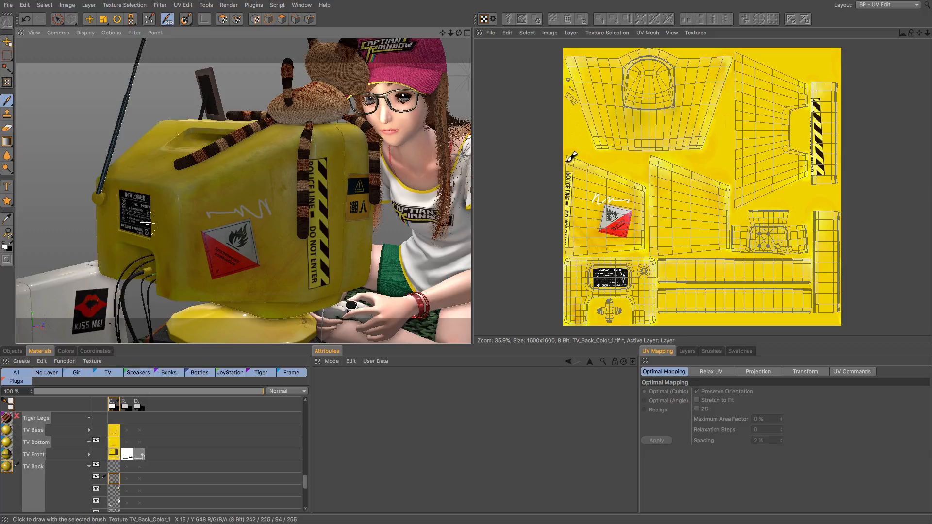
pyautogui.moveTo(570, 199)
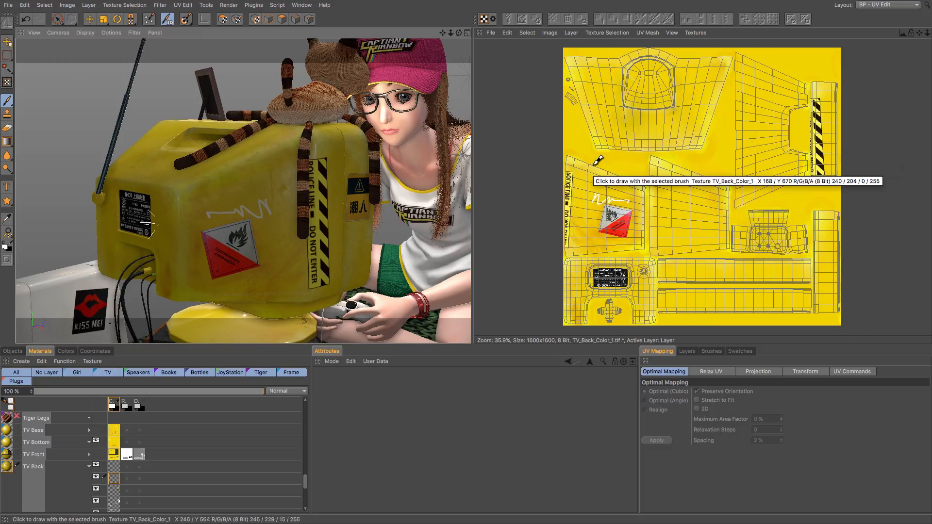
pyautogui.moveTo(656, 77)
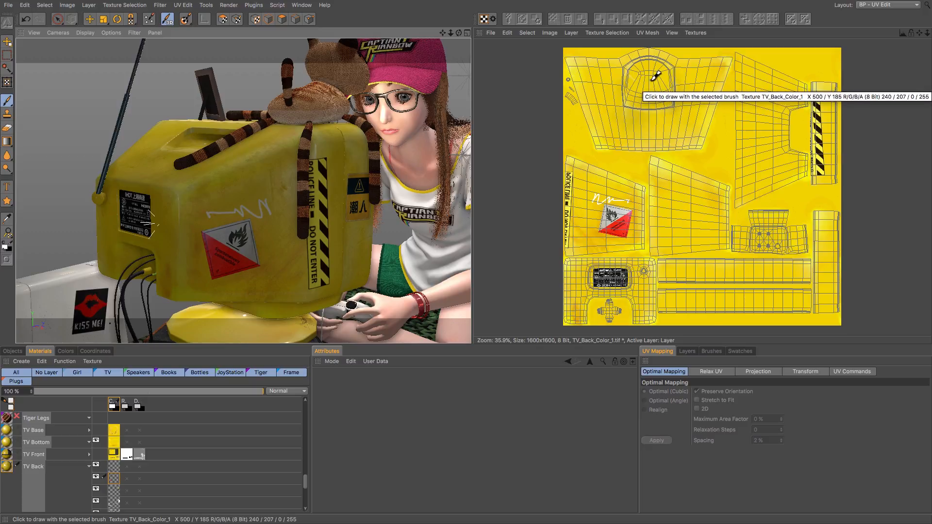
pyautogui.moveTo(636, 54)
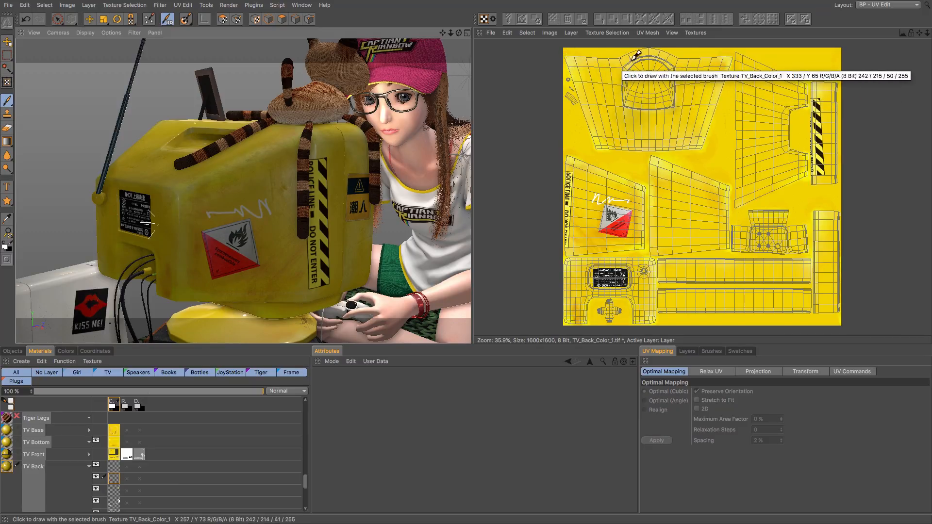
pyautogui.moveTo(708, 140)
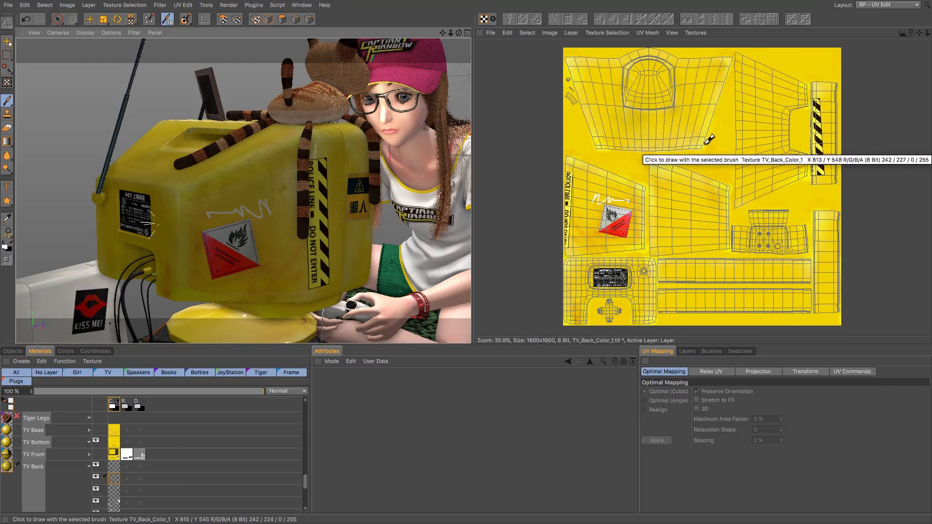
pyautogui.moveTo(594, 120)
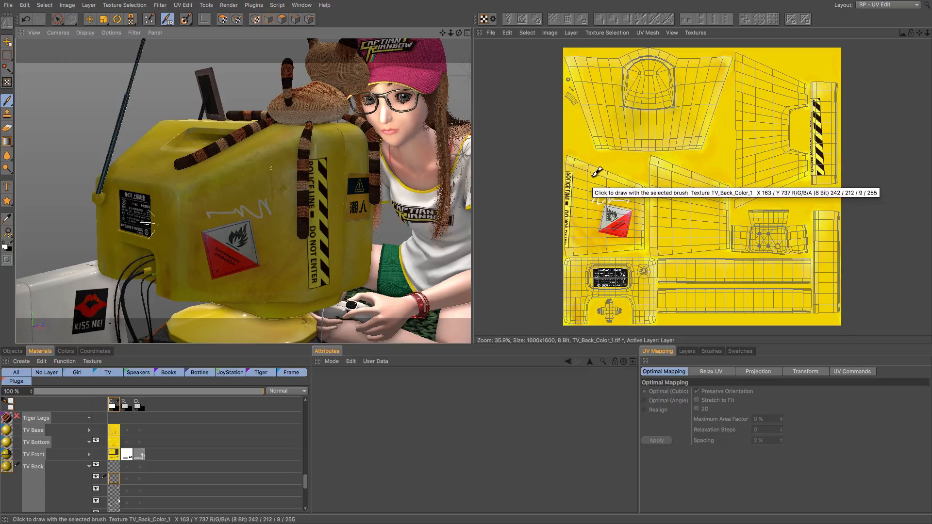
pyautogui.moveTo(599, 173)
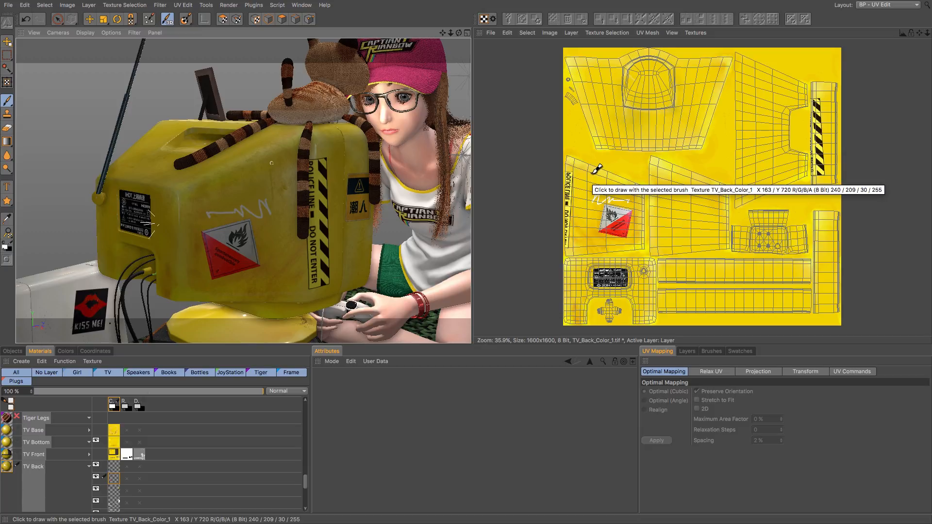
pyautogui.moveTo(719, 119)
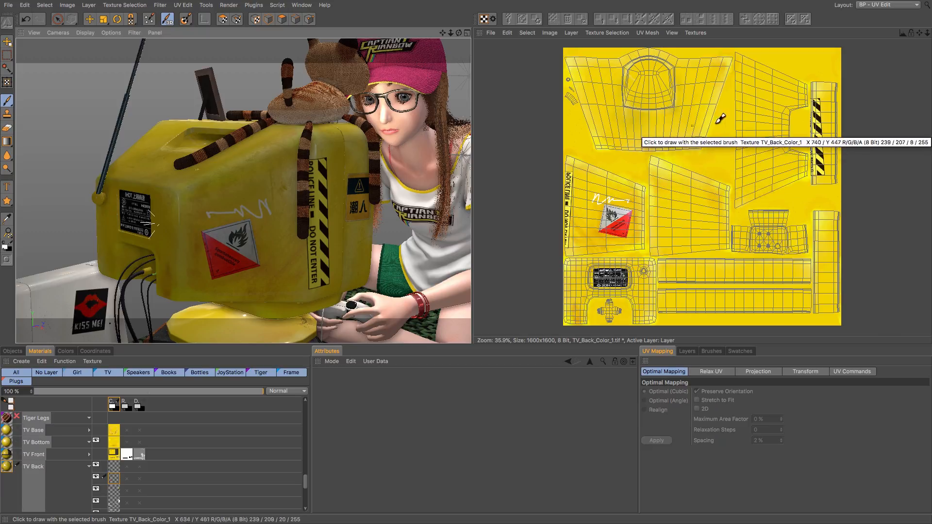
pyautogui.moveTo(595, 150)
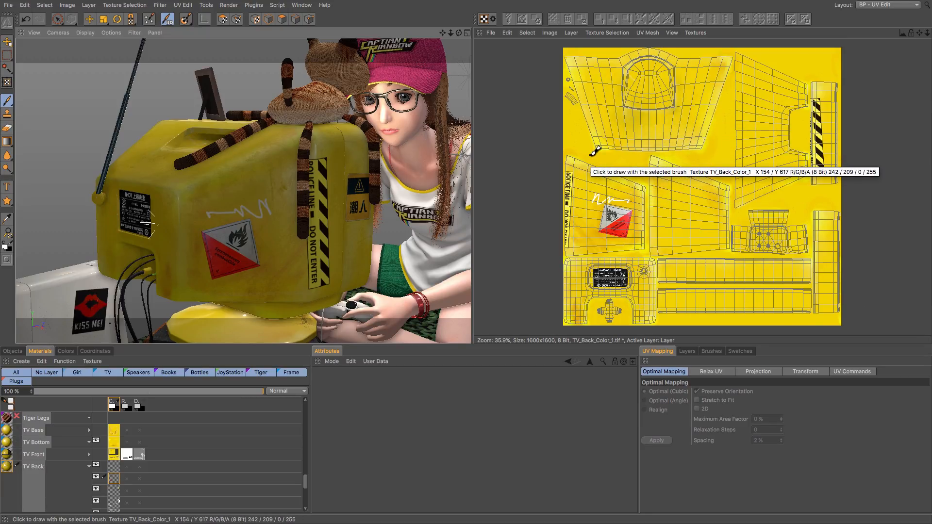
pyautogui.moveTo(710, 198)
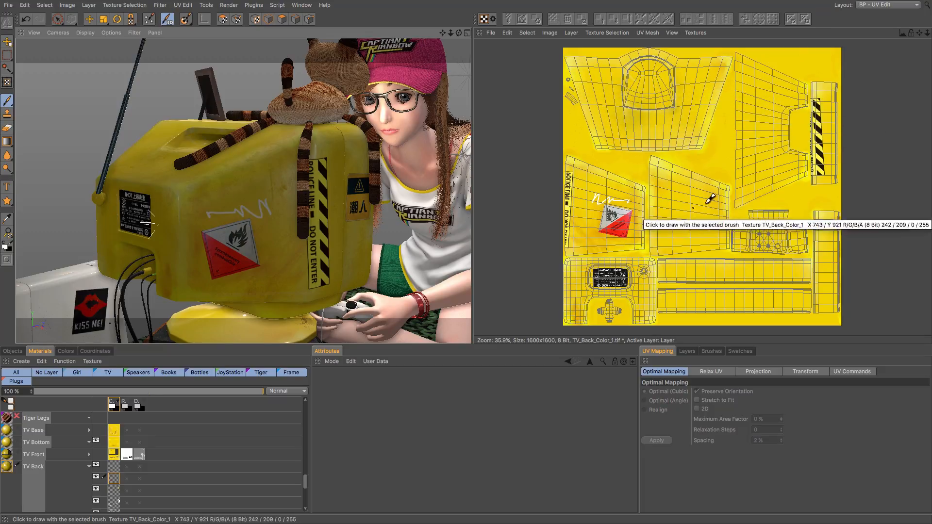
pyautogui.moveTo(583, 143)
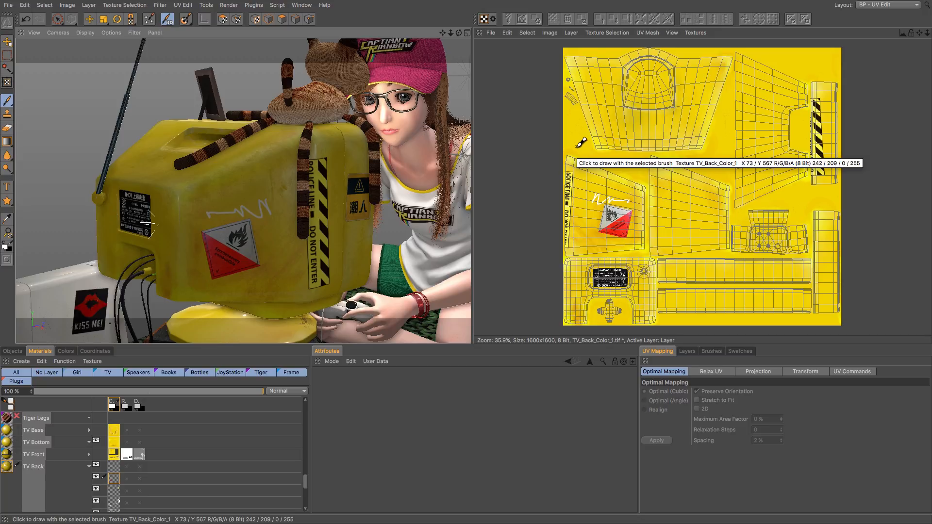
pyautogui.moveTo(591, 144)
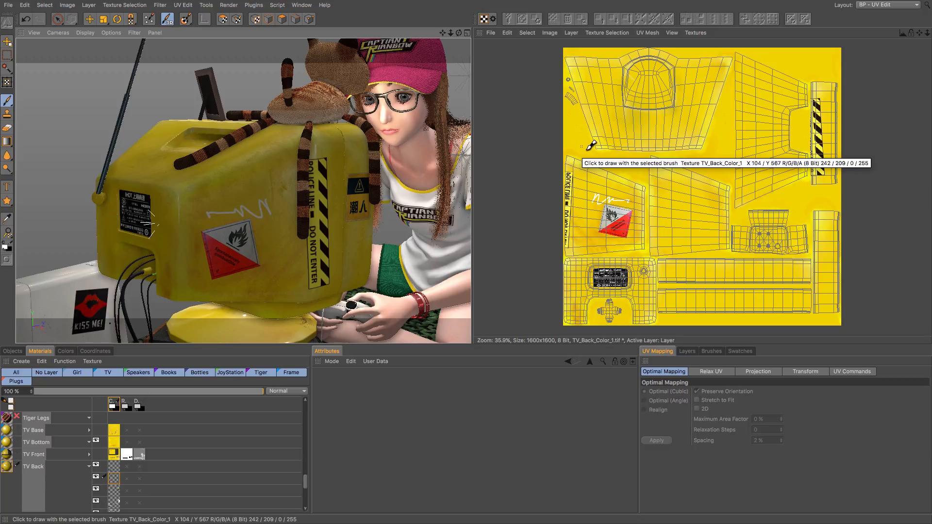
pyautogui.moveTo(607, 185)
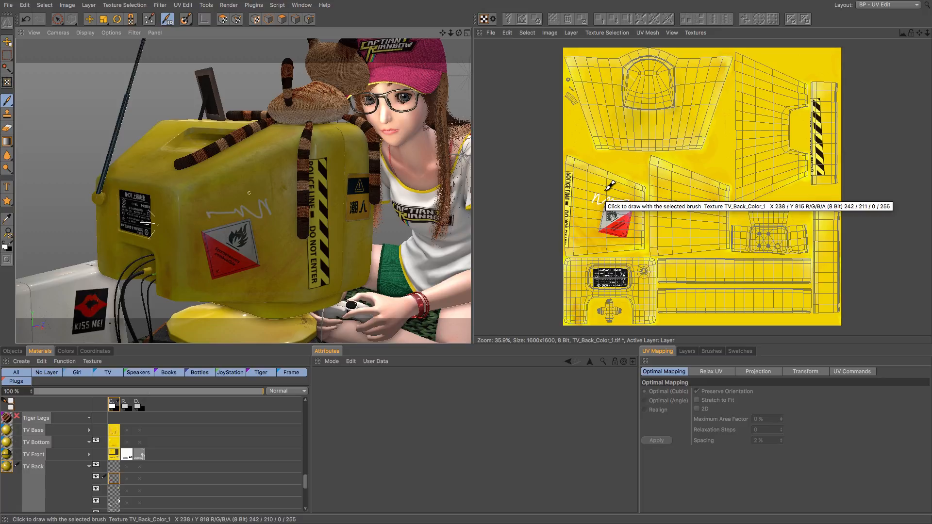
pyautogui.moveTo(621, 89)
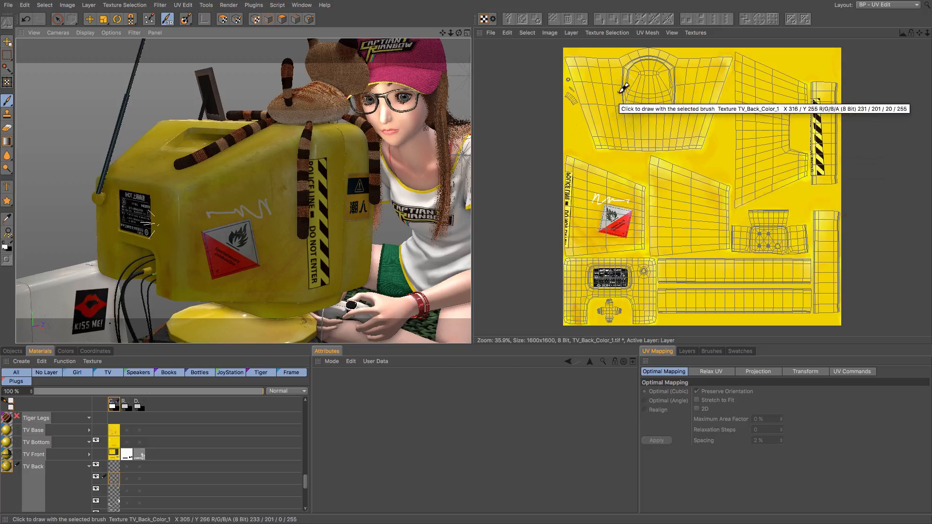
pyautogui.moveTo(592, 195)
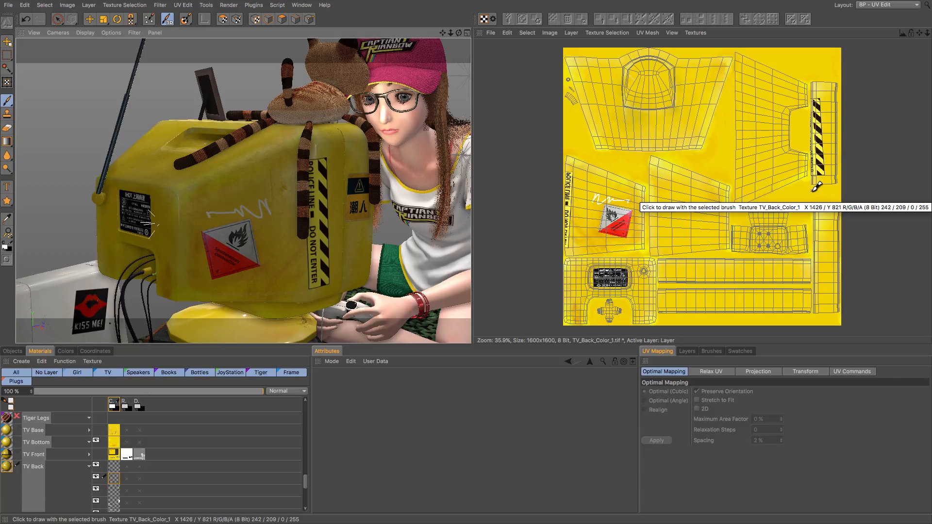
pyautogui.moveTo(179, 189)
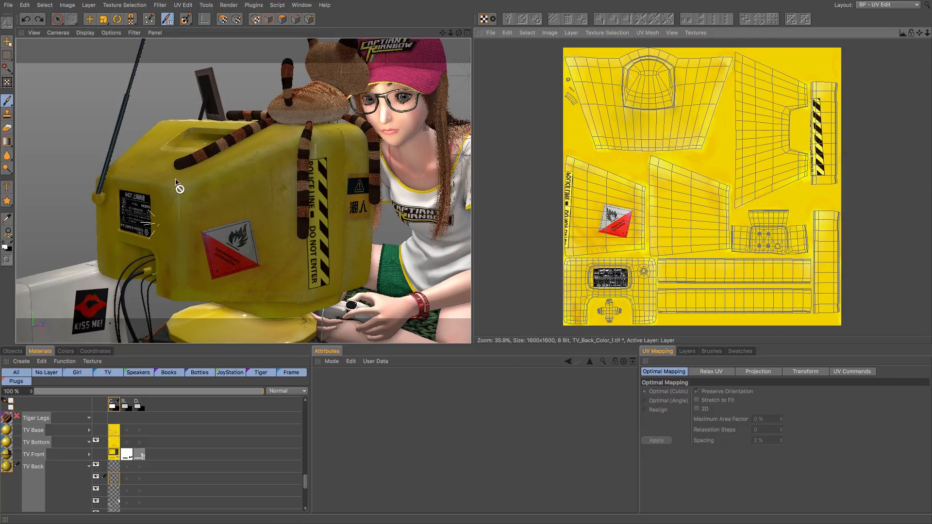
# Step: Select the TV's Back object and show the brush settings (size 10, full pressure)
pyautogui.click(12, 350)
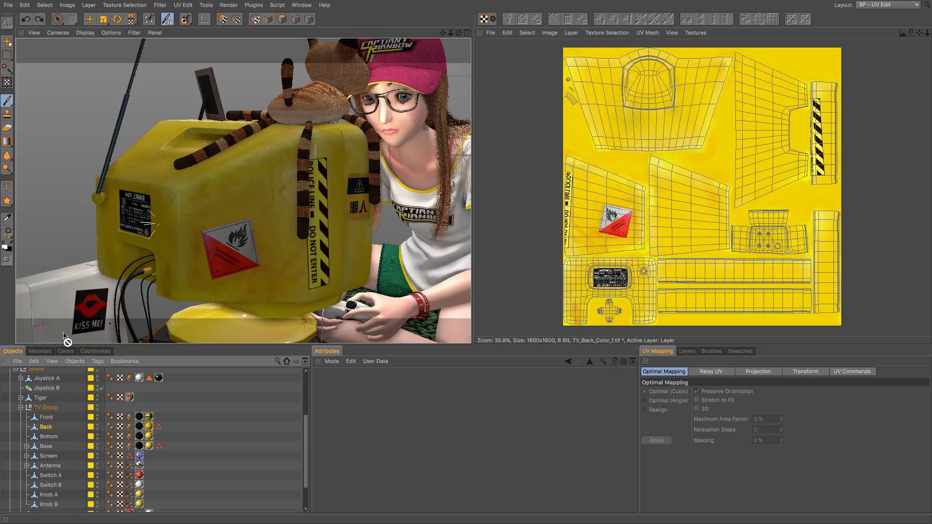
pyautogui.click(46, 427)
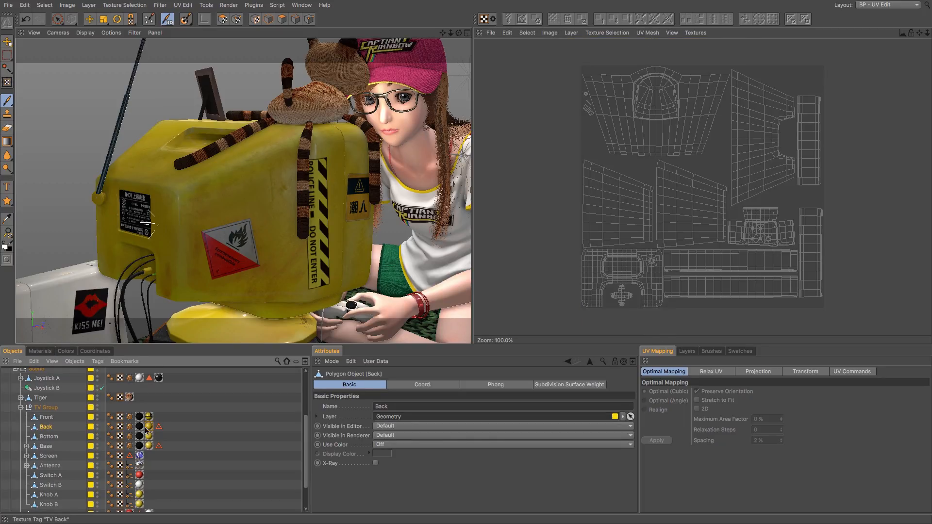
pyautogui.click(147, 427)
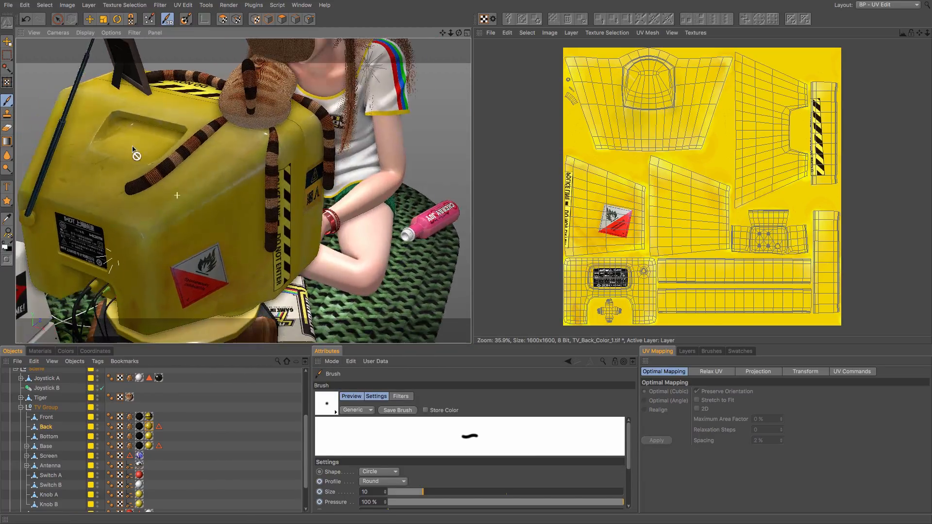
pyautogui.moveTo(211, 206)
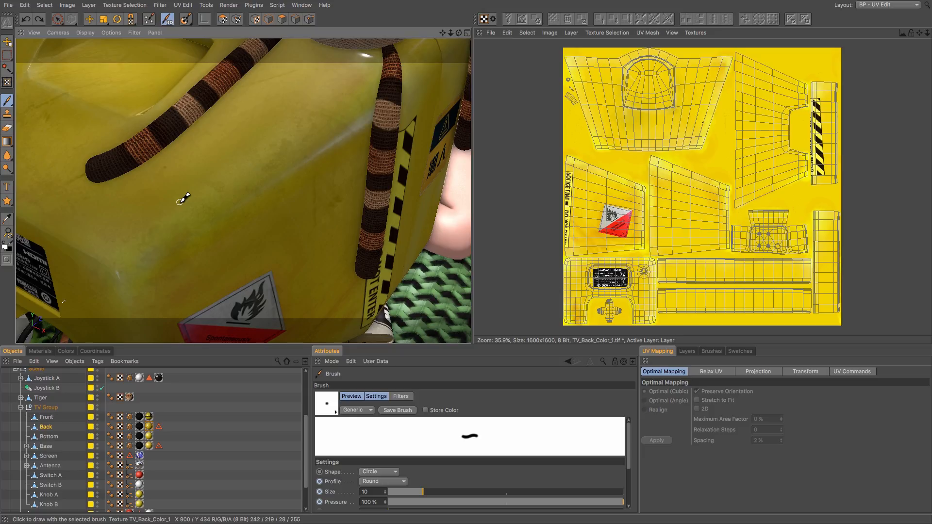
pyautogui.moveTo(246, 182)
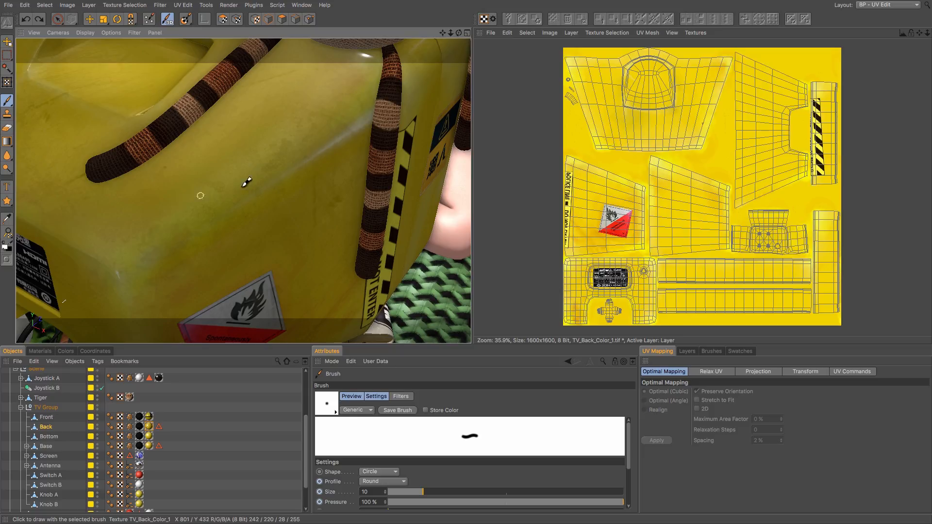
pyautogui.moveTo(151, 181)
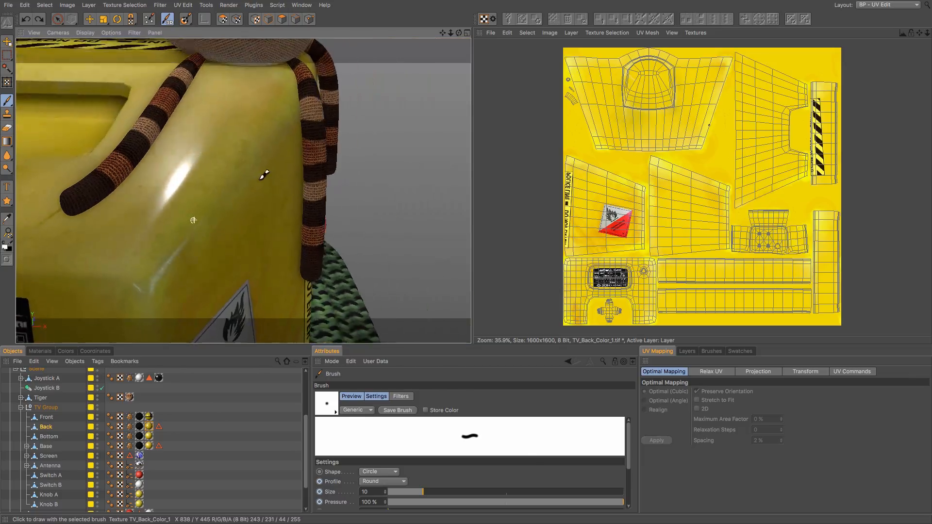
pyautogui.moveTo(238, 179); pyautogui.dragTo(237, 148)
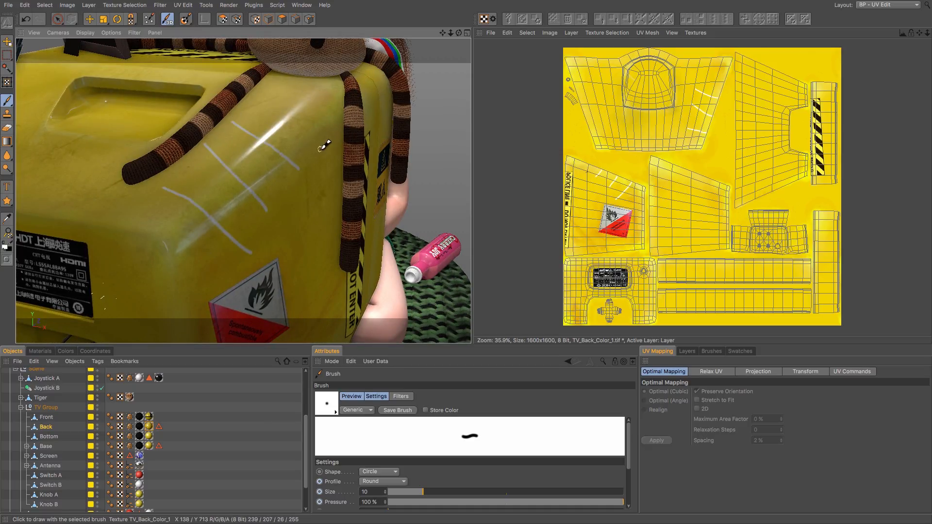
pyautogui.moveTo(290, 196)
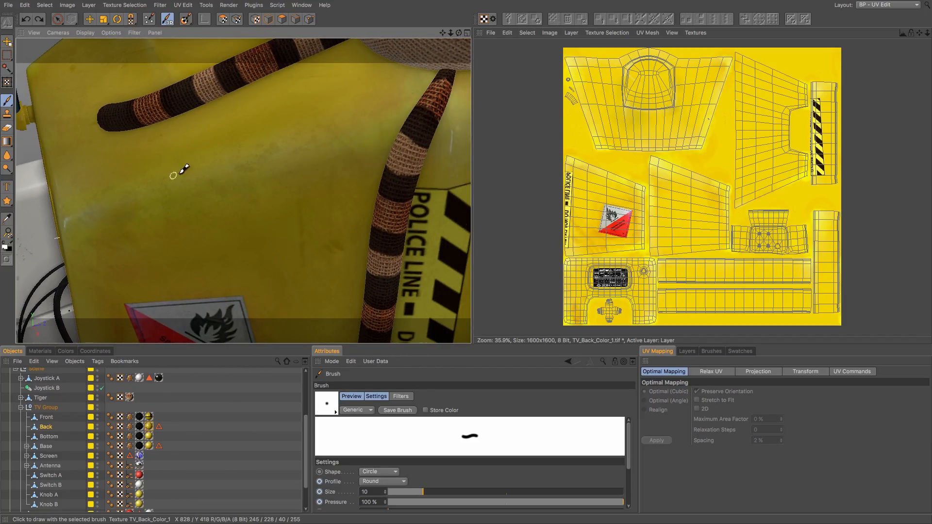
pyautogui.moveTo(104, 164)
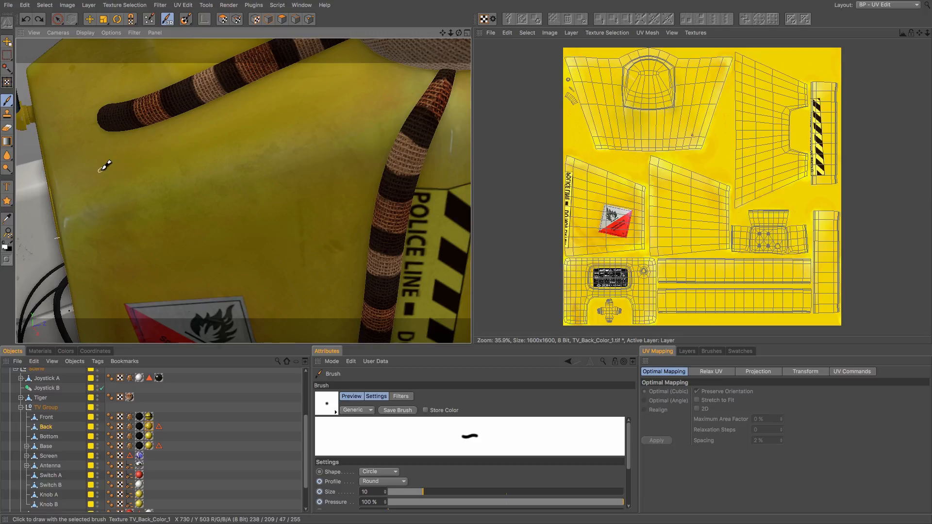
pyautogui.moveTo(138, 202)
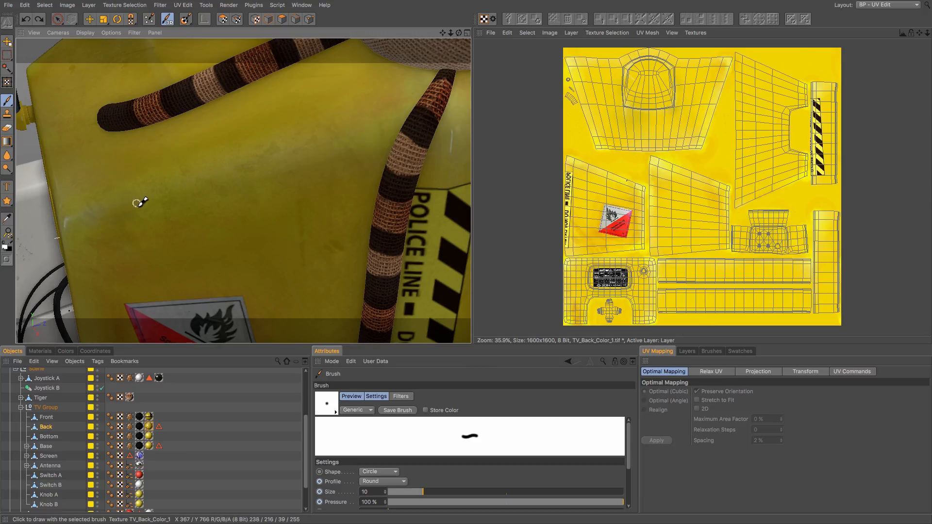
# Step: Bring up the paint colour controls for the red stripe strokes
pyautogui.click(65, 351)
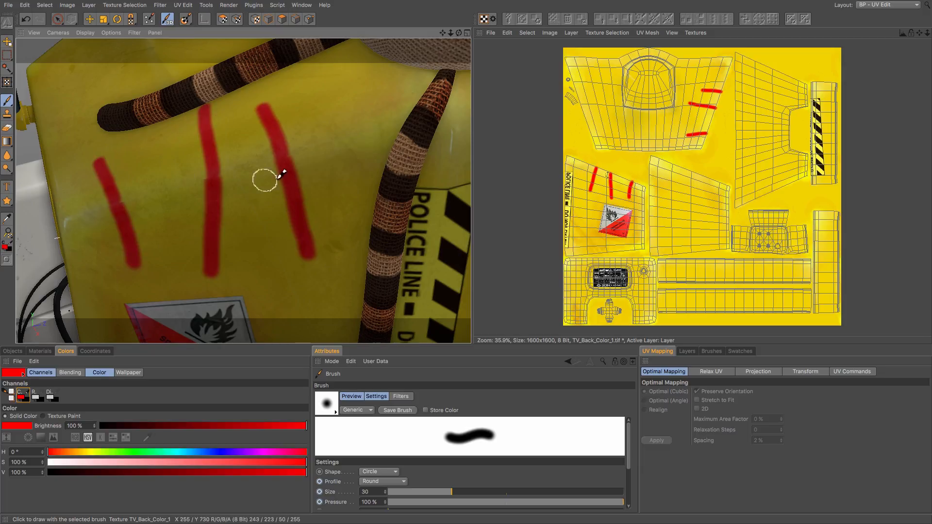
pyautogui.moveTo(151, 204)
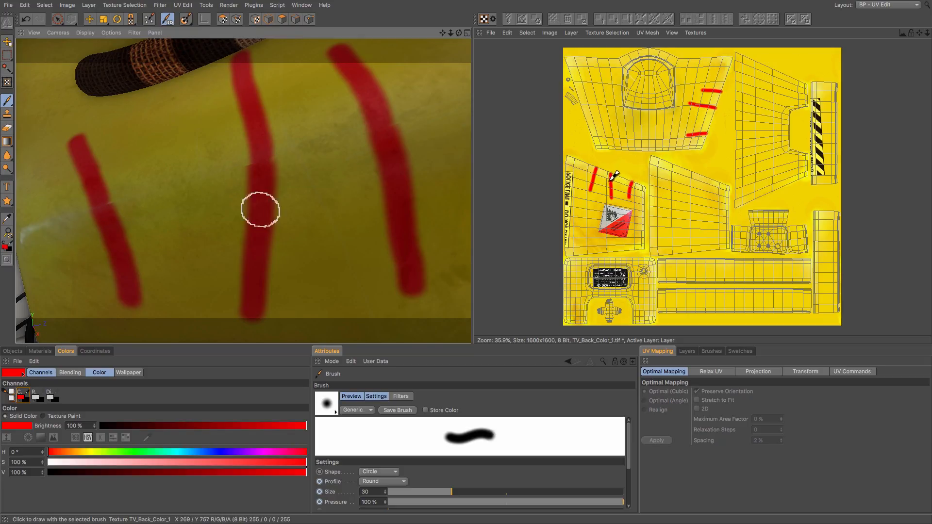
pyautogui.moveTo(423, 125)
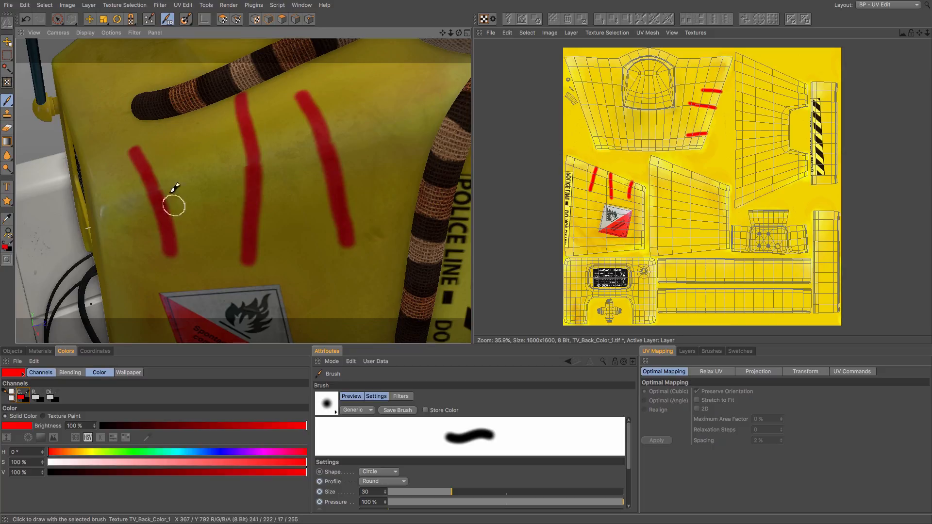
pyautogui.moveTo(104, 226)
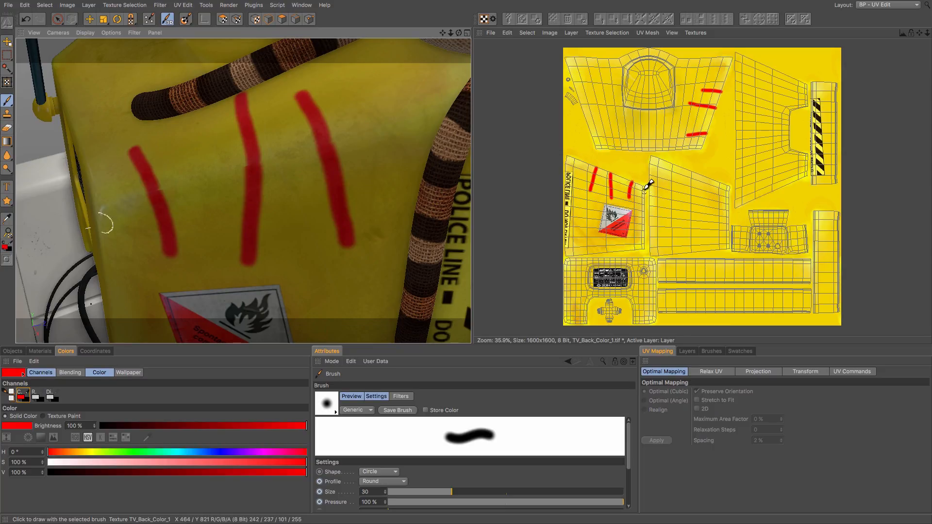
pyautogui.moveTo(349, 234)
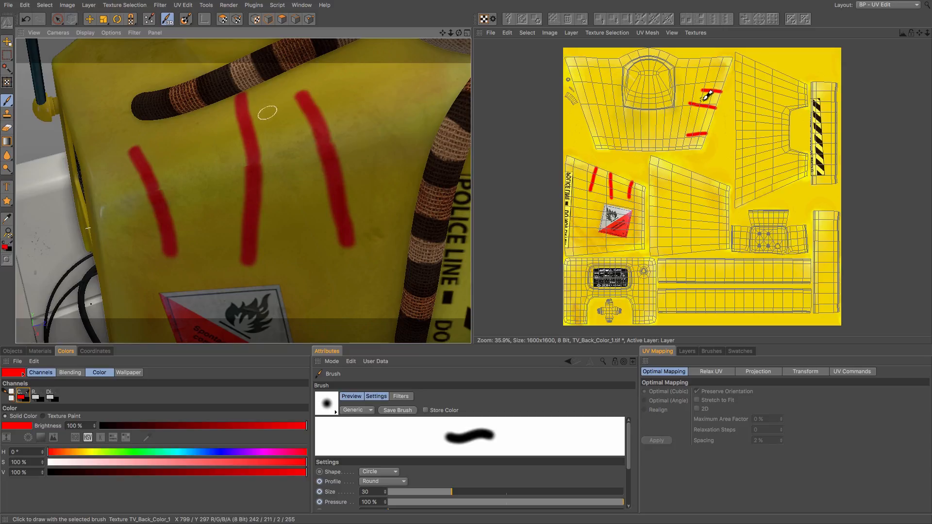
pyautogui.moveTo(173, 146)
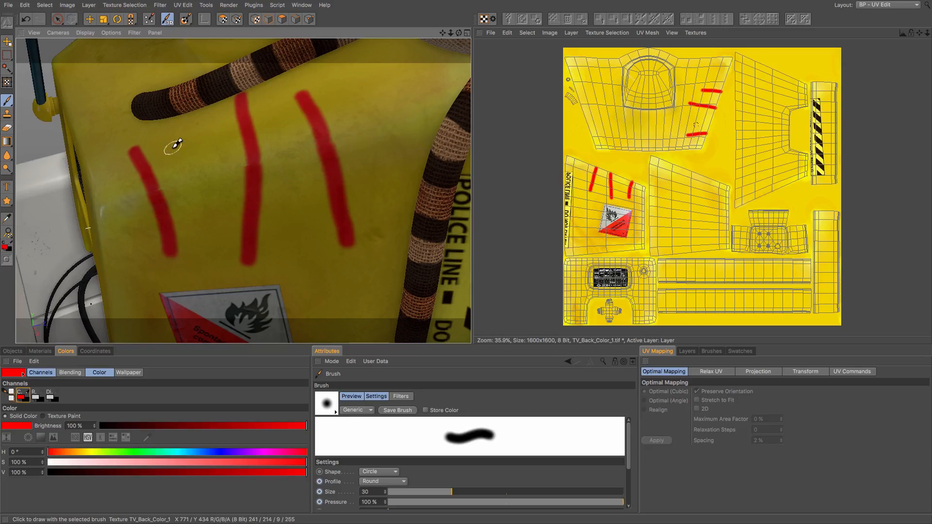
pyautogui.moveTo(174, 207)
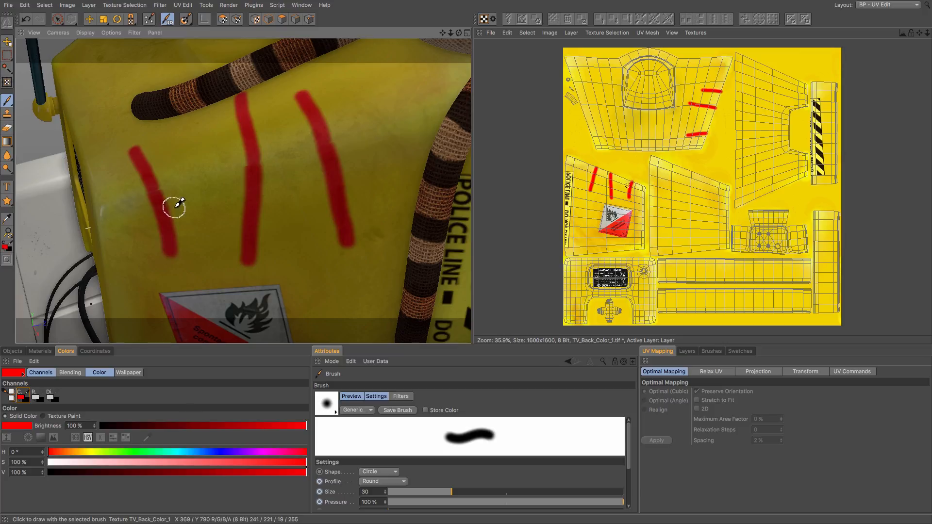
pyautogui.moveTo(166, 194)
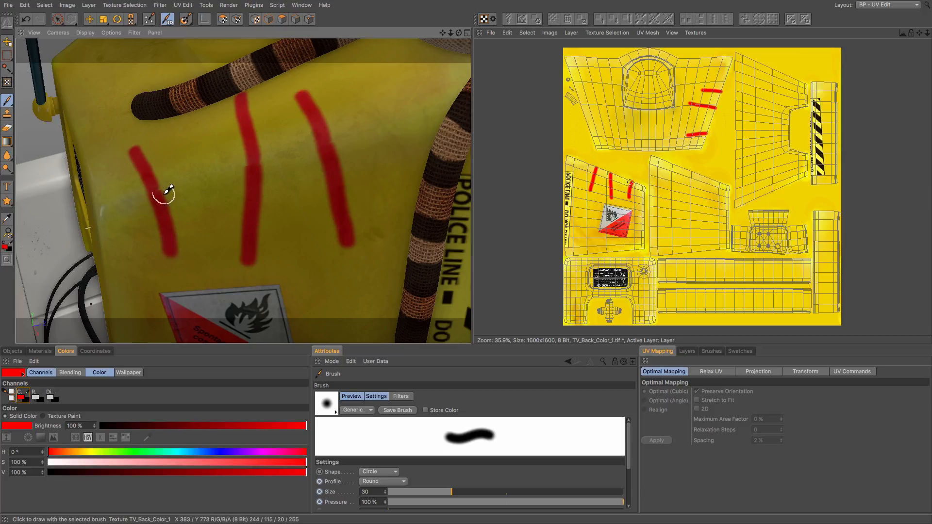
pyautogui.moveTo(173, 51)
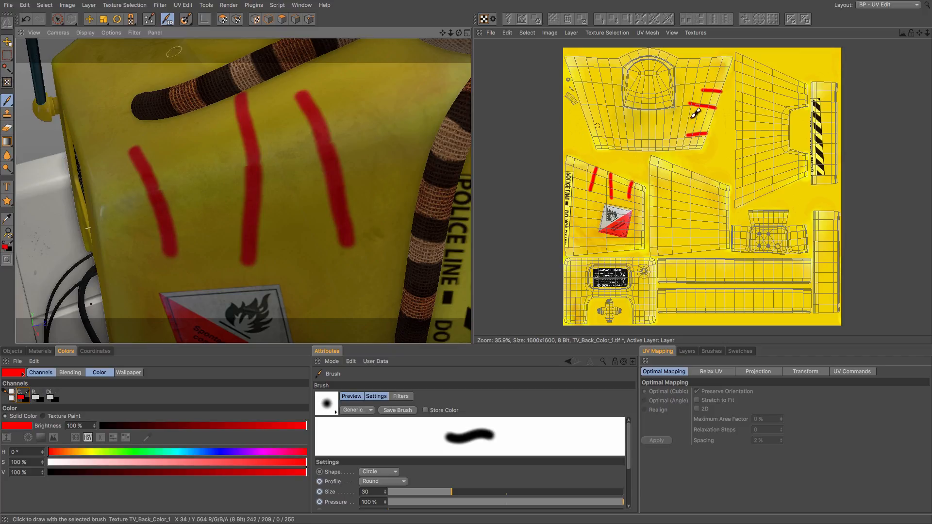
pyautogui.moveTo(157, 149)
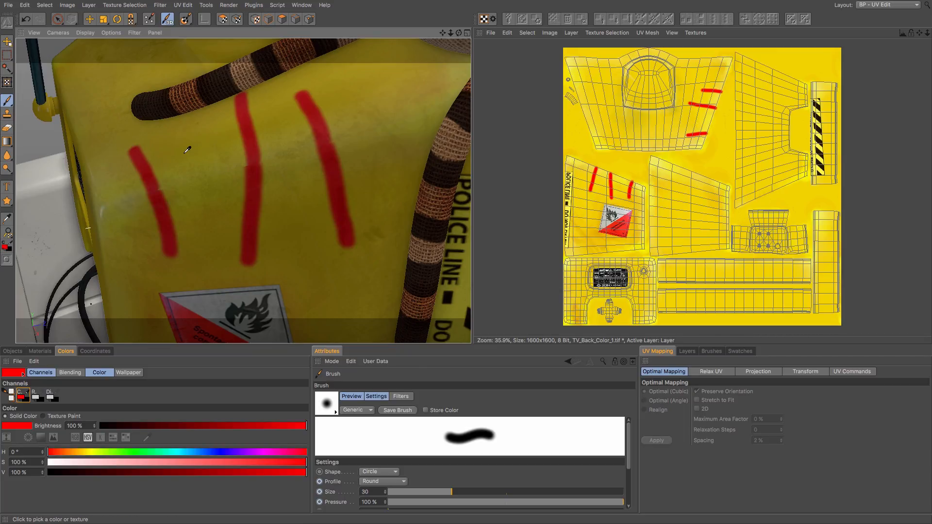
pyautogui.moveTo(199, 159)
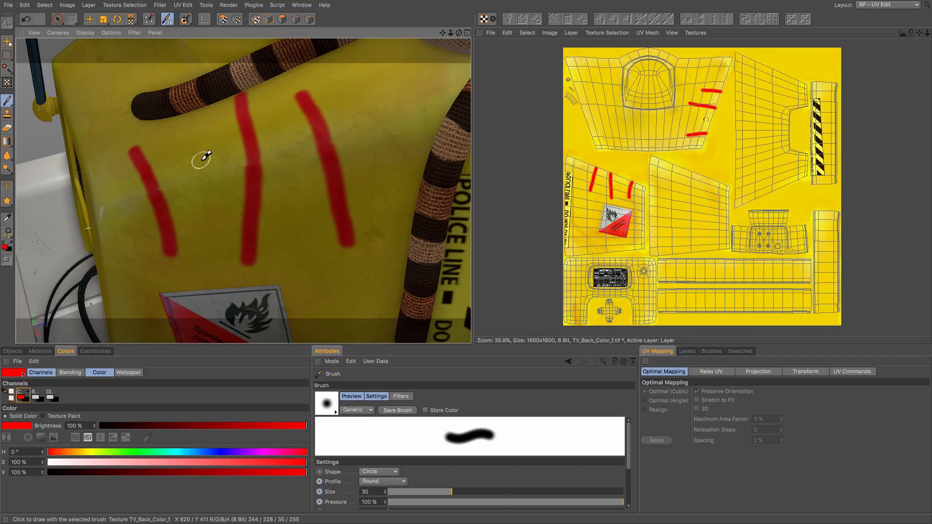
pyautogui.moveTo(193, 161)
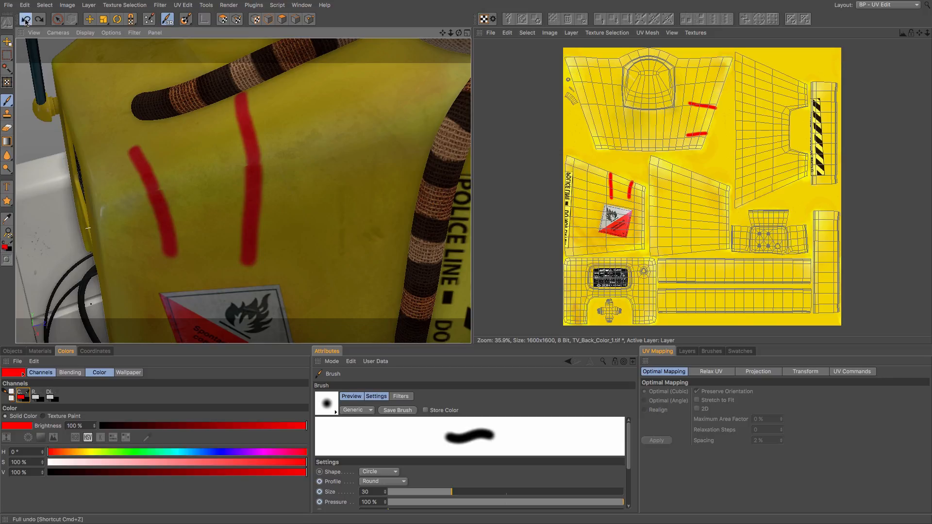
# Step: Undo the remaining red strokes, enable projection painting, and display TV_Back_Color_1.tif
pyautogui.click(185, 19)
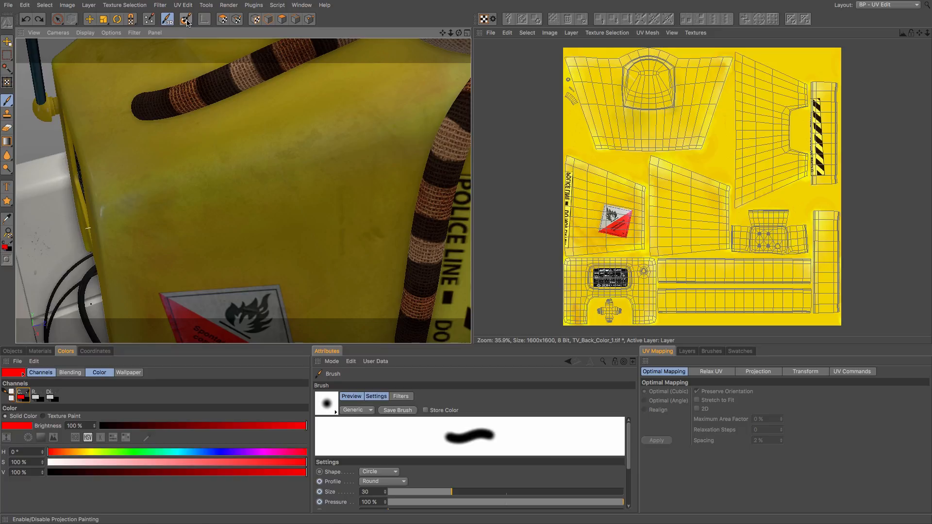
pyautogui.click(184, 19)
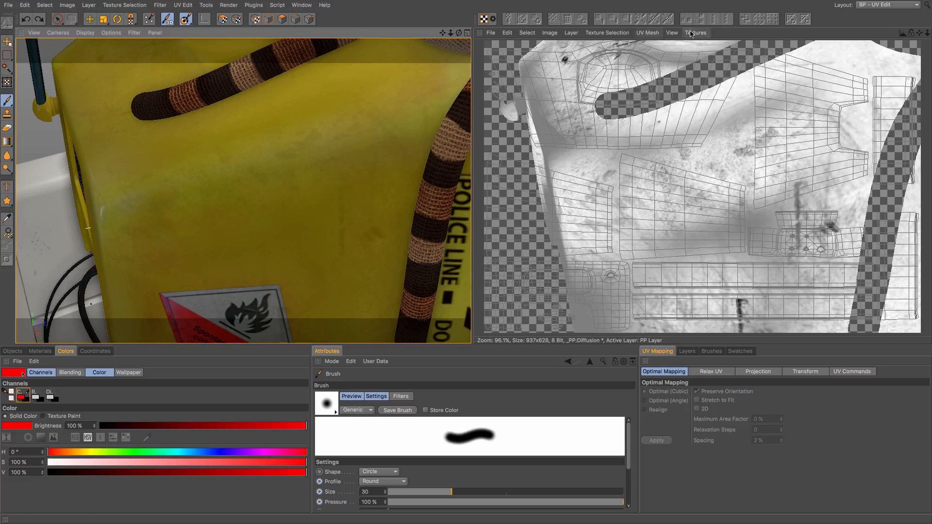
pyautogui.click(695, 33)
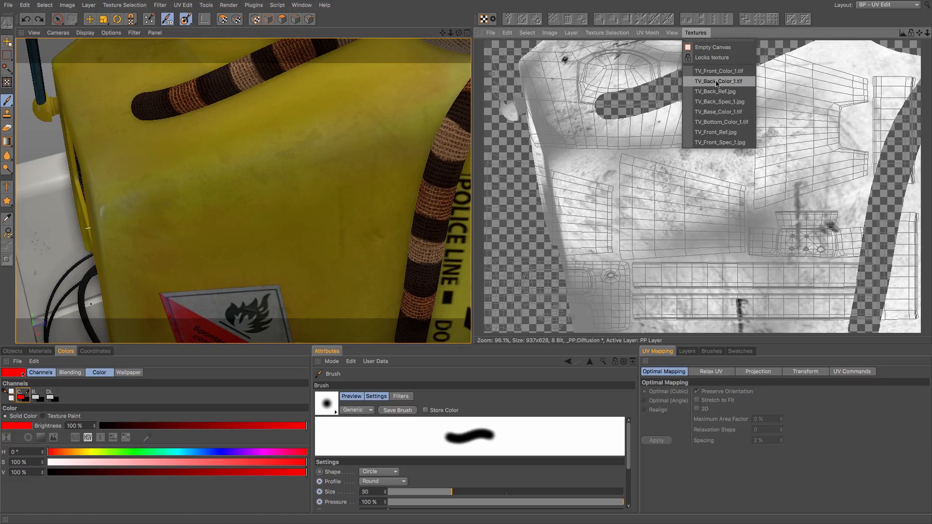
pyautogui.click(719, 81)
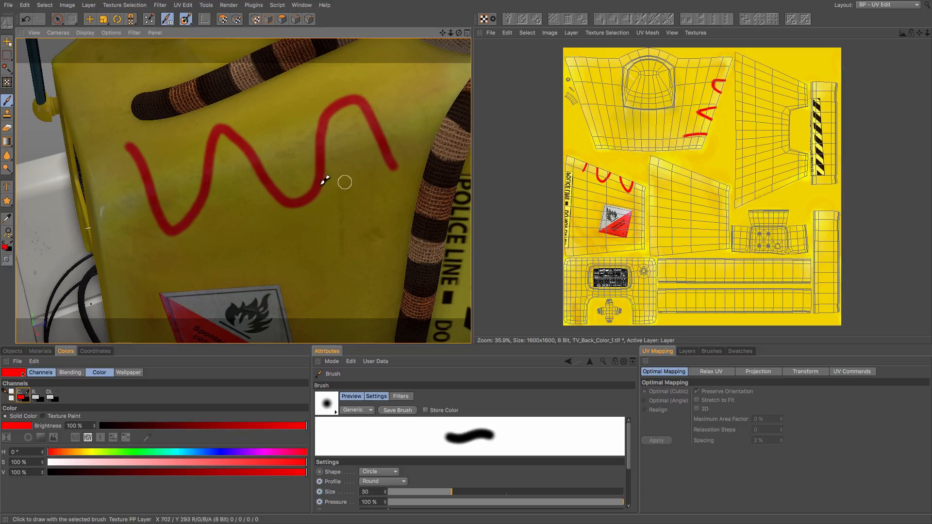
pyautogui.moveTo(341, 160)
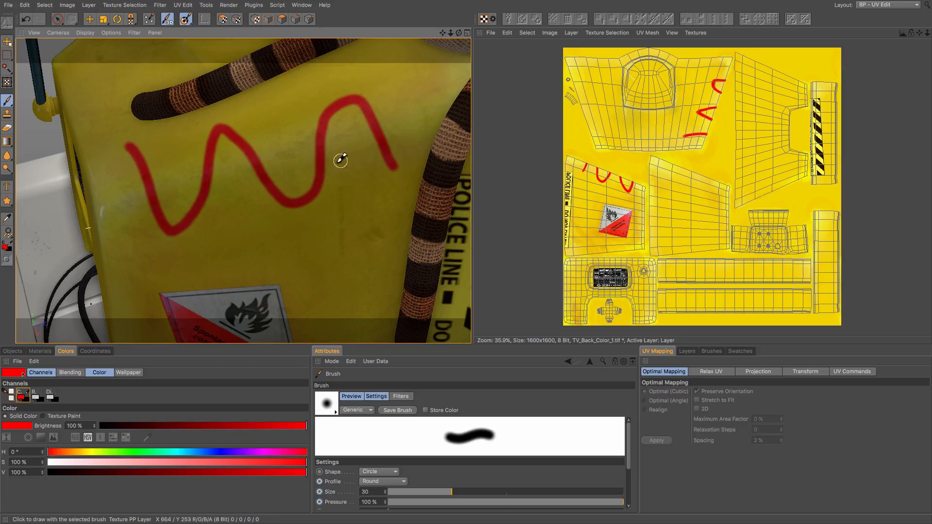
pyautogui.moveTo(184, 213)
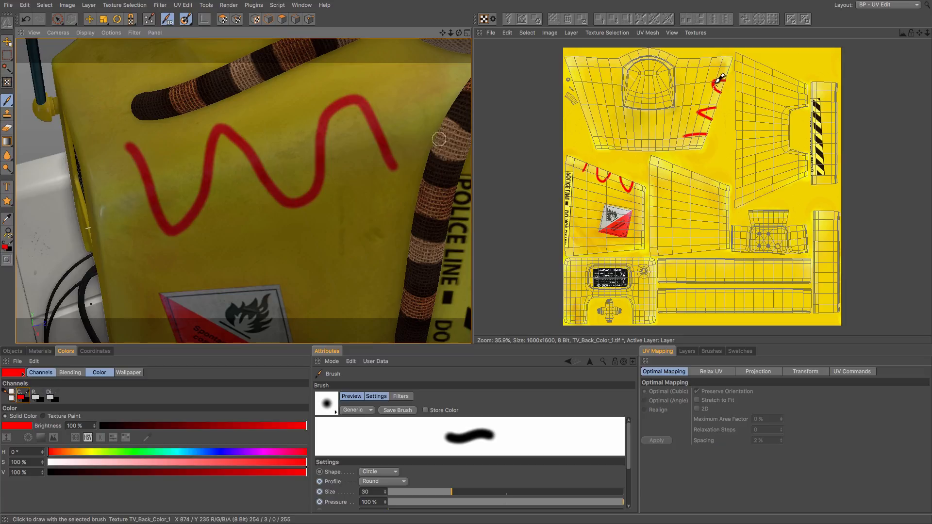
pyautogui.moveTo(192, 155)
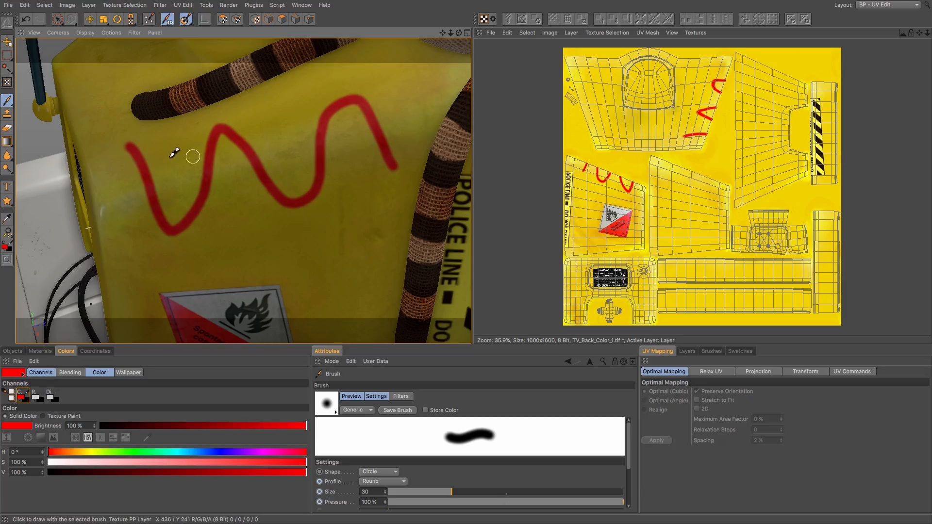
pyautogui.moveTo(128, 151)
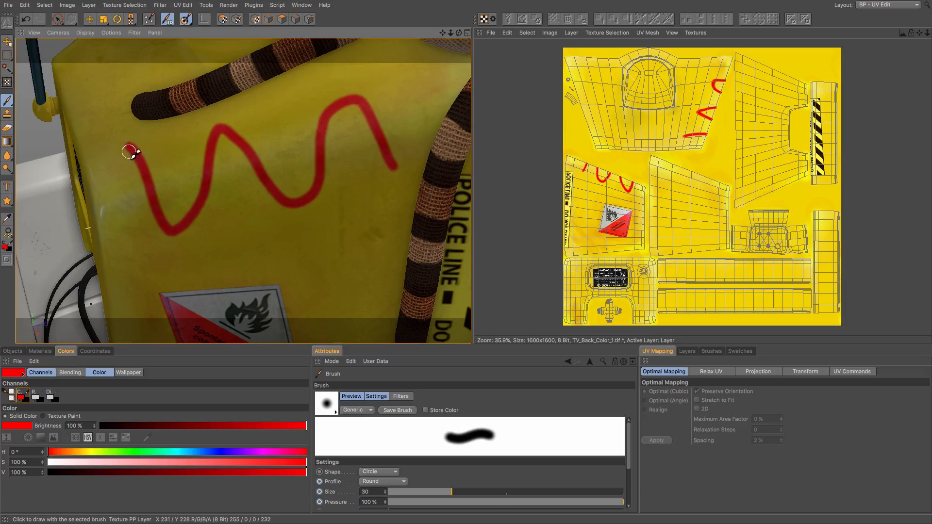
pyautogui.moveTo(275, 169)
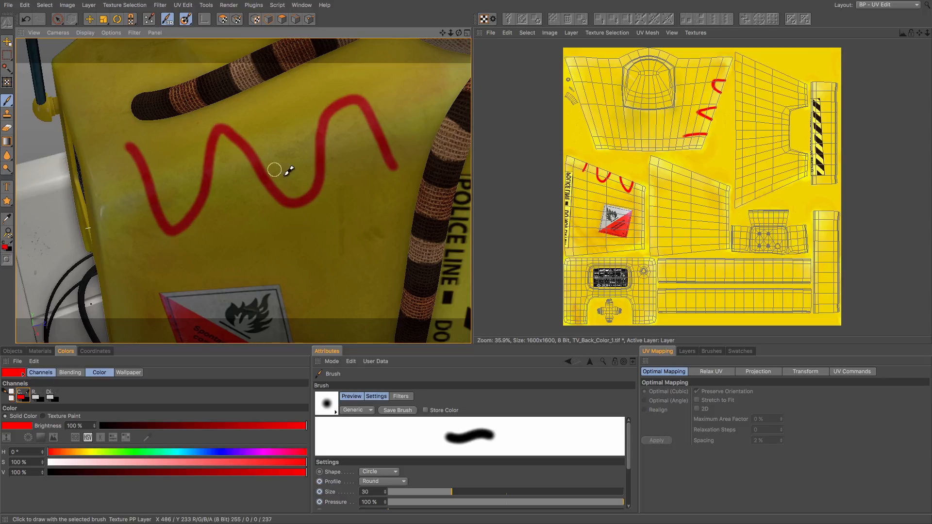
pyautogui.moveTo(361, 101)
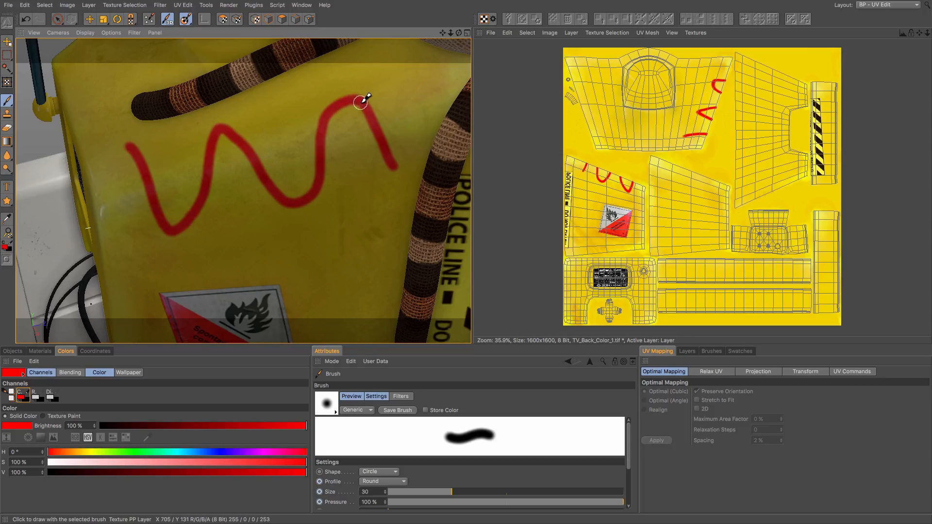
pyautogui.moveTo(334, 100)
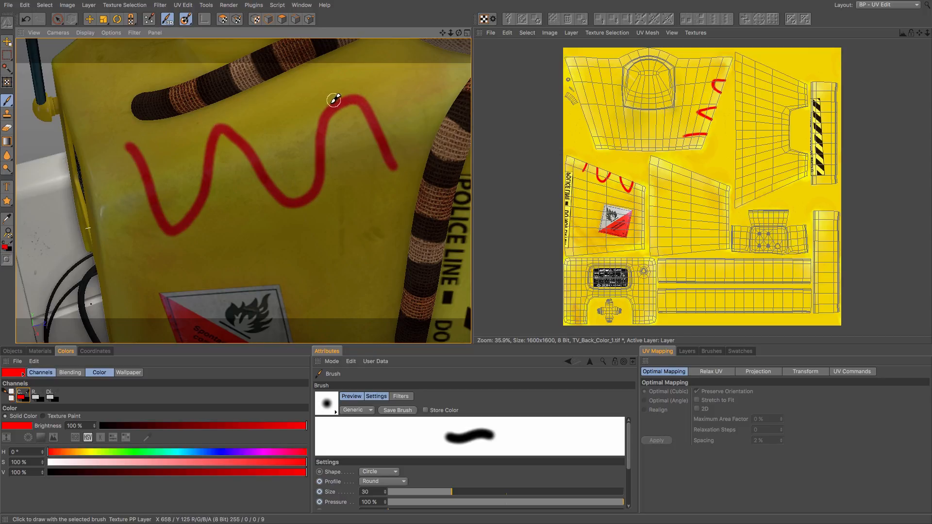
pyautogui.moveTo(355, 249)
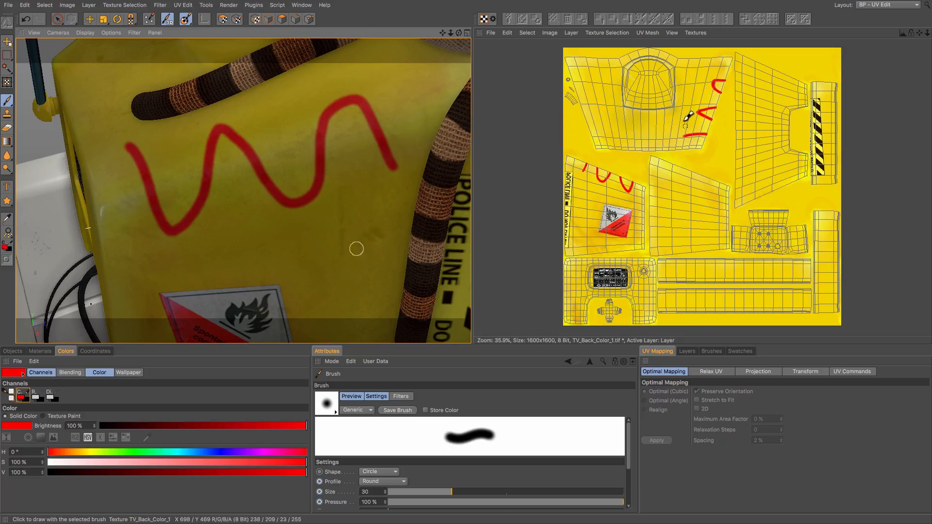
pyautogui.moveTo(321, 323)
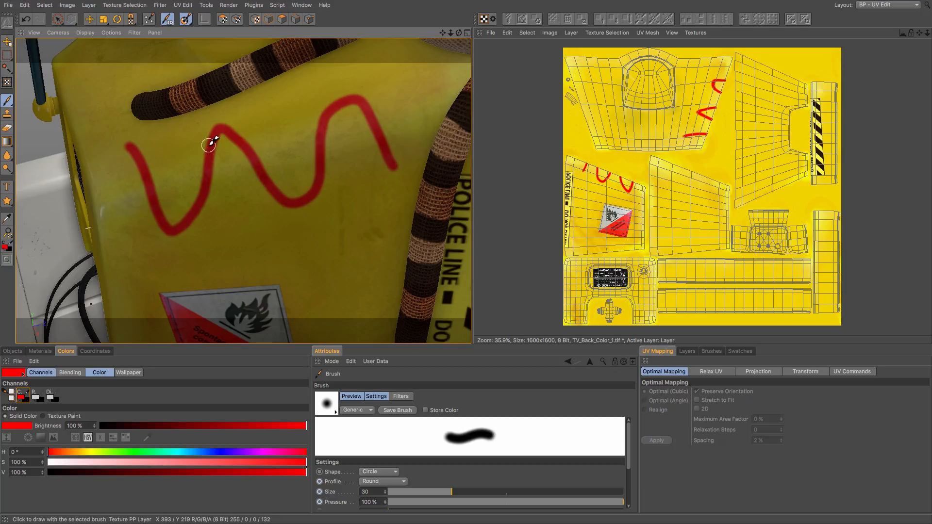
pyautogui.moveTo(237, 144)
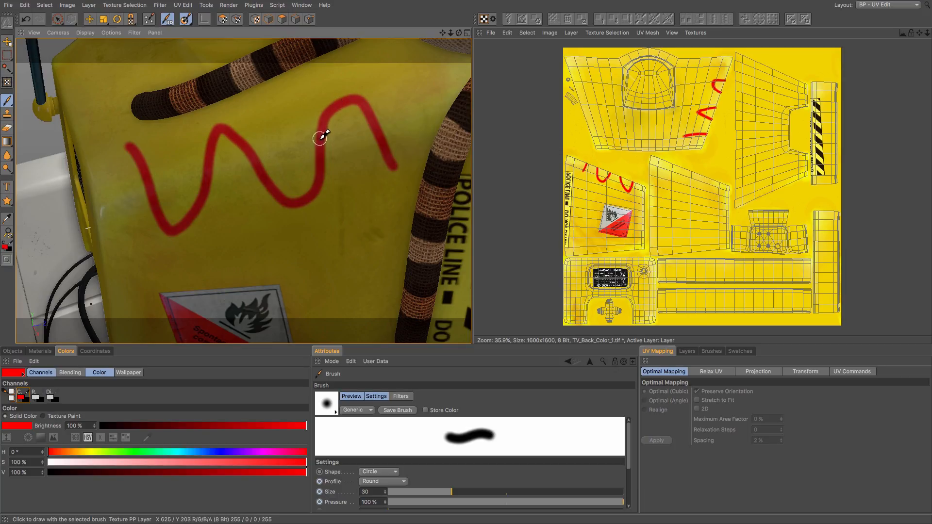
pyautogui.moveTo(269, 164)
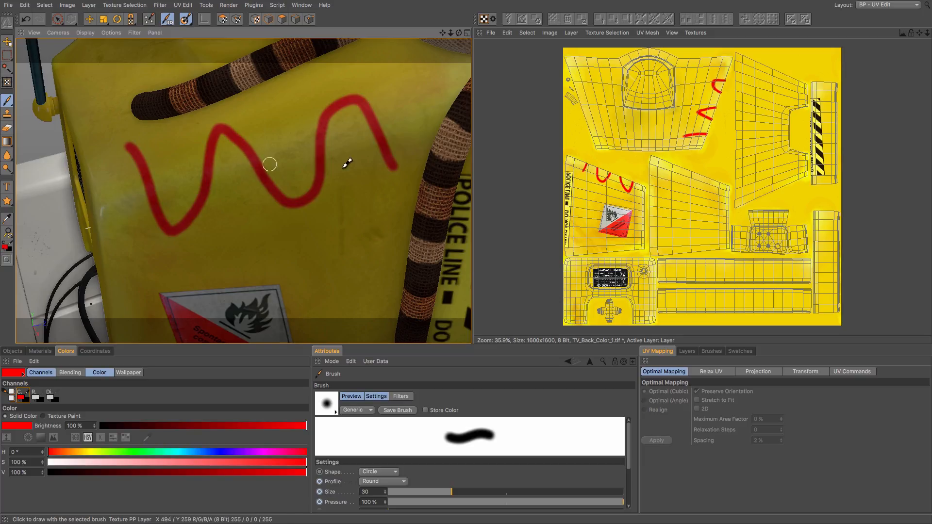
pyautogui.moveTo(443, 242)
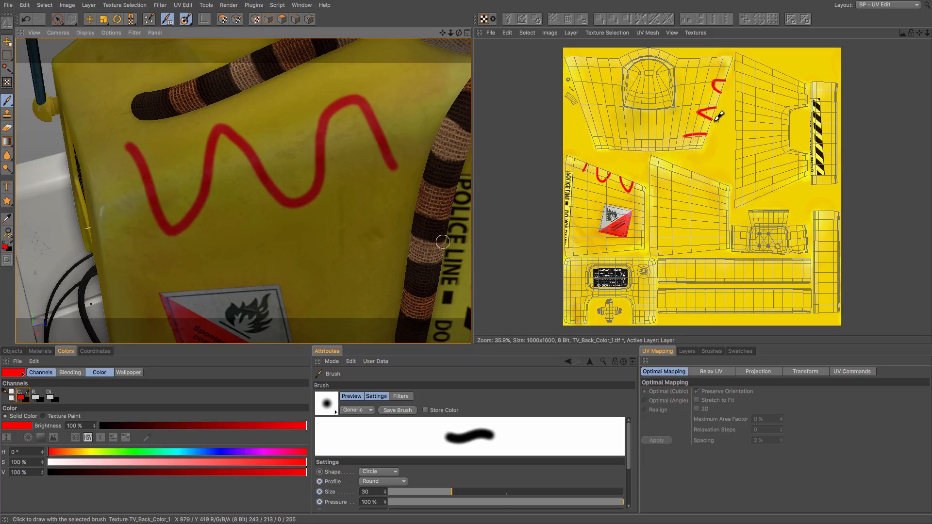
pyautogui.moveTo(196, 176)
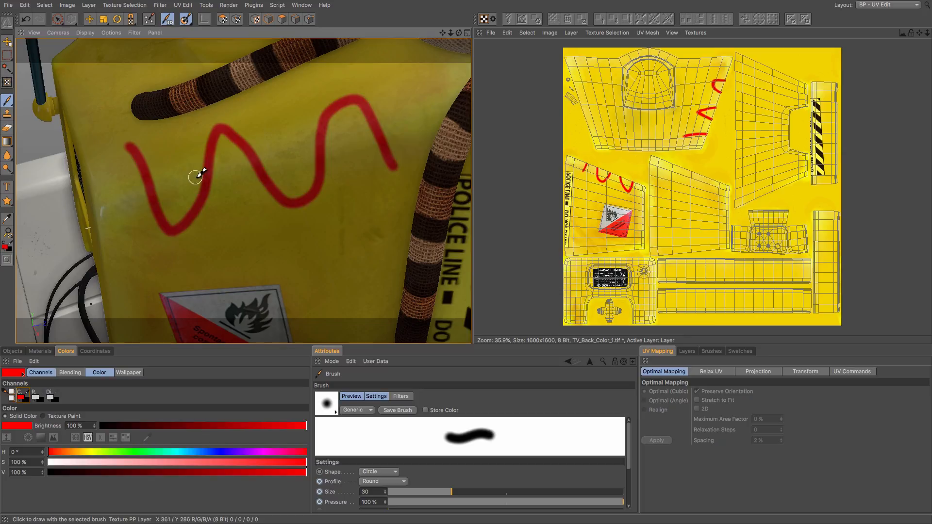
pyautogui.moveTo(160, 166)
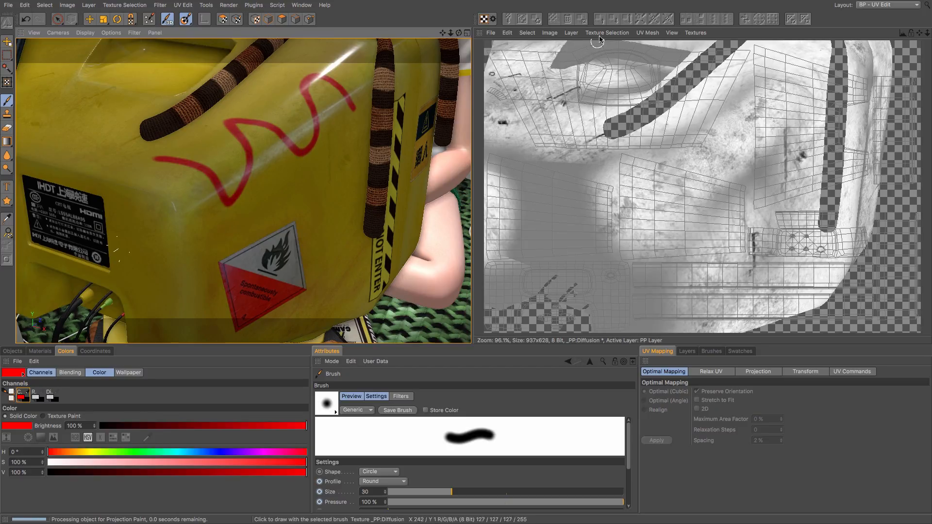
# Step: Display the TV back colour texture again in the texture view
pyautogui.click(671, 33)
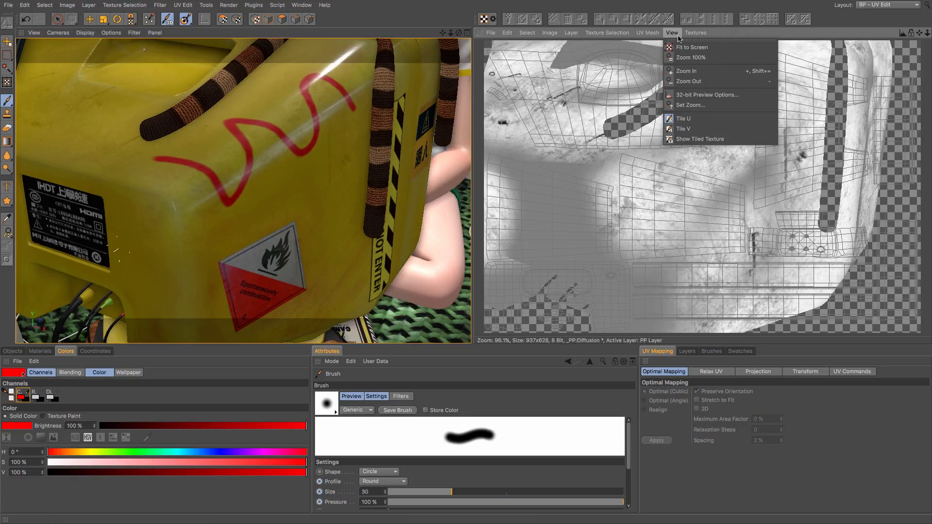
pyautogui.click(691, 46)
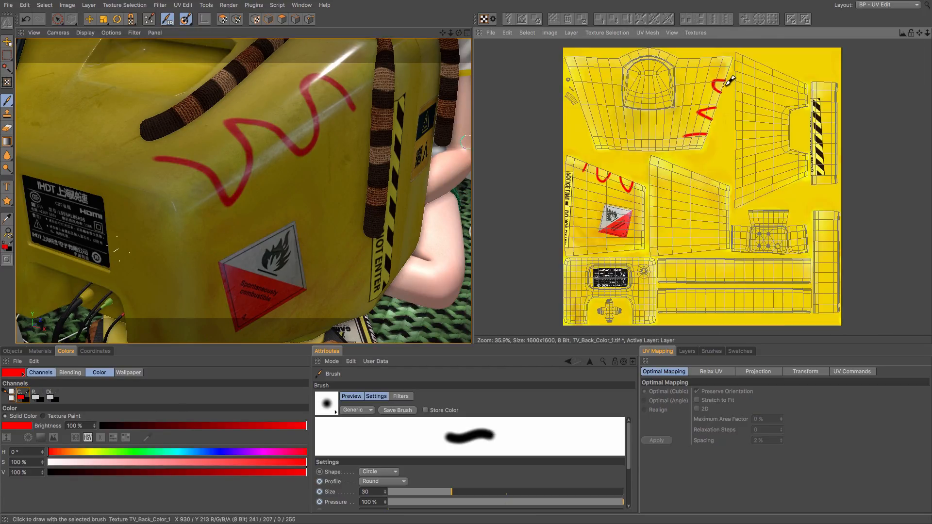
pyautogui.moveTo(241, 170)
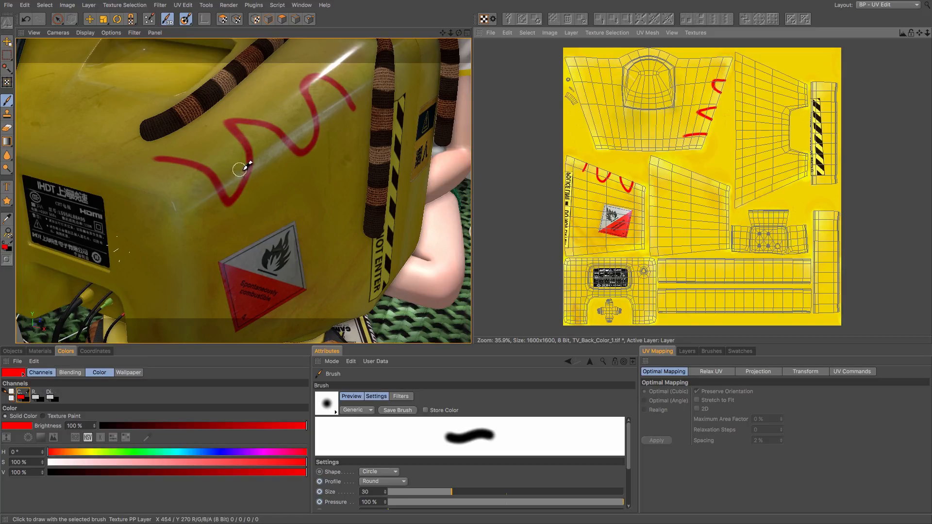
pyautogui.moveTo(277, 165)
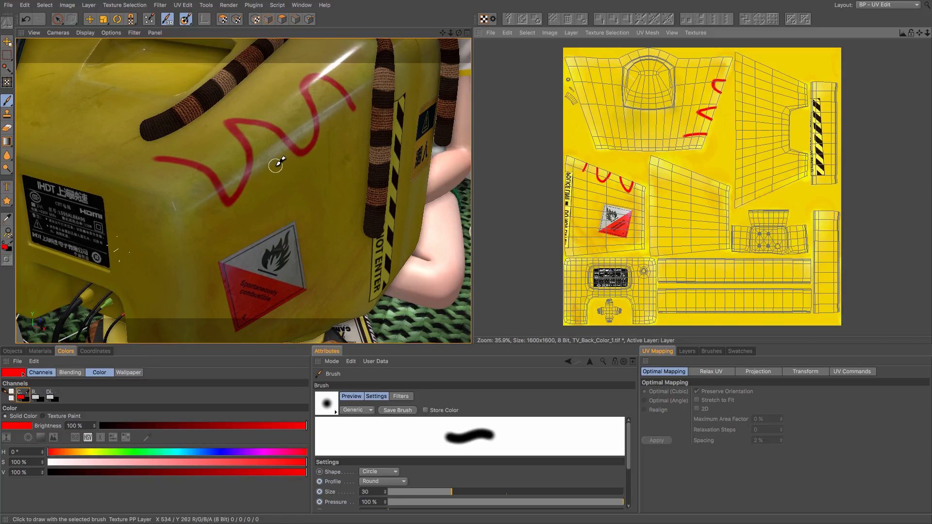
pyautogui.moveTo(253, 181)
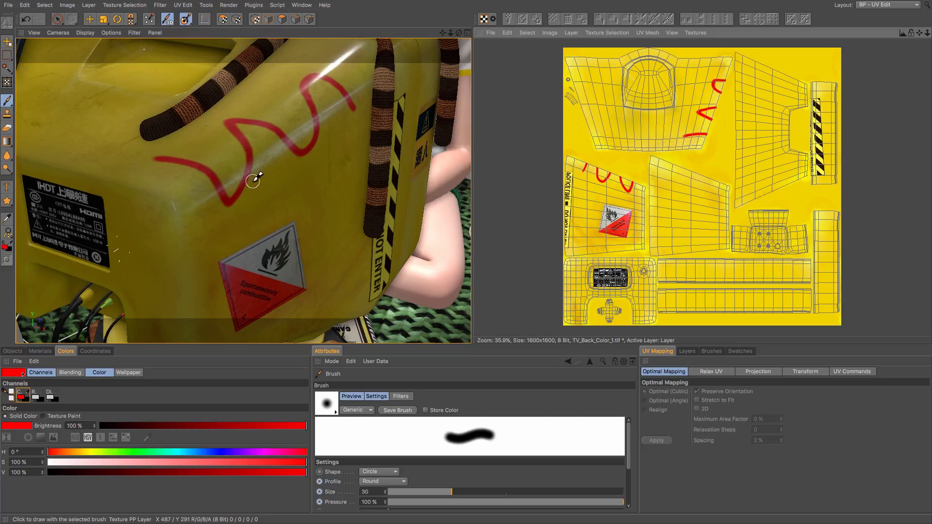
pyautogui.moveTo(275, 176)
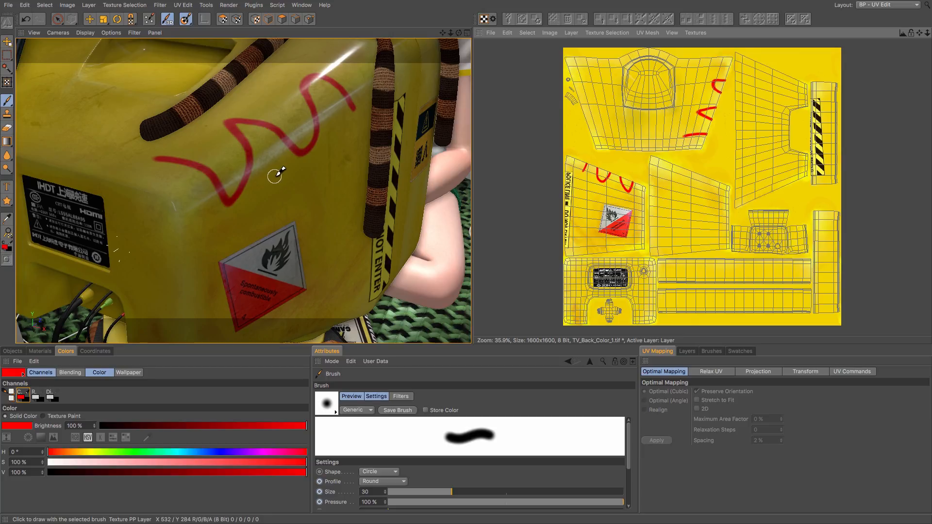
pyautogui.moveTo(263, 135)
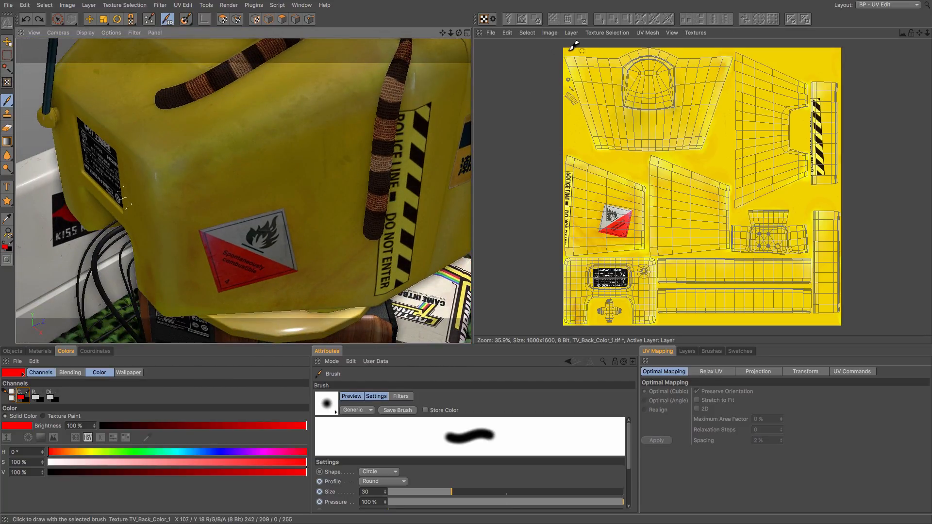
# Step: Load C4D_Logo.png as an additional texture and show its layers
pyautogui.click(491, 33)
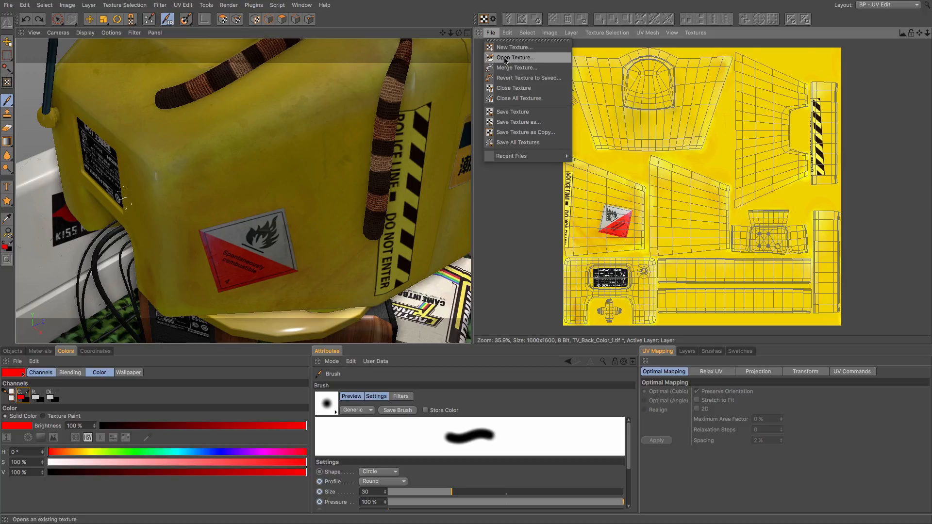
pyautogui.click(515, 57)
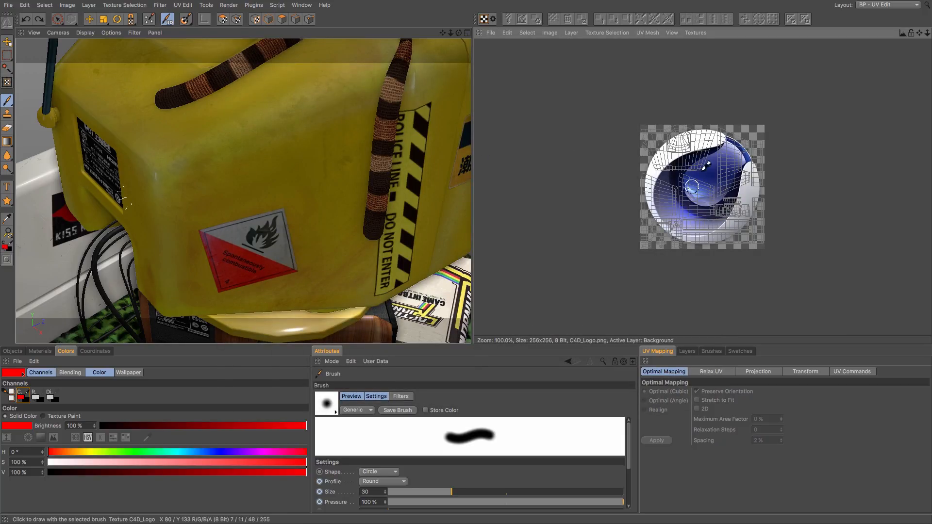
pyautogui.click(687, 350)
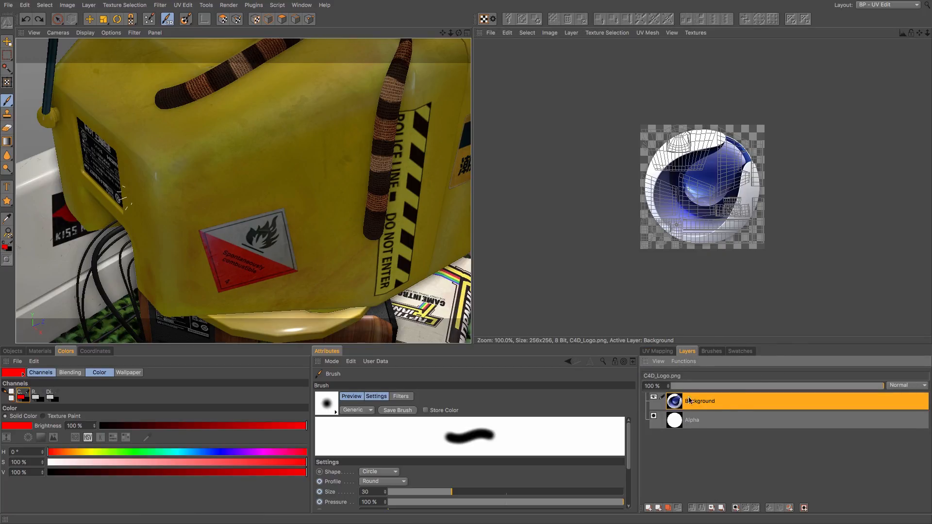
pyautogui.moveTo(704, 425)
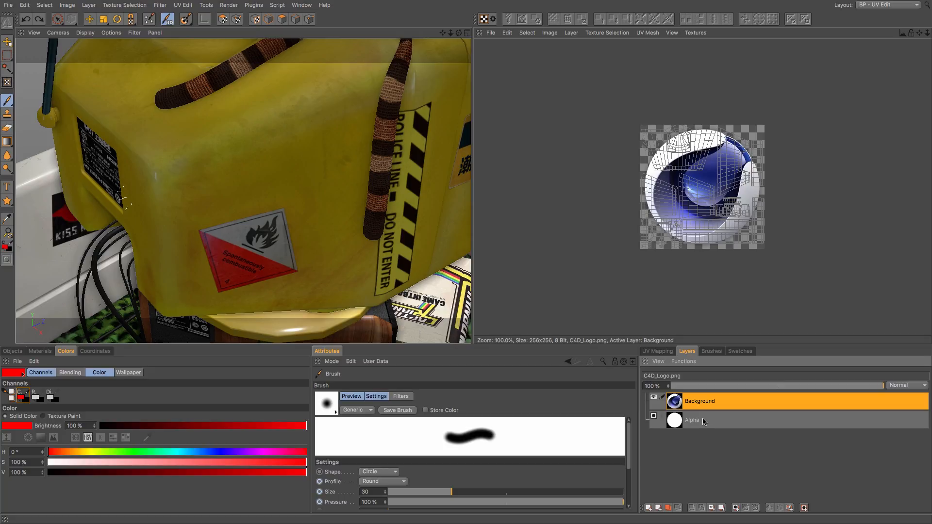
# Step: Inspect the logo's Alpha layer, then return to its Background layer
pyautogui.click(692, 421)
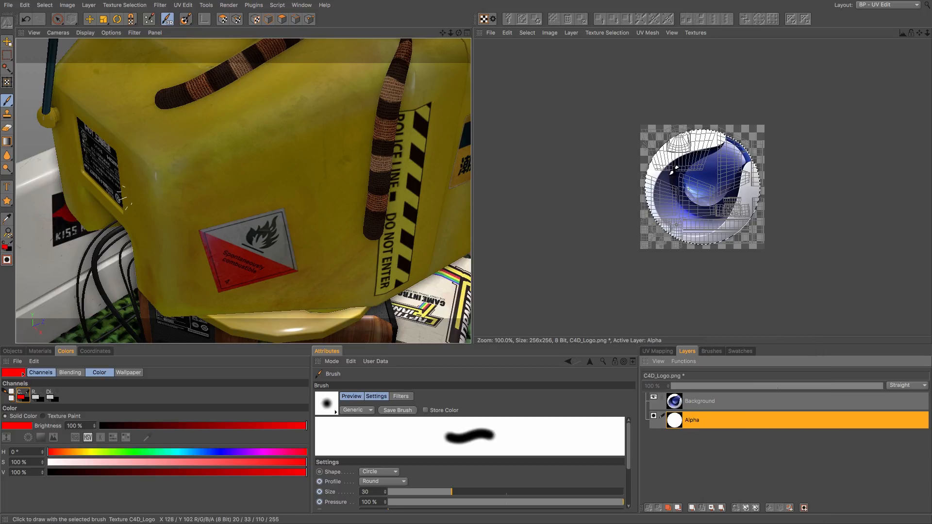
pyautogui.click(700, 401)
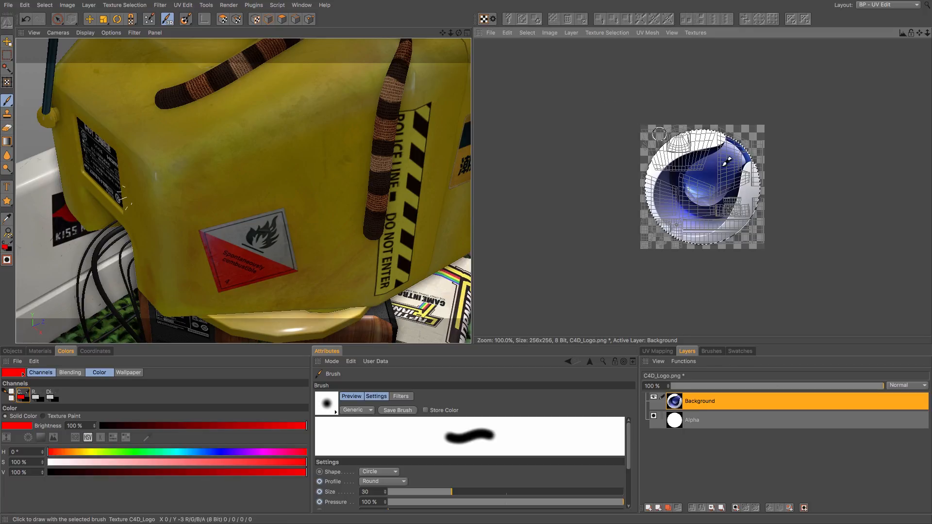
pyautogui.click(507, 33)
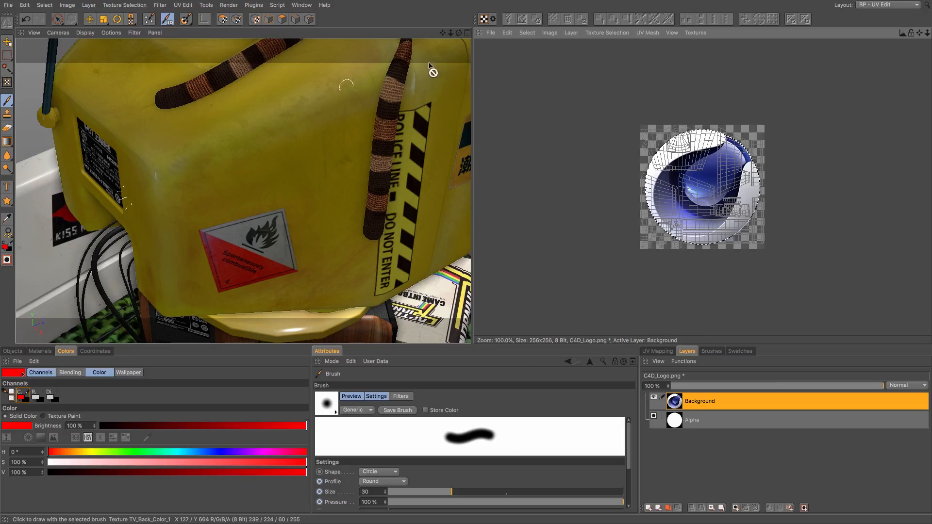
# Step: Switch back to the TV_Back_Color_1.tif texture with its projection paint layer
pyautogui.click(694, 33)
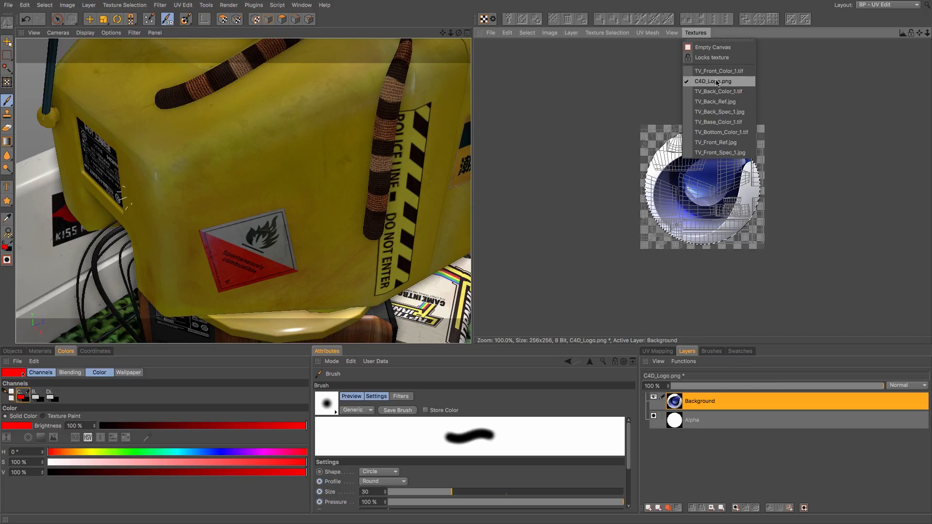
pyautogui.moveTo(732, 91)
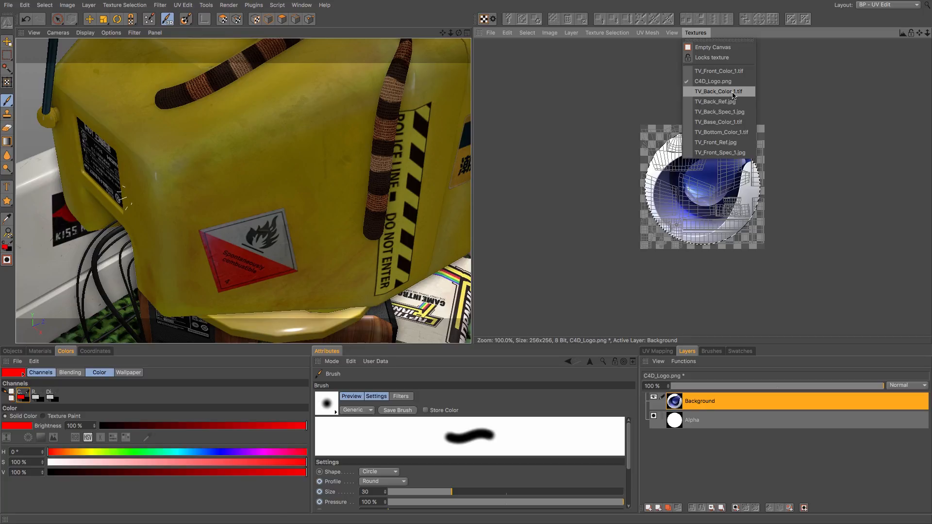
pyautogui.click(717, 91)
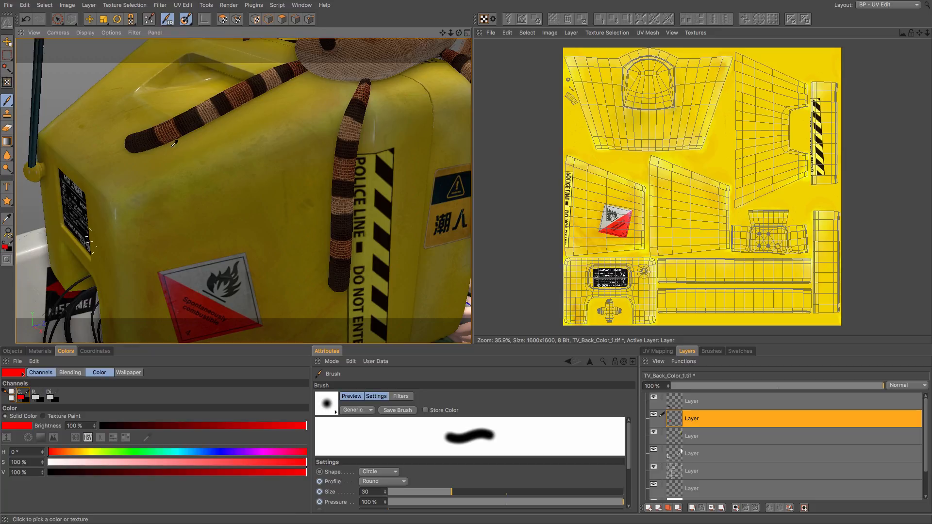
pyautogui.click(694, 33)
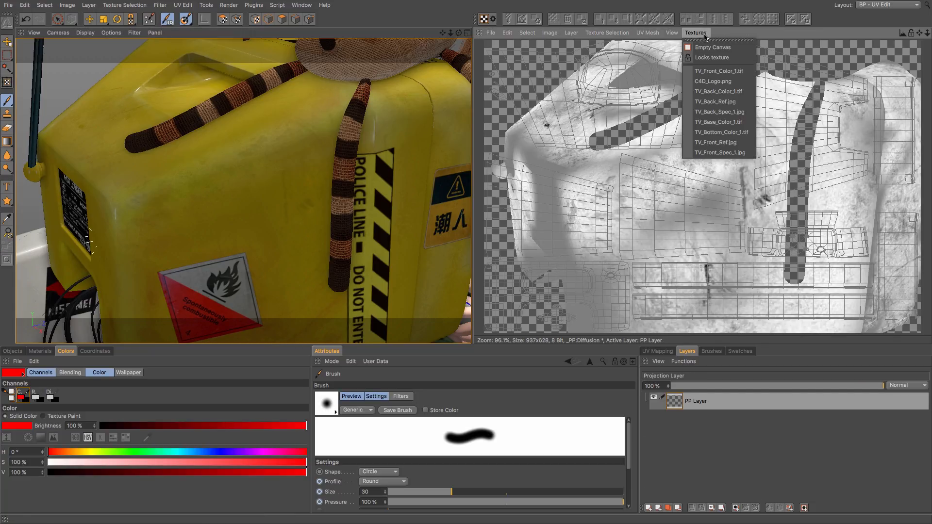
# Step: Move the pasted C4D logo down and left to sit above the warning sticker
pyautogui.click(718, 91)
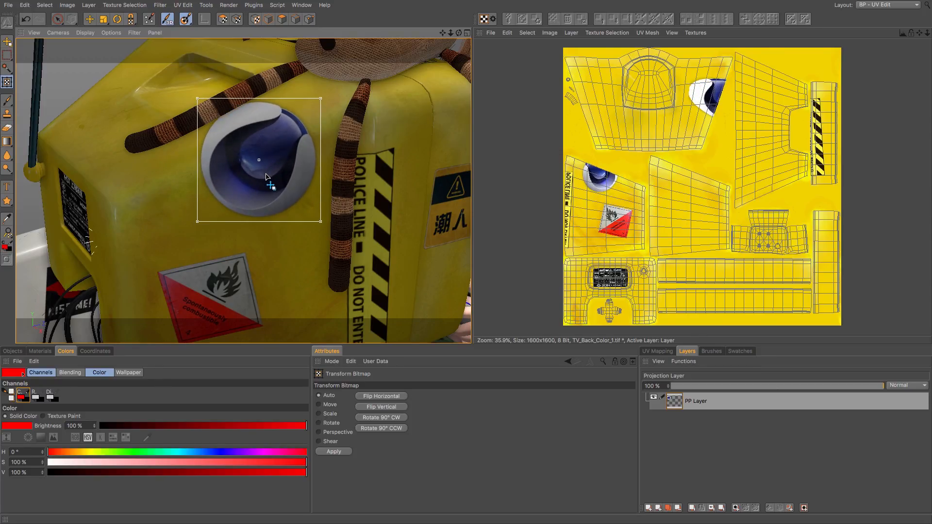
pyautogui.moveTo(259, 160); pyautogui.dragTo(249, 197)
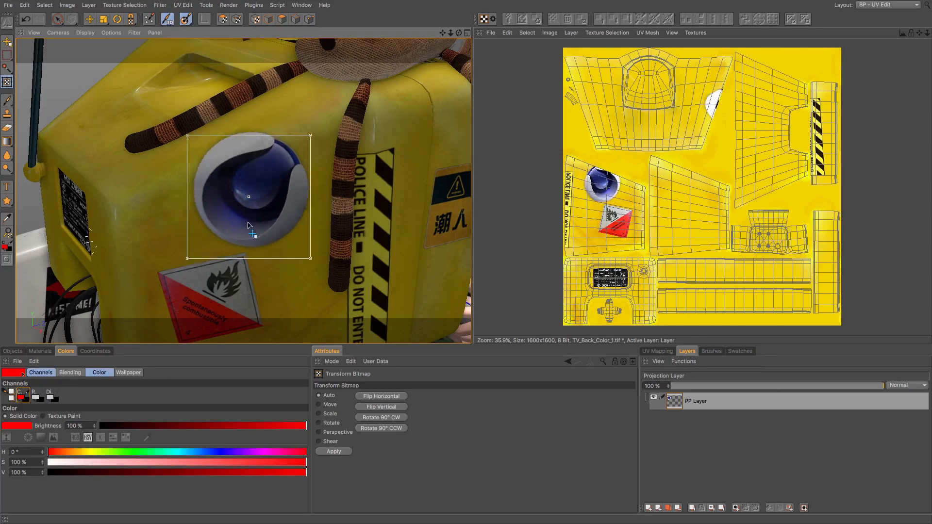
pyautogui.moveTo(248, 196); pyautogui.dragTo(186, 209)
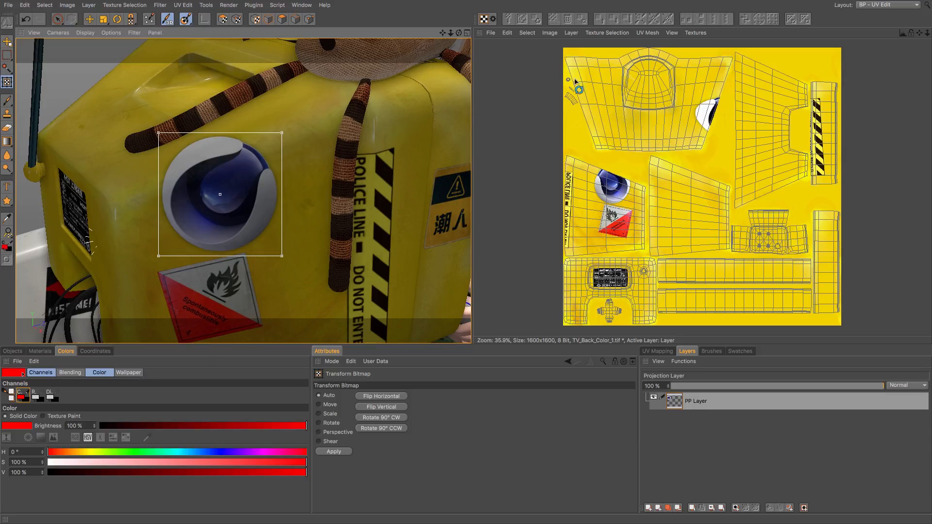
pyautogui.moveTo(496, 138)
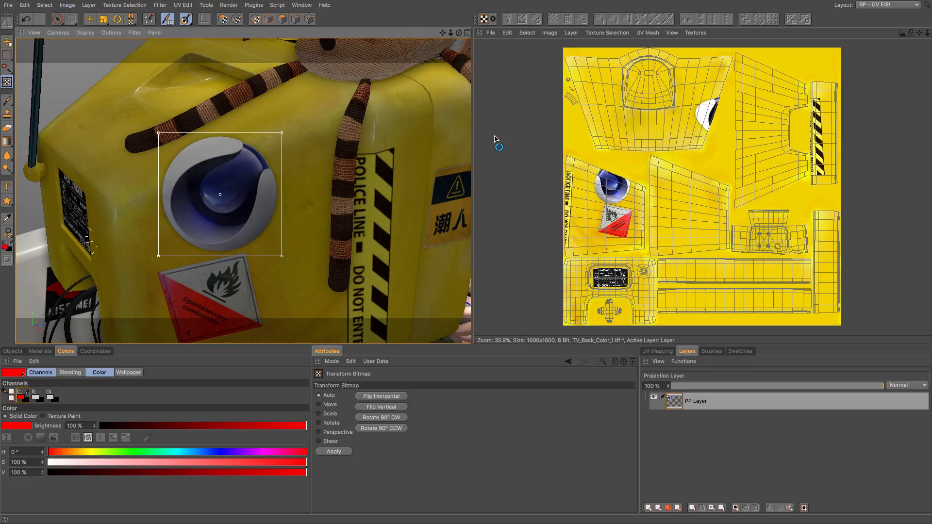
pyautogui.click(333, 451)
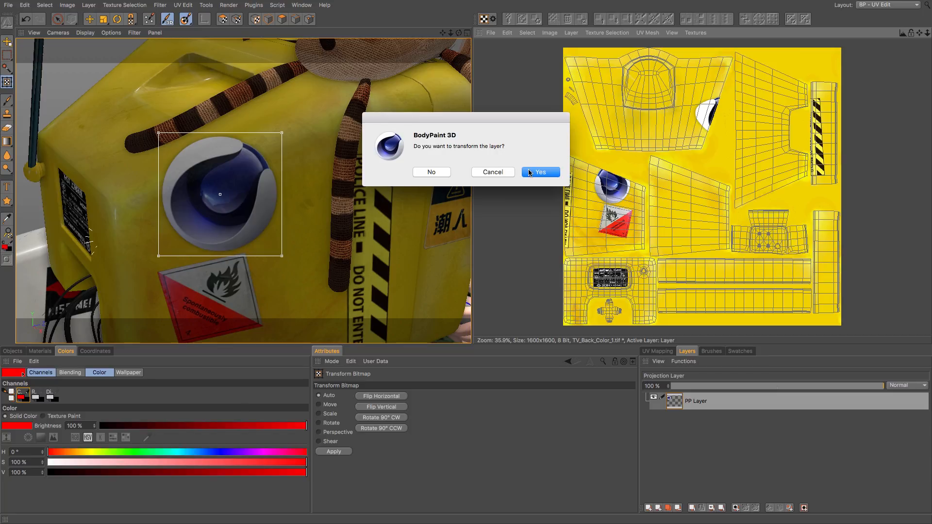
pyautogui.moveTo(538, 178)
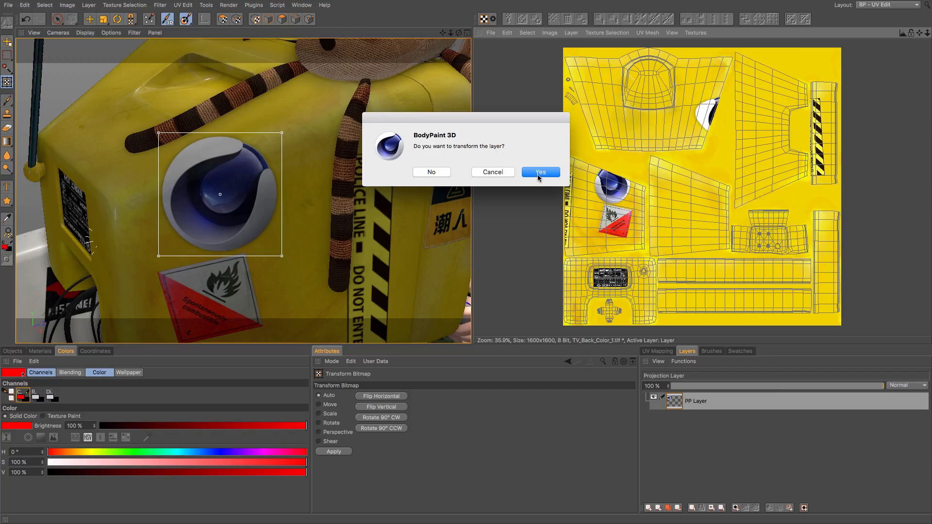
# Step: Confirm transforming the logo layer into the texture and return to the brush
pyautogui.click(540, 172)
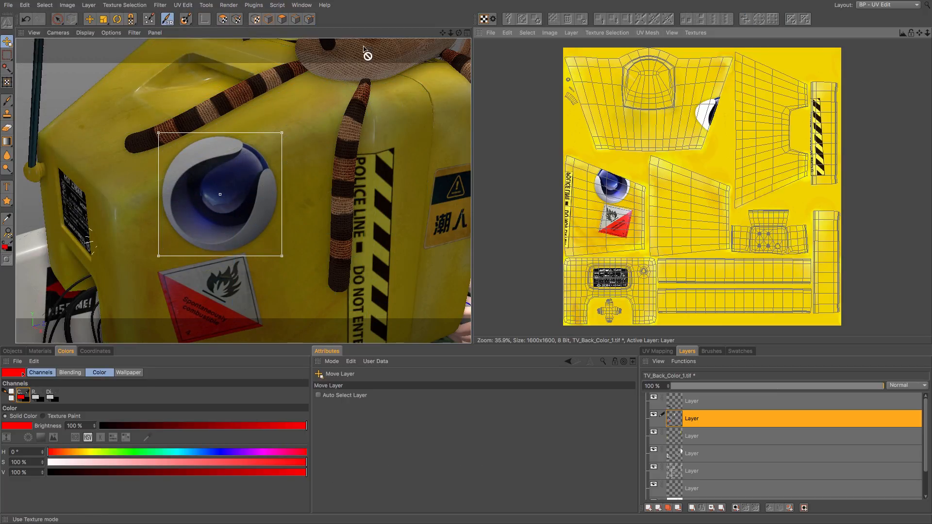
pyautogui.click(7, 101)
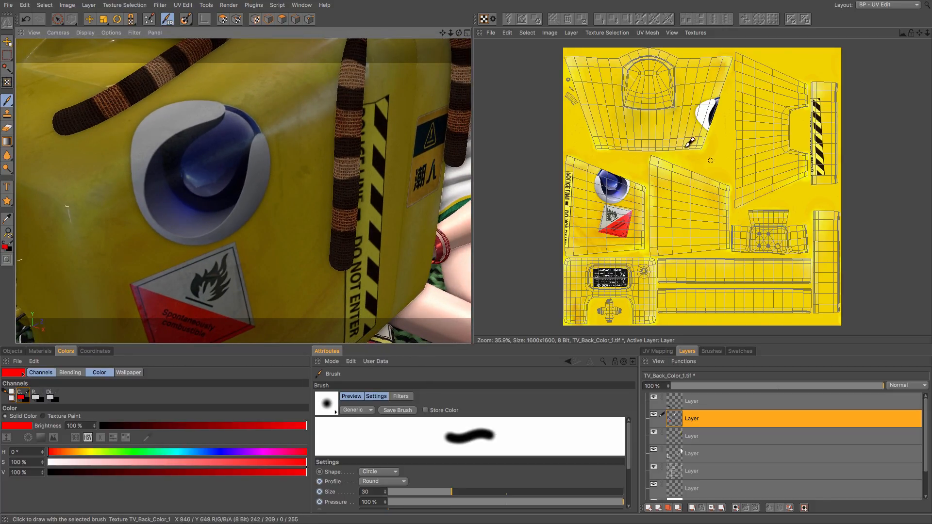
pyautogui.moveTo(247, 173)
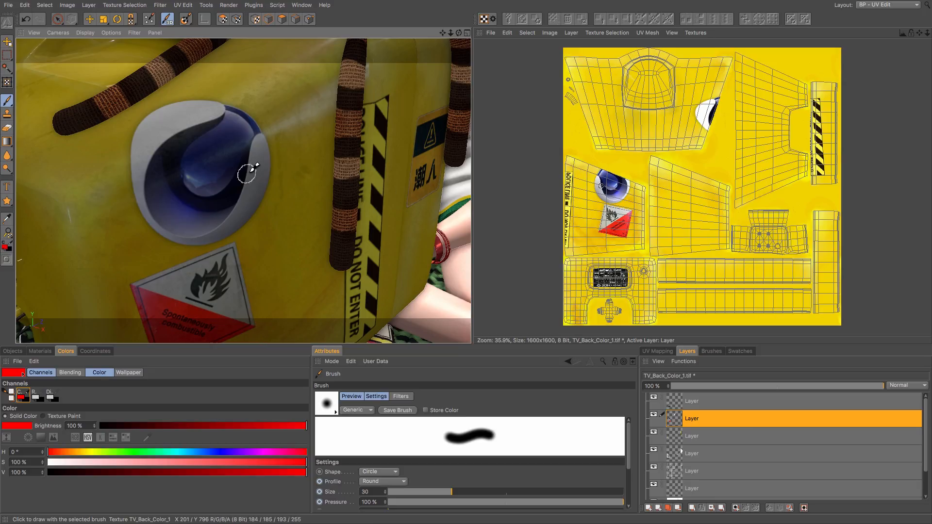
pyautogui.moveTo(223, 147)
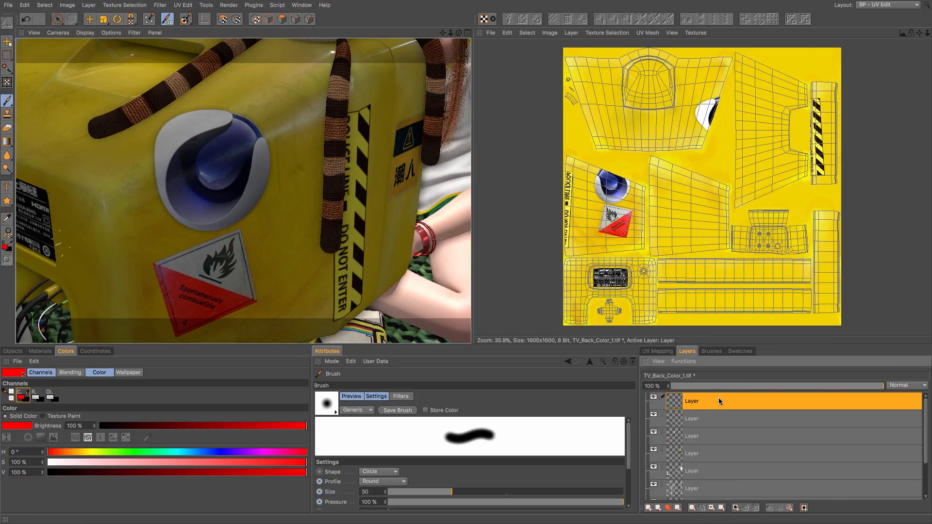
# Step: Browse the brush presets to BodyPaint Presets > Standard Tools and choose Brush
pyautogui.click(711, 350)
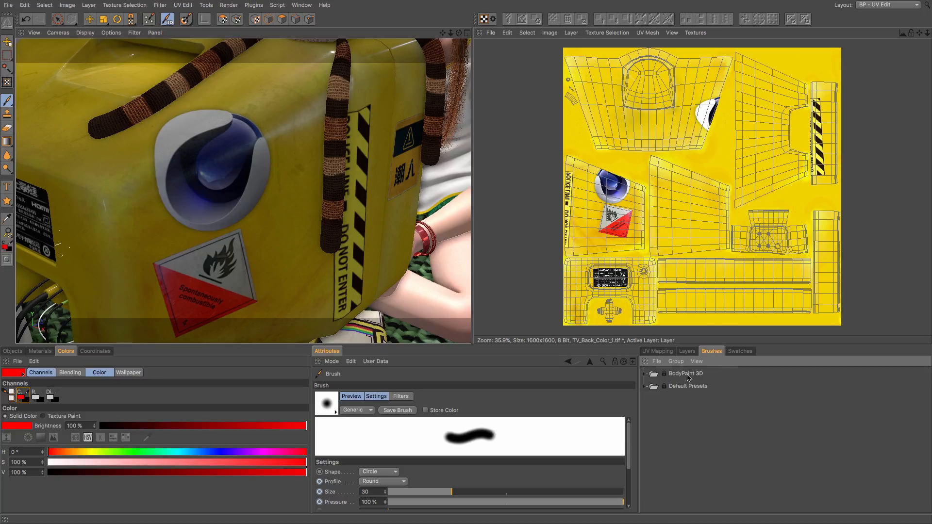
pyautogui.moveTo(646, 378)
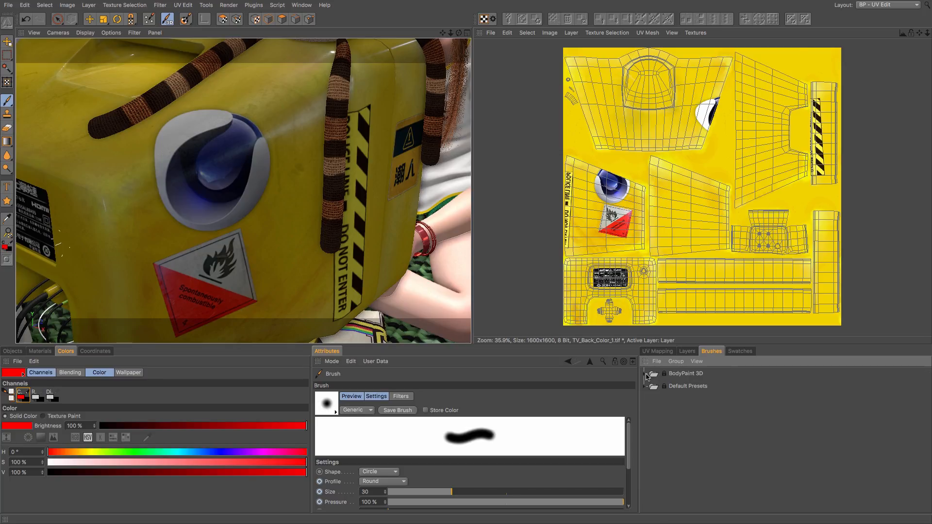
pyautogui.click(651, 385)
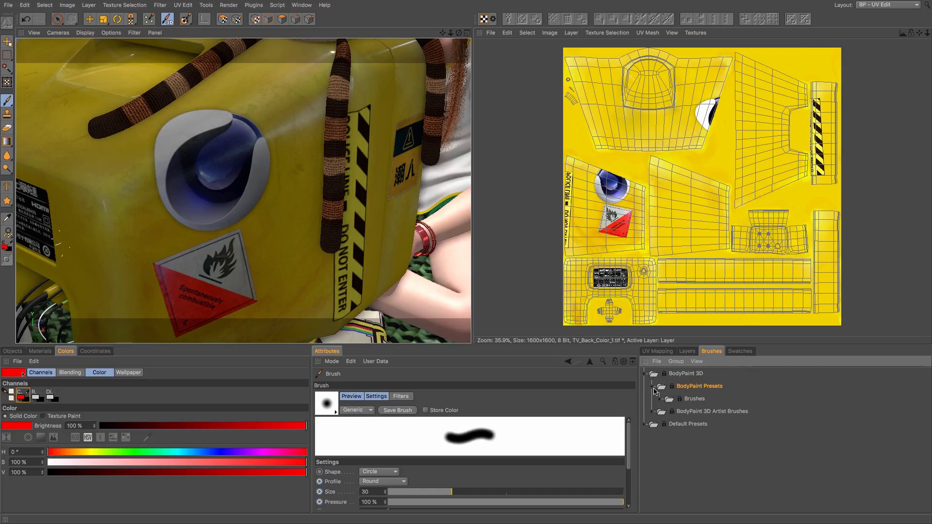
pyautogui.click(668, 398)
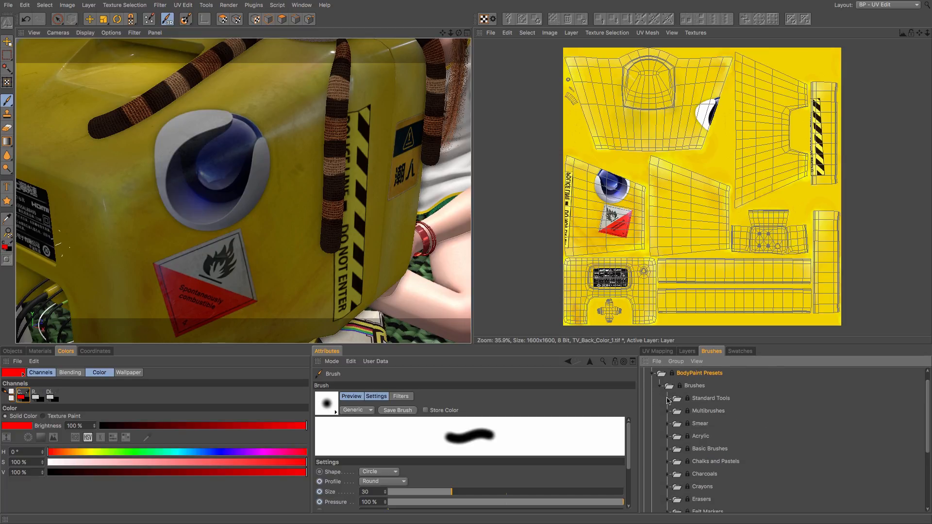
pyautogui.click(666, 398)
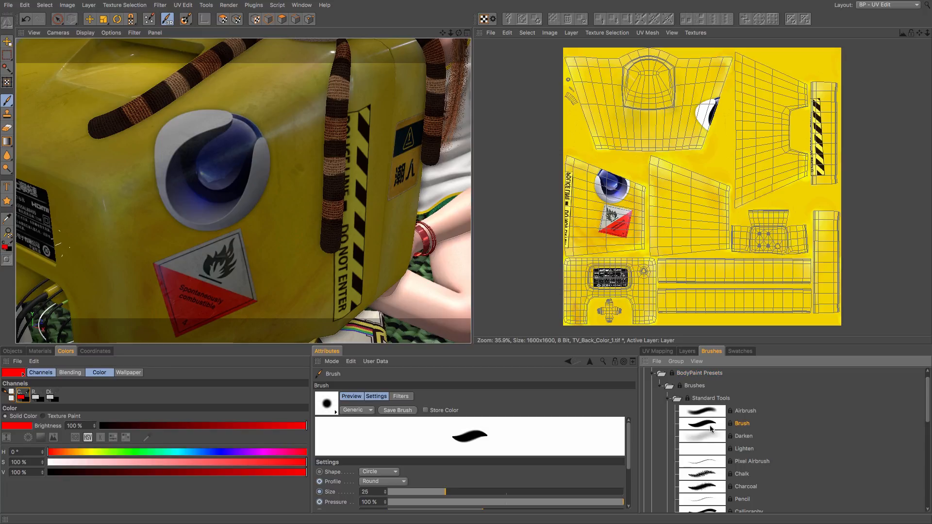
pyautogui.moveTo(599, 435)
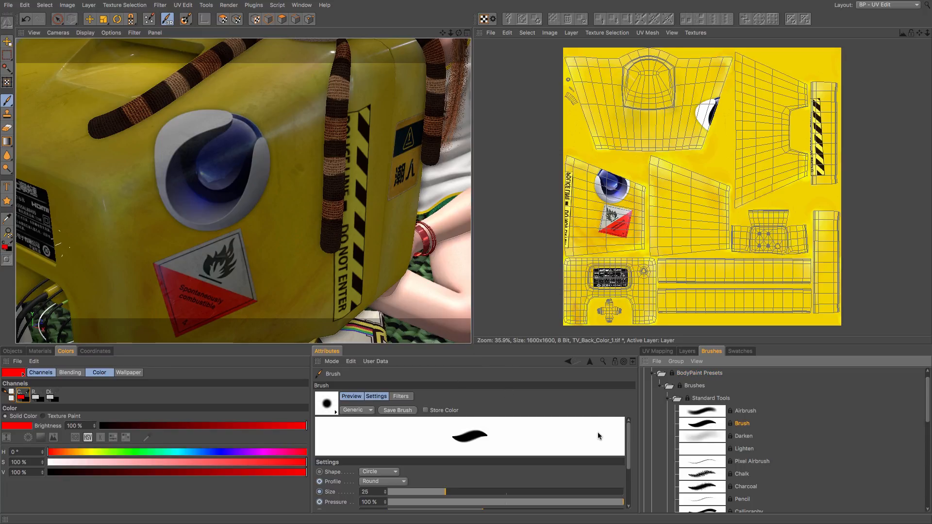
pyautogui.moveTo(185, 312)
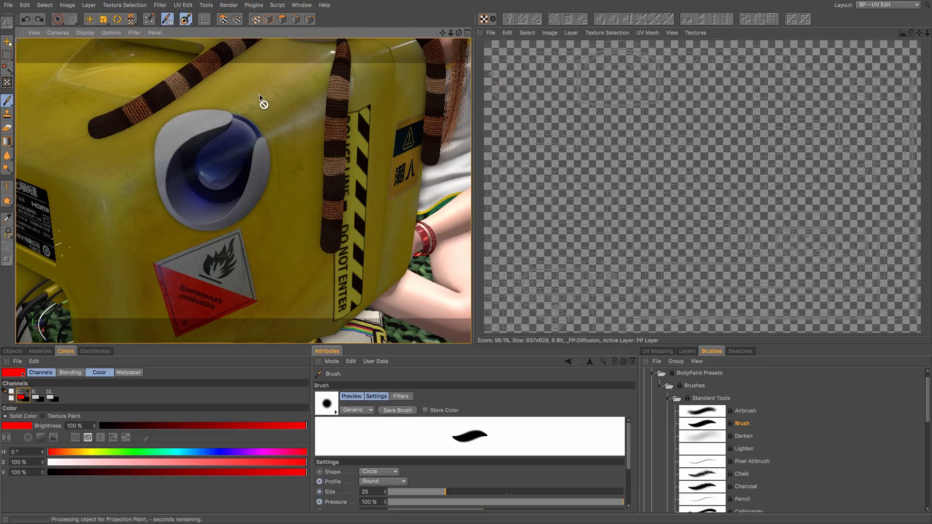
pyautogui.click(695, 33)
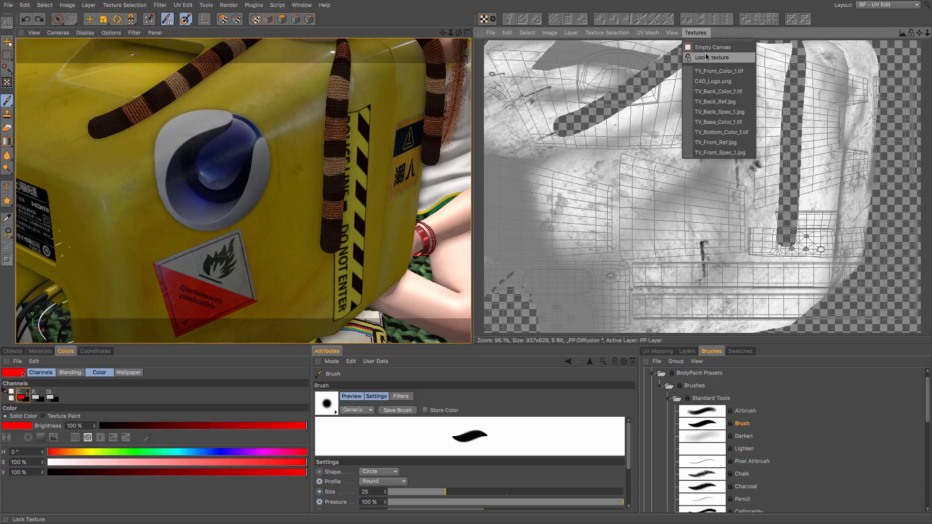
pyautogui.click(718, 91)
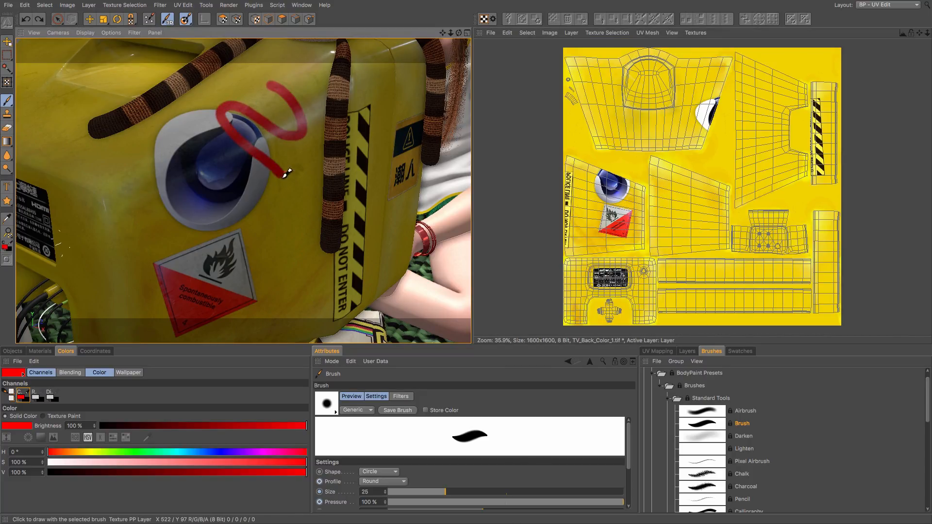
pyautogui.moveTo(286, 172); pyautogui.dragTo(151, 182)
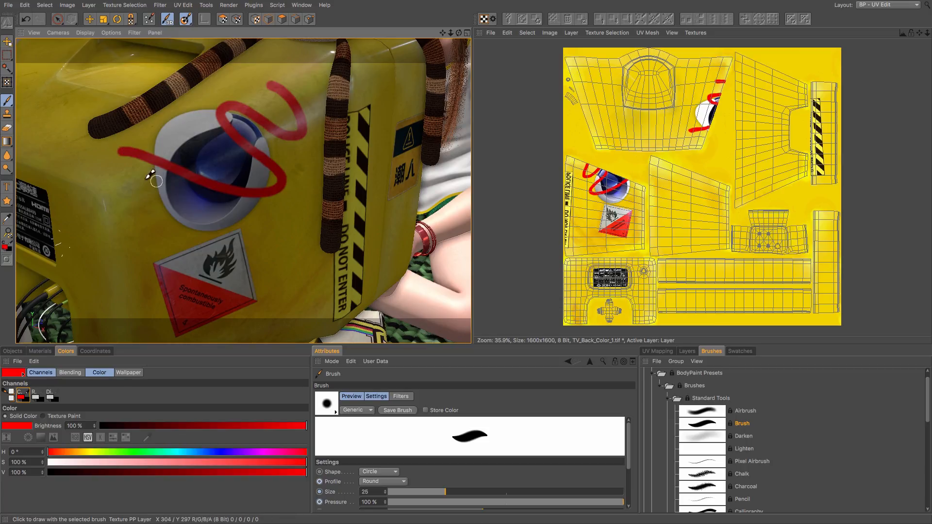
pyautogui.moveTo(653, 434)
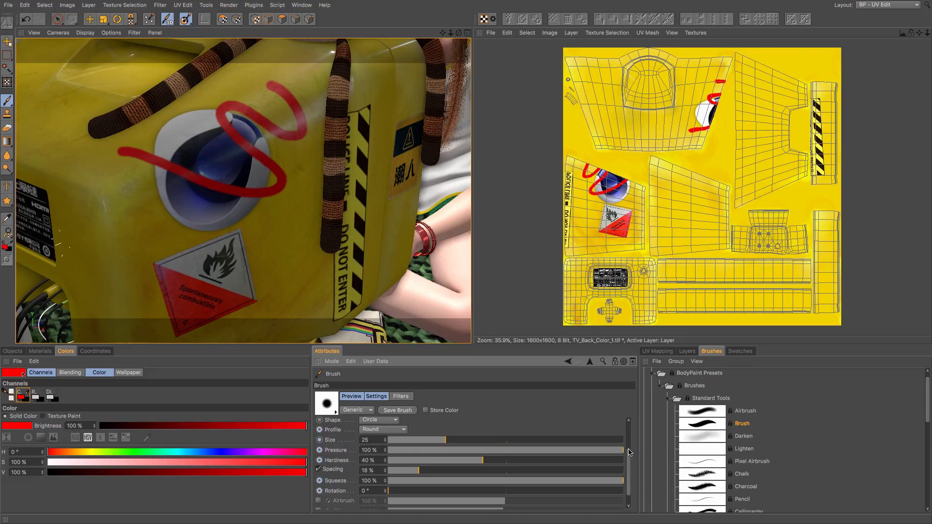
pyautogui.moveTo(341, 456)
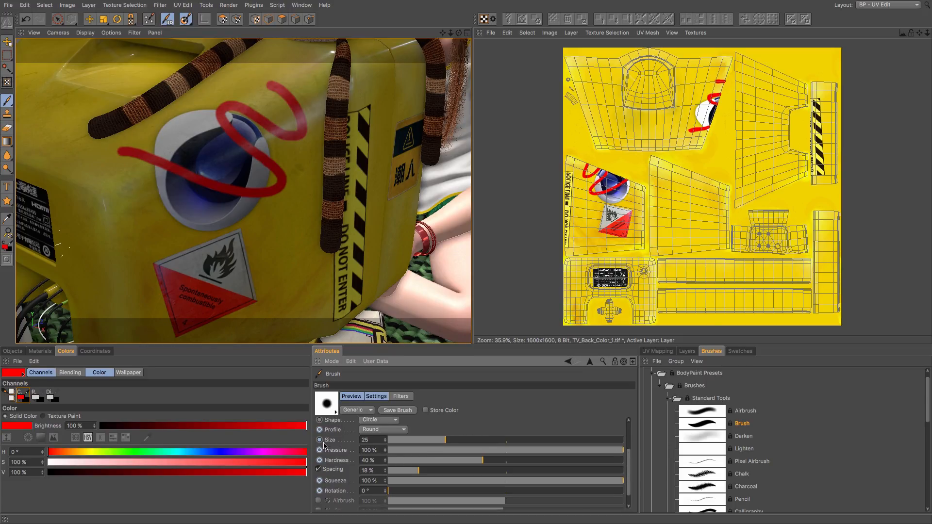
pyautogui.click(319, 440)
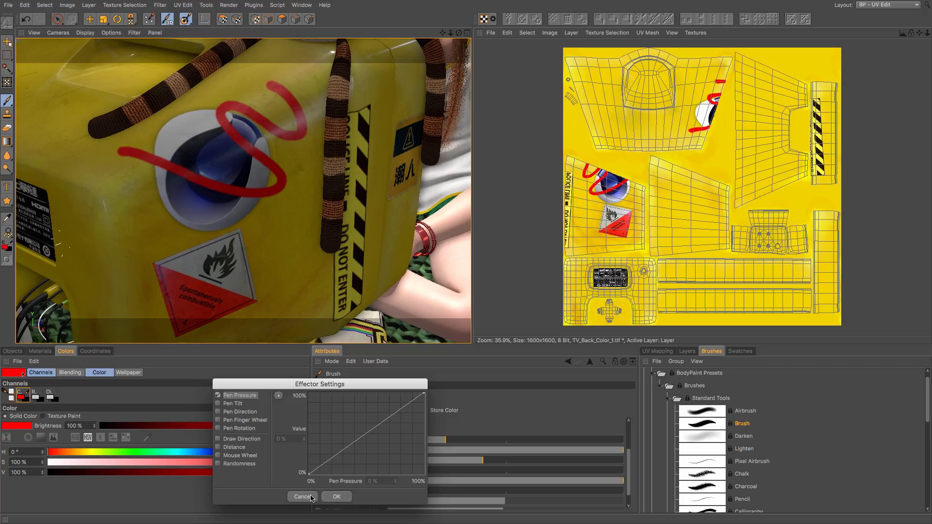
pyautogui.click(302, 496)
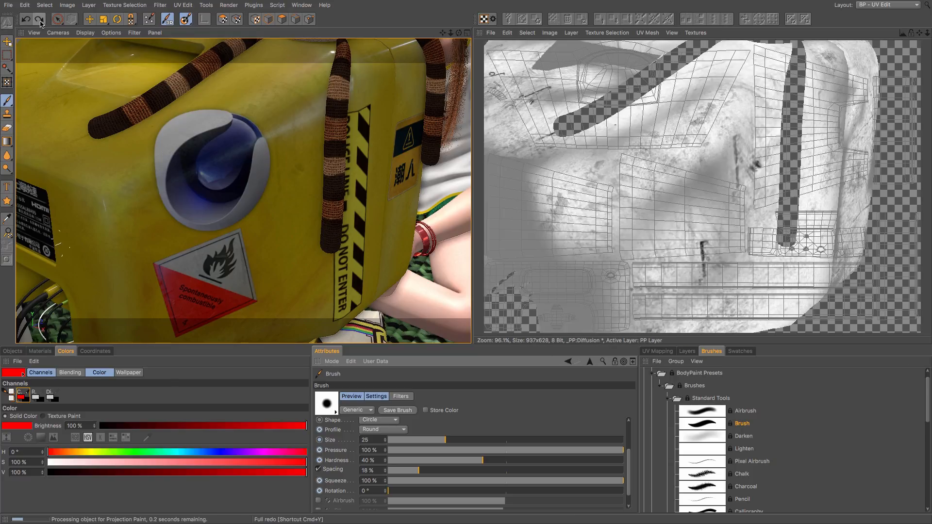
# Step: Show the TV_Back_Color_1.tif texture
pyautogui.click(695, 33)
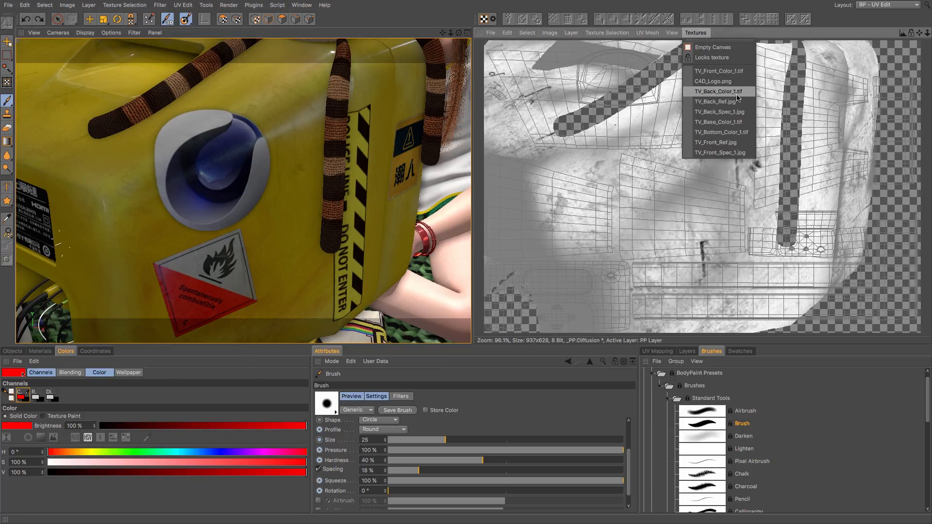
pyautogui.click(718, 91)
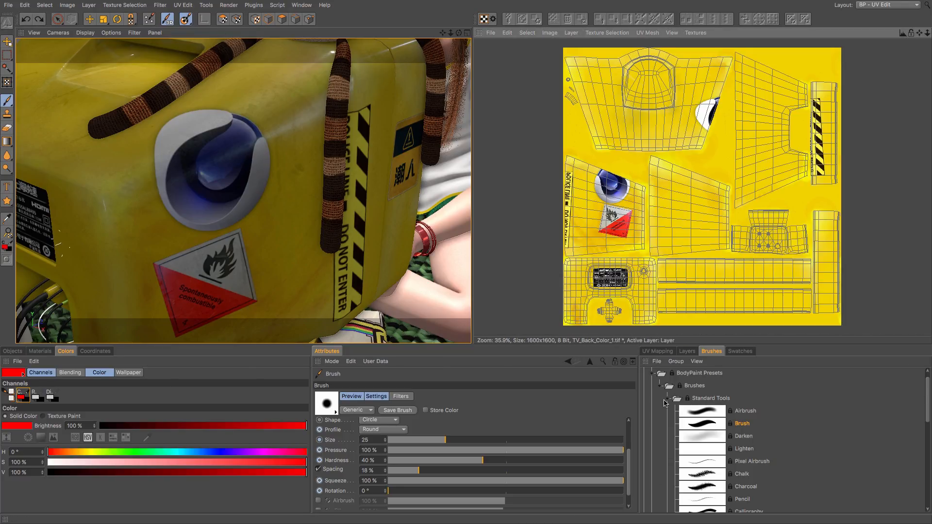
# Step: Load the Zip stitch brush from the Non-Organic presets and show the materials list
pyautogui.click(677, 398)
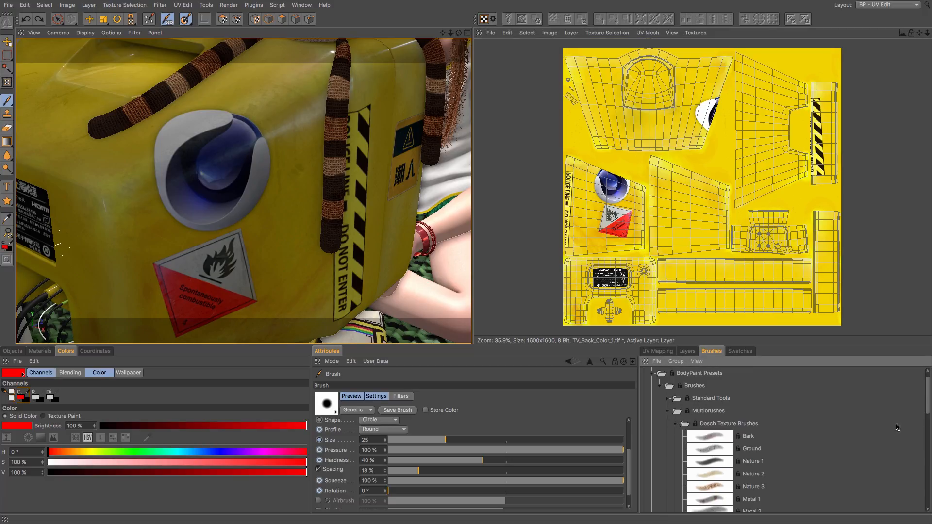
pyautogui.scroll(-3)
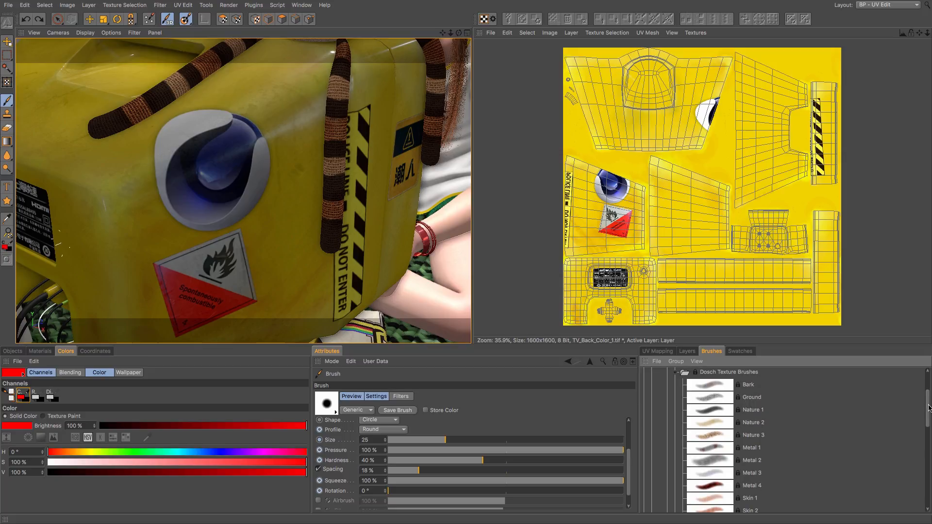
pyautogui.moveTo(908, 413)
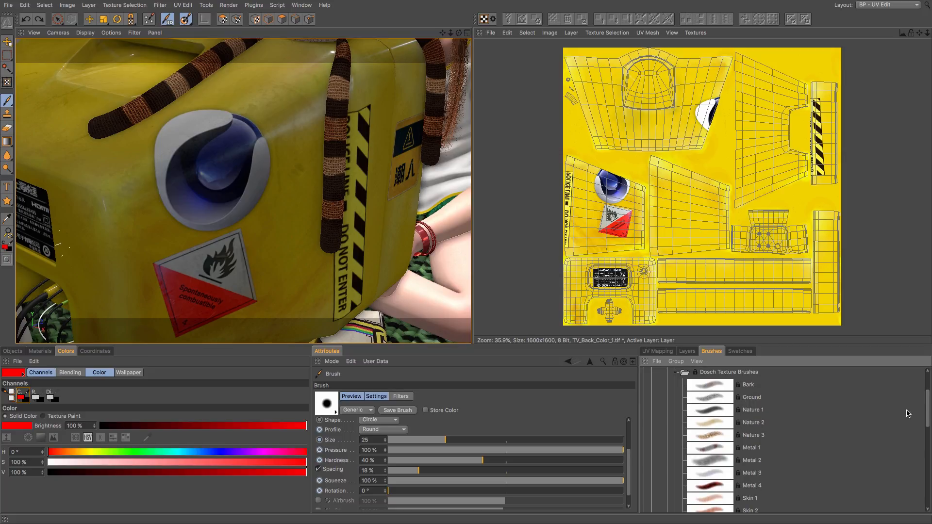
pyautogui.scroll(-3)
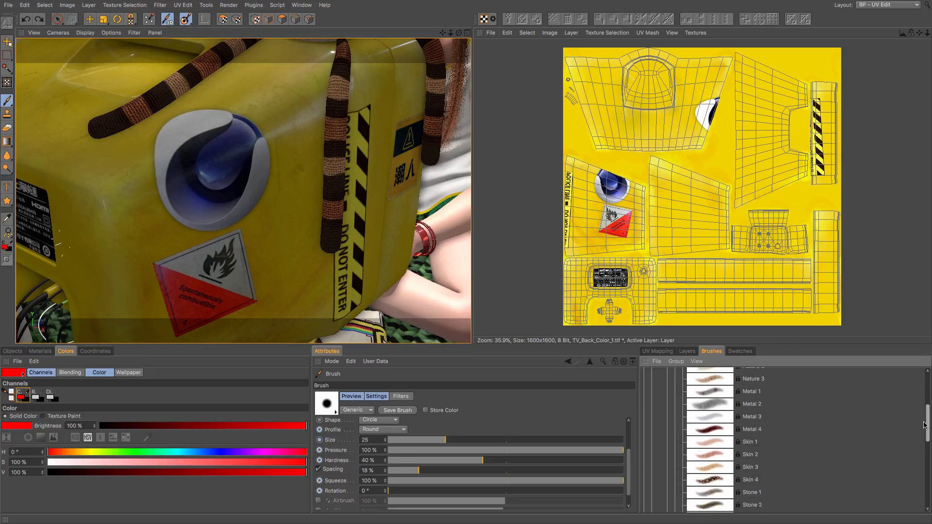
pyautogui.scroll(-3)
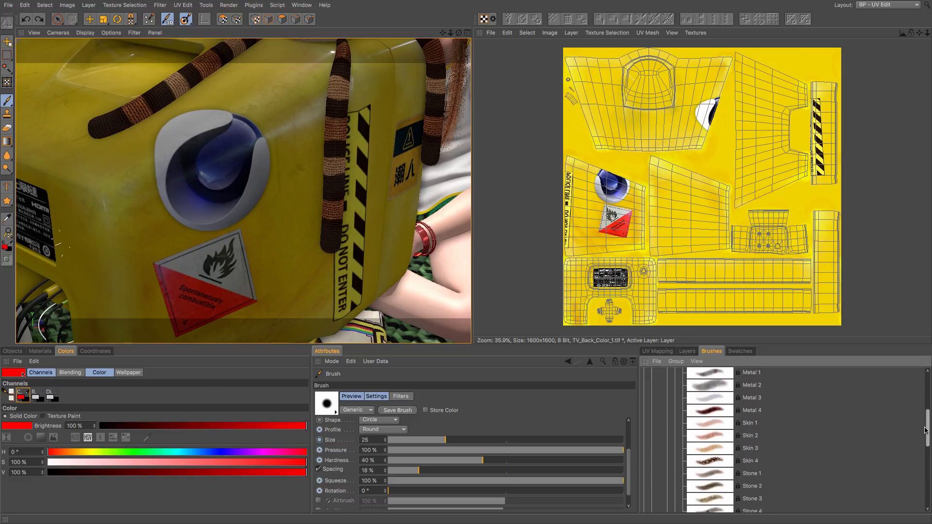
pyautogui.scroll(-3)
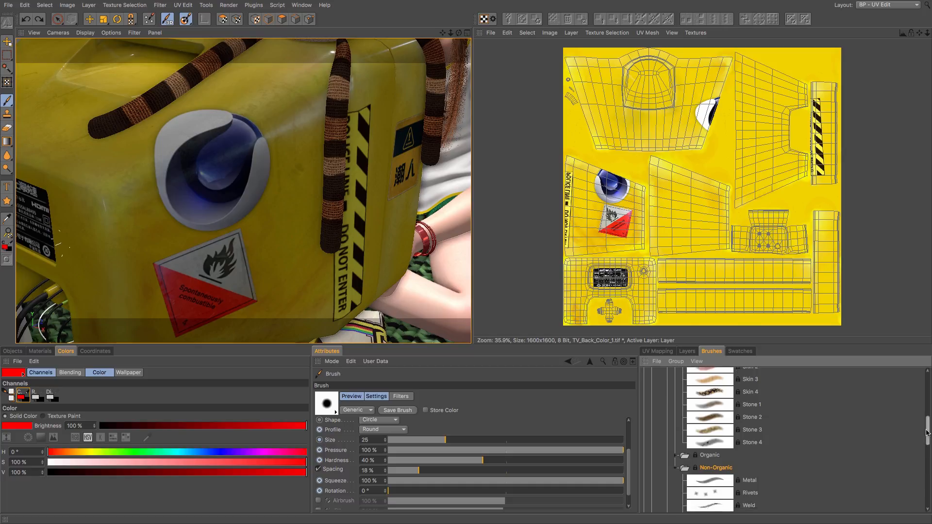
pyautogui.click(709, 487)
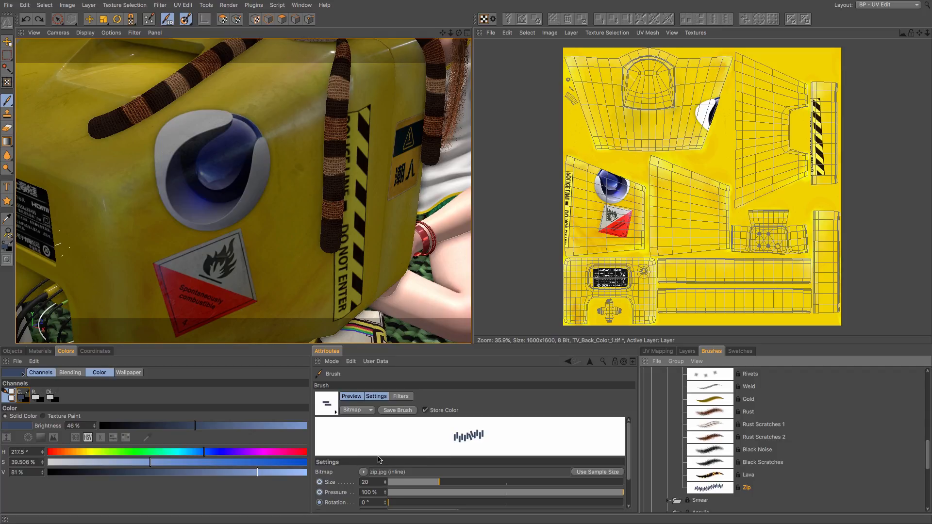
pyautogui.moveTo(419, 439)
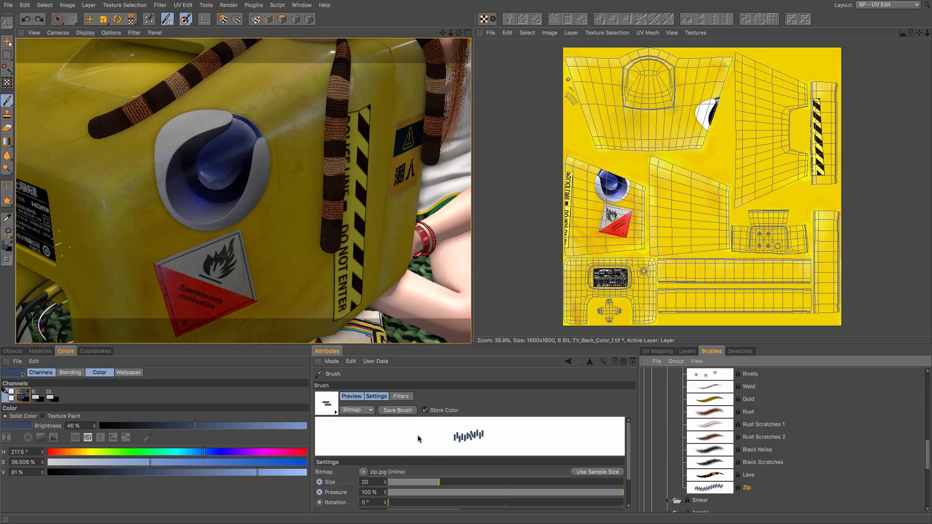
pyautogui.click(39, 350)
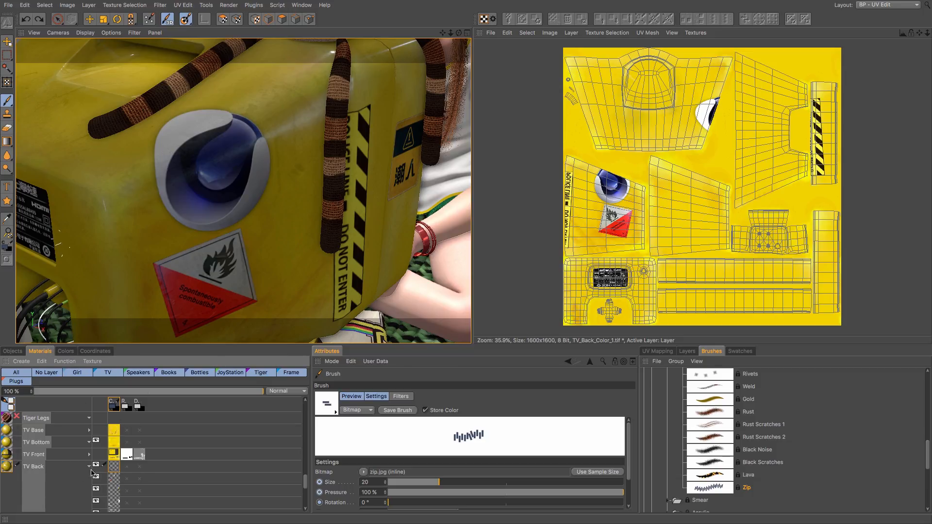
pyautogui.moveTo(89, 469)
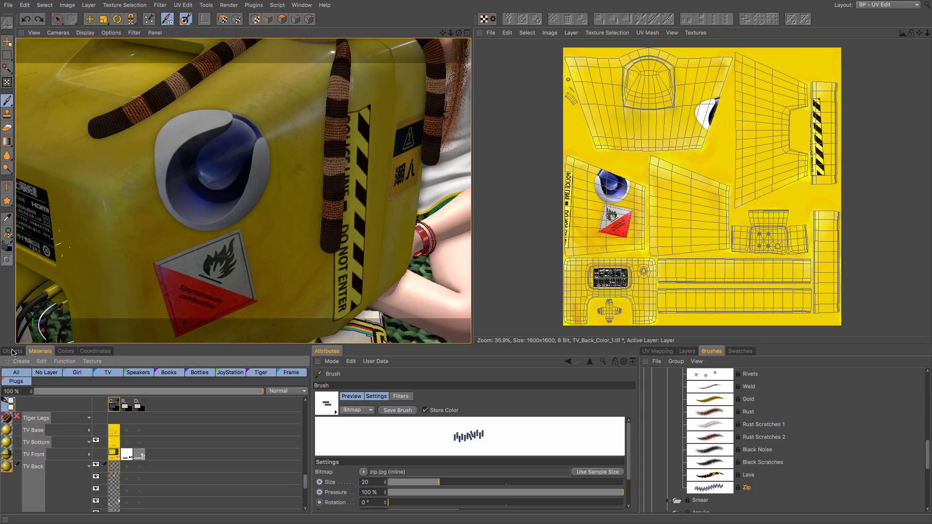
# Step: Enable the Bump channel on the TV Back material
pyautogui.click(12, 350)
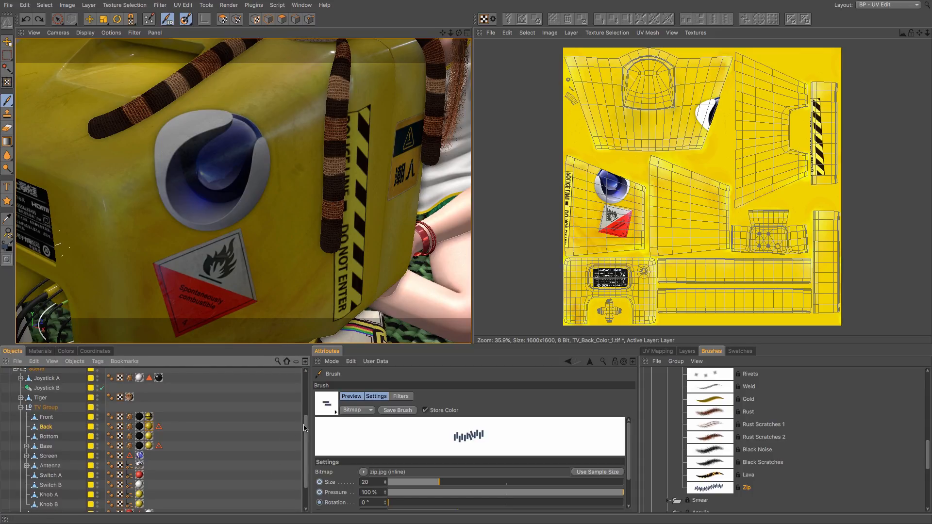
pyautogui.click(149, 427)
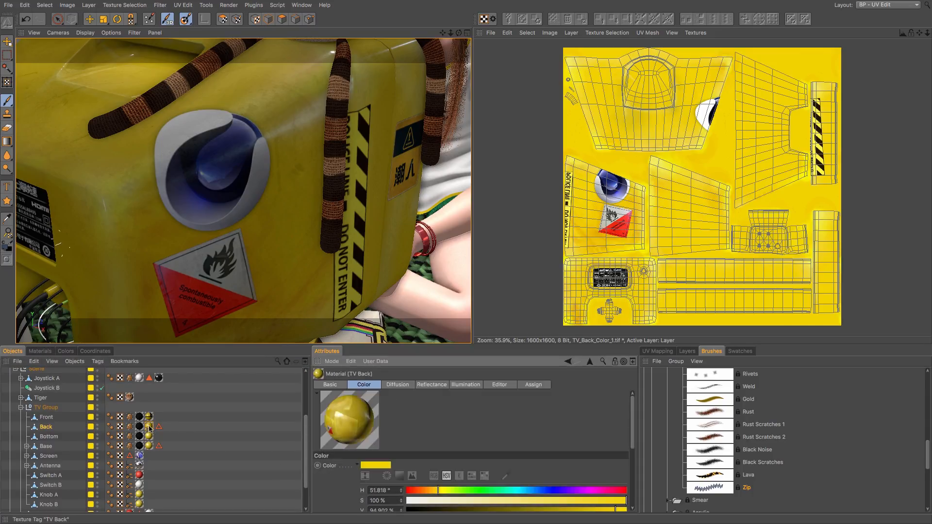
pyautogui.click(329, 384)
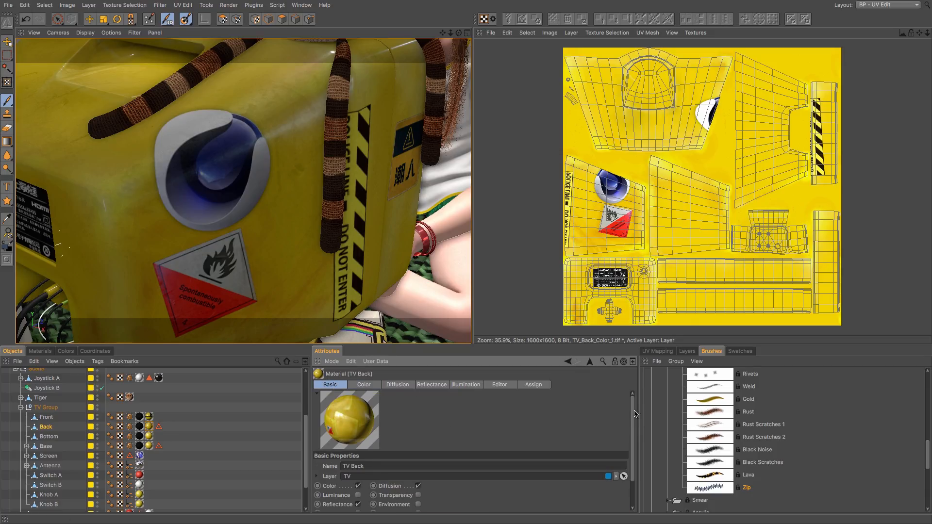
pyautogui.scroll(-3)
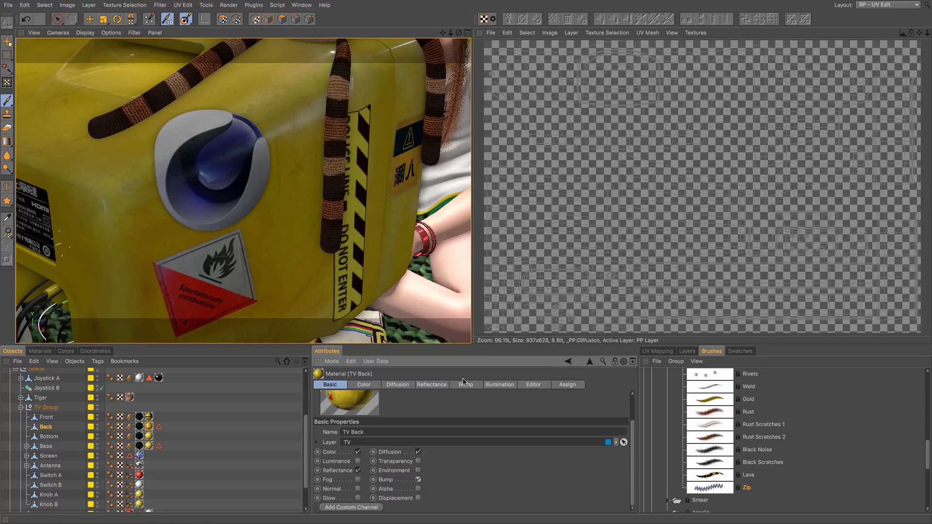
pyautogui.click(466, 384)
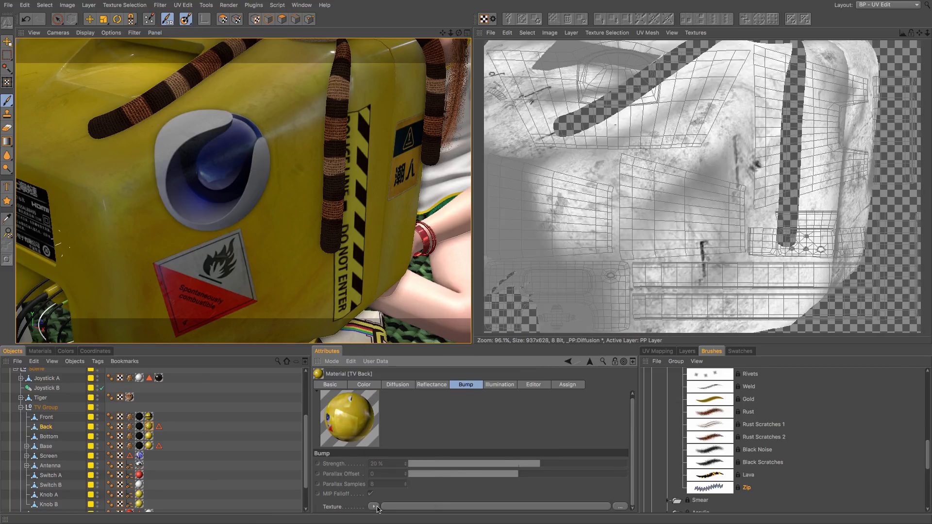
# Step: Create a new 1600×1600 grayscale bump texture, TV_Back_Bump_1
pyautogui.click(374, 507)
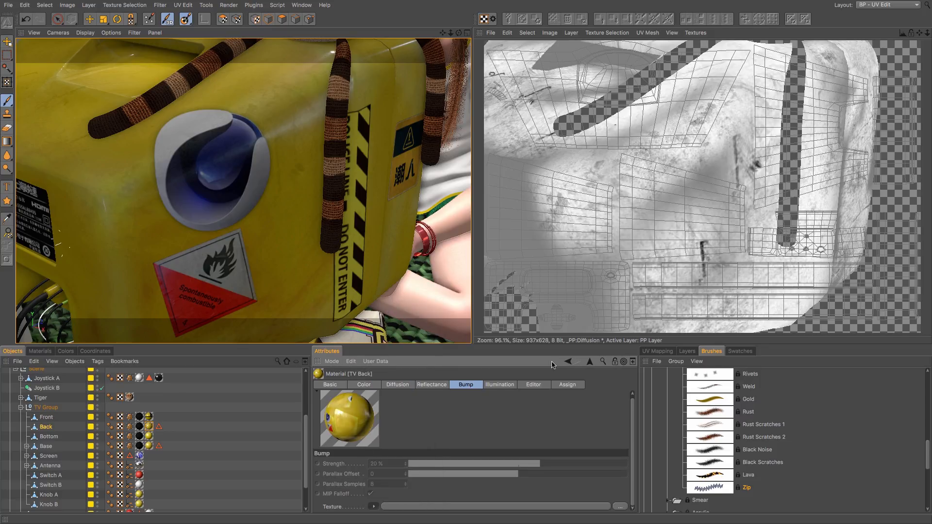
pyautogui.click(620, 506)
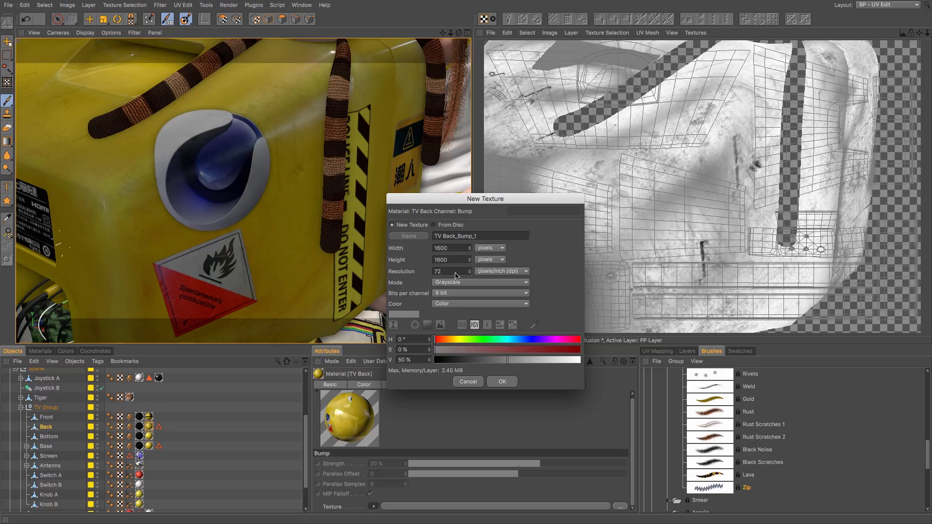
pyautogui.moveTo(456, 252)
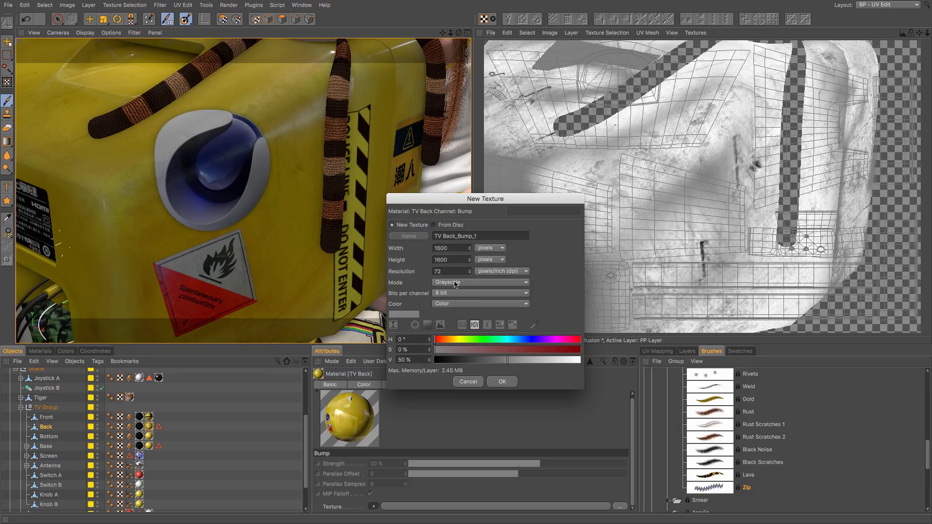
pyautogui.moveTo(501, 385)
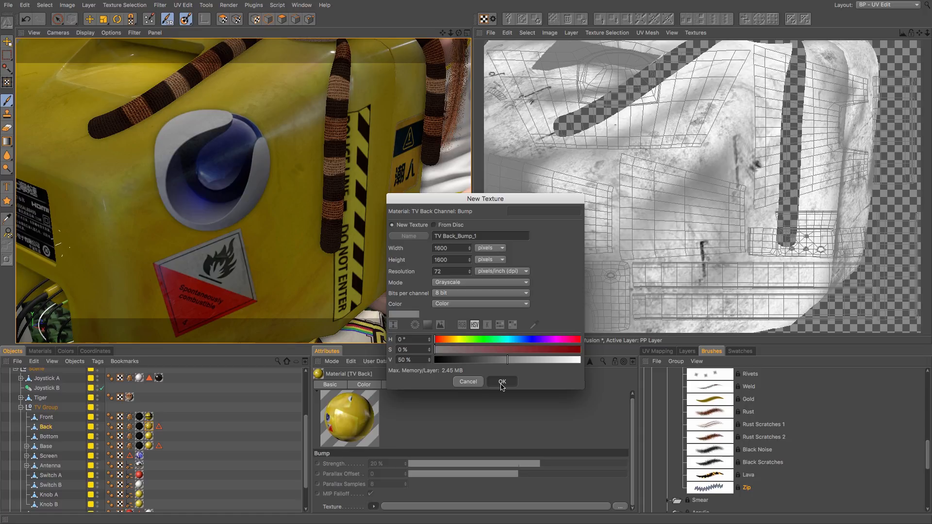
pyautogui.click(500, 381)
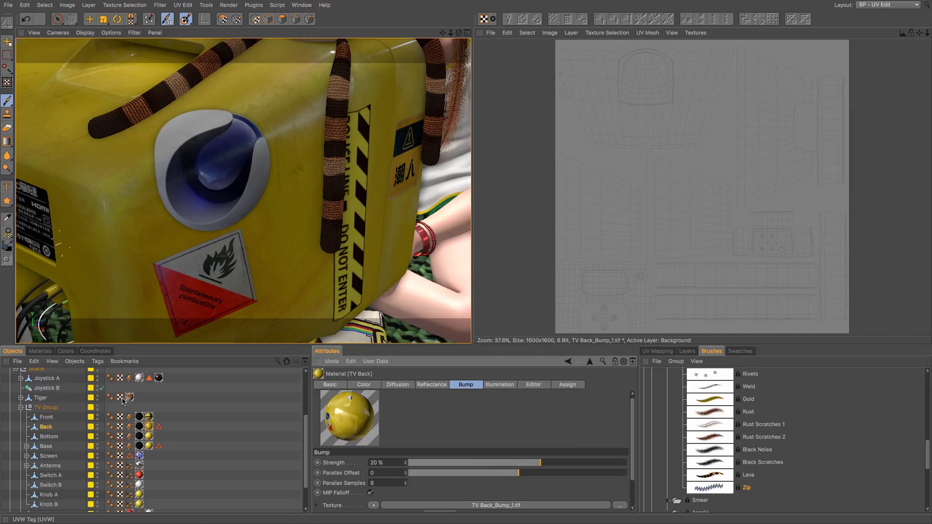
# Step: Return to the materials list with the TV Back bump layer shown
pyautogui.click(38, 351)
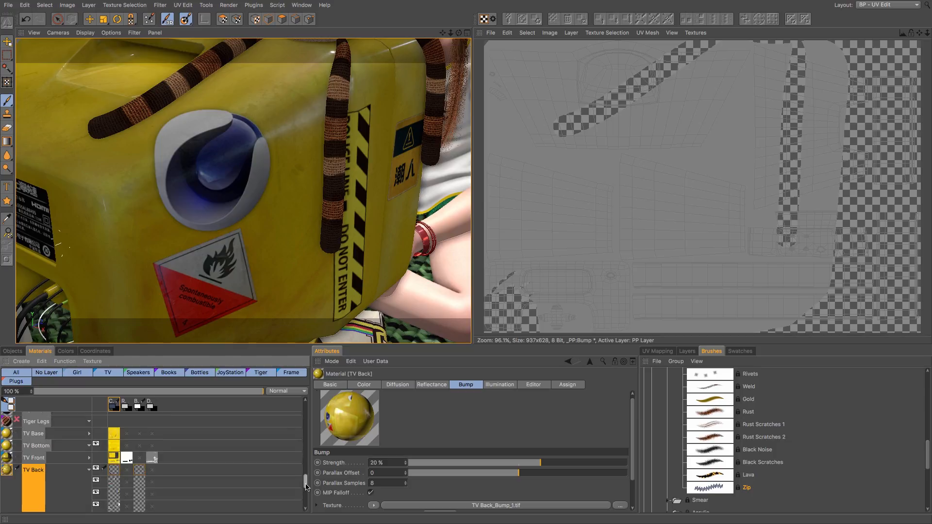
pyautogui.scroll(-3)
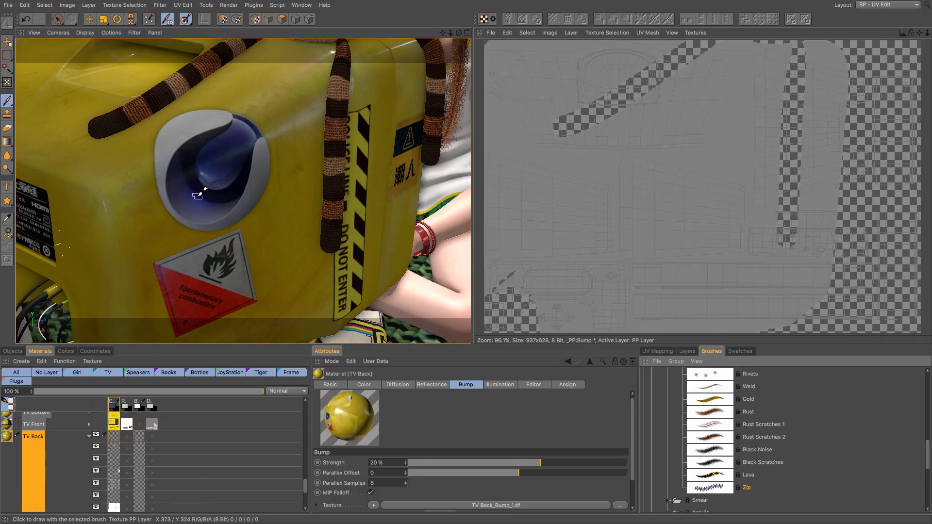
pyautogui.moveTo(85, 149)
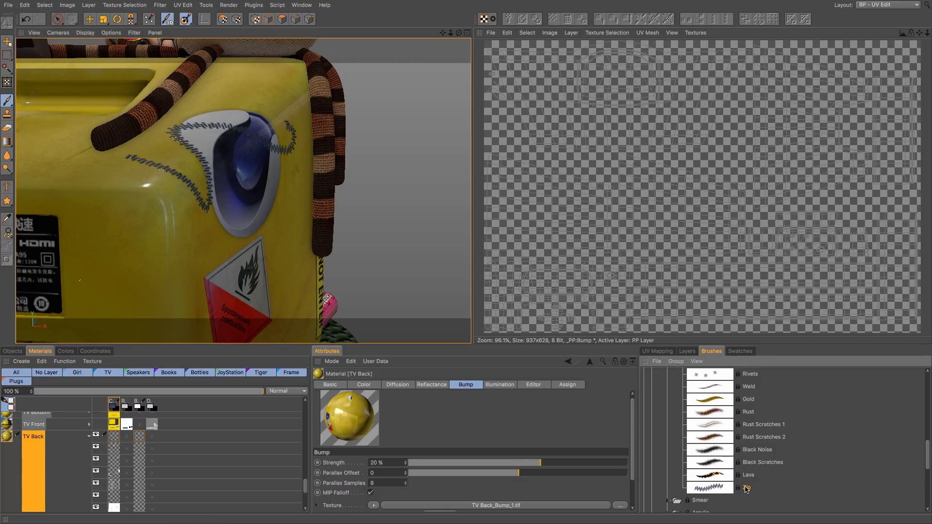
# Step: Review the Zip brush's effector settings without changes, then paint Rust Scratches 1 grooves beside the tape
pyautogui.click(708, 487)
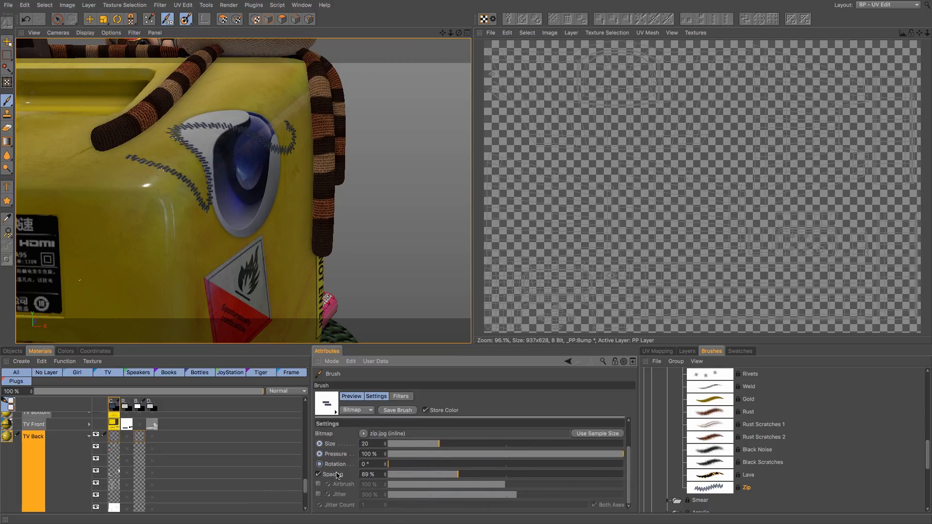
pyautogui.click(383, 454)
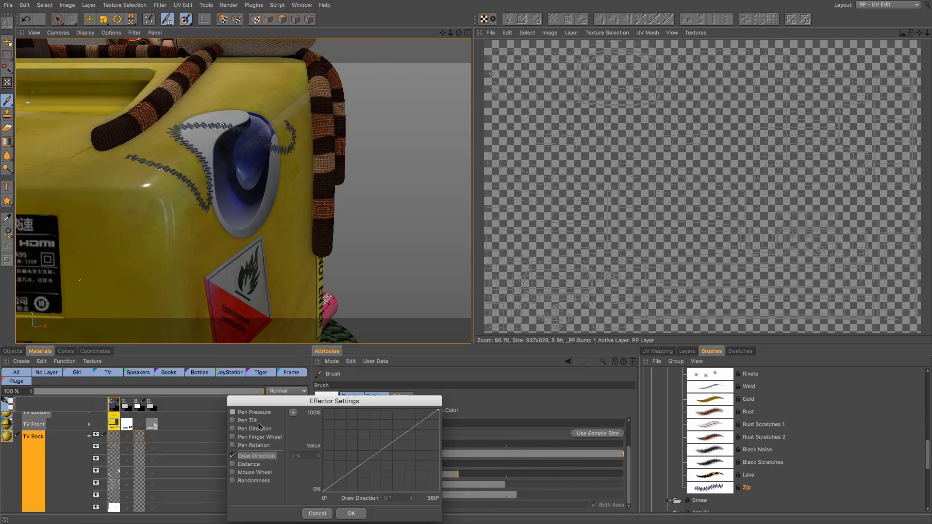
pyautogui.moveTo(268, 431)
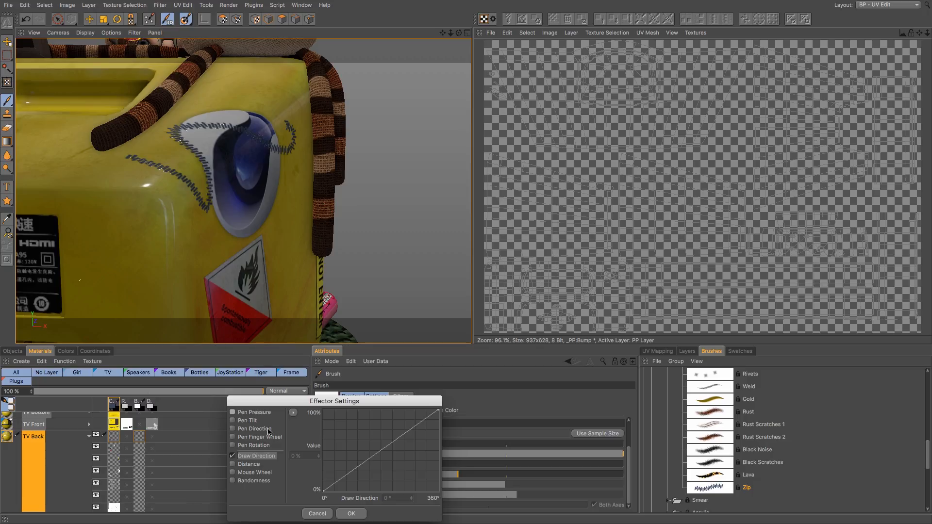
pyautogui.moveTo(321, 514)
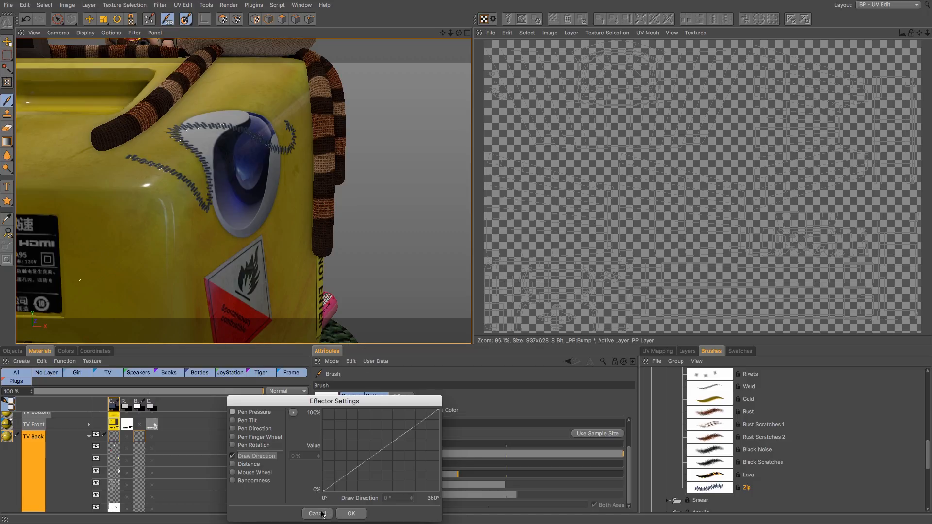
pyautogui.click(316, 512)
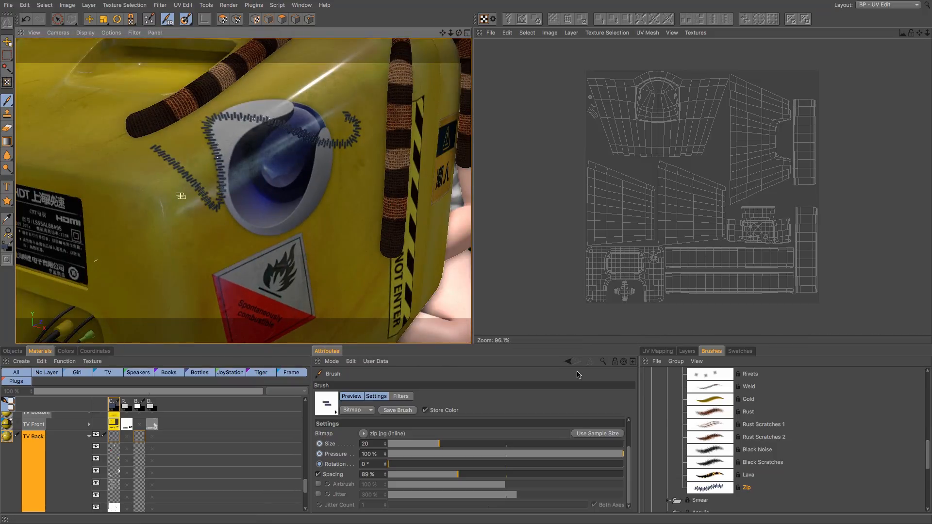
pyautogui.click(764, 425)
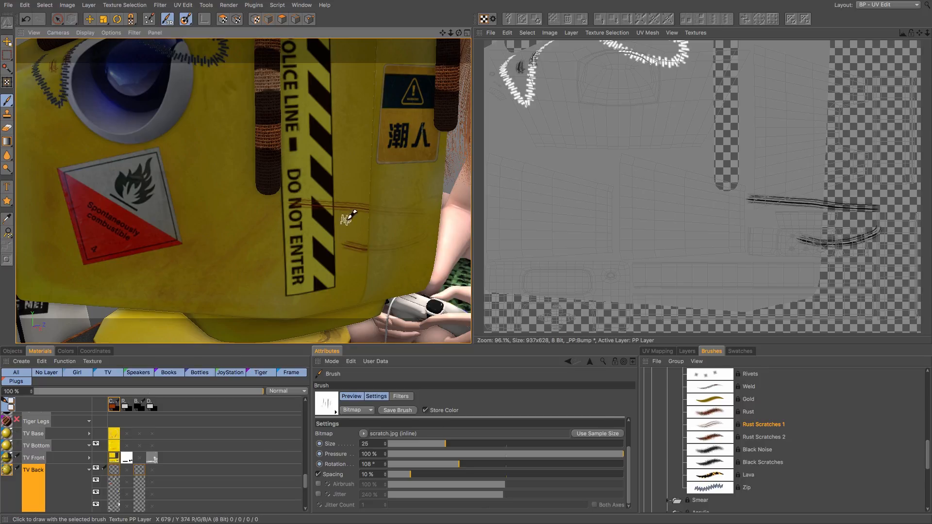
pyautogui.moveTo(50, 451)
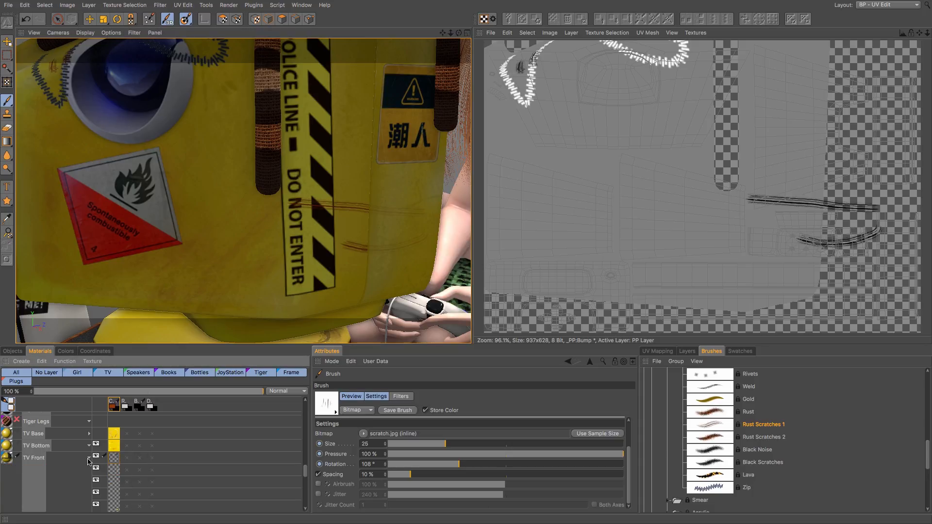
pyautogui.moveTo(85, 457)
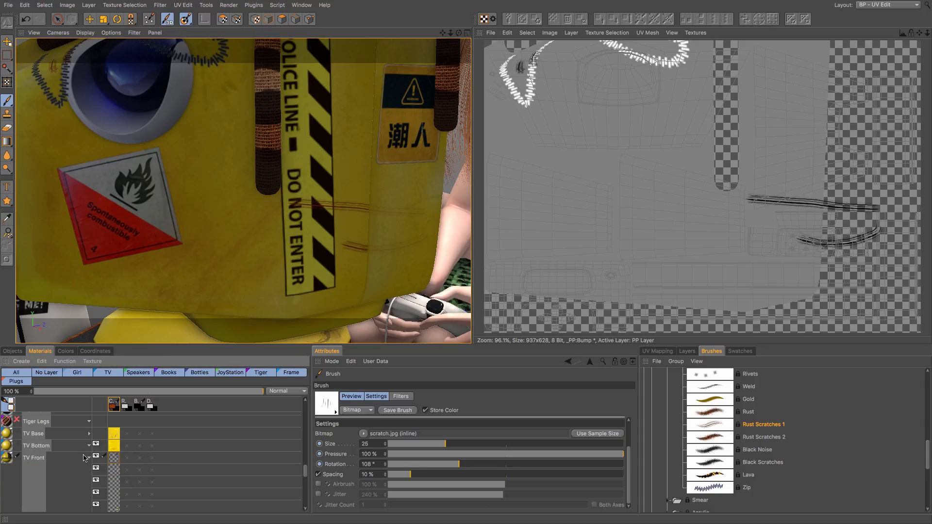
# Step: Switch the TV Front colour texture's paint layer from Multiply to Normal blending at 57% opacity
pyautogui.click(34, 457)
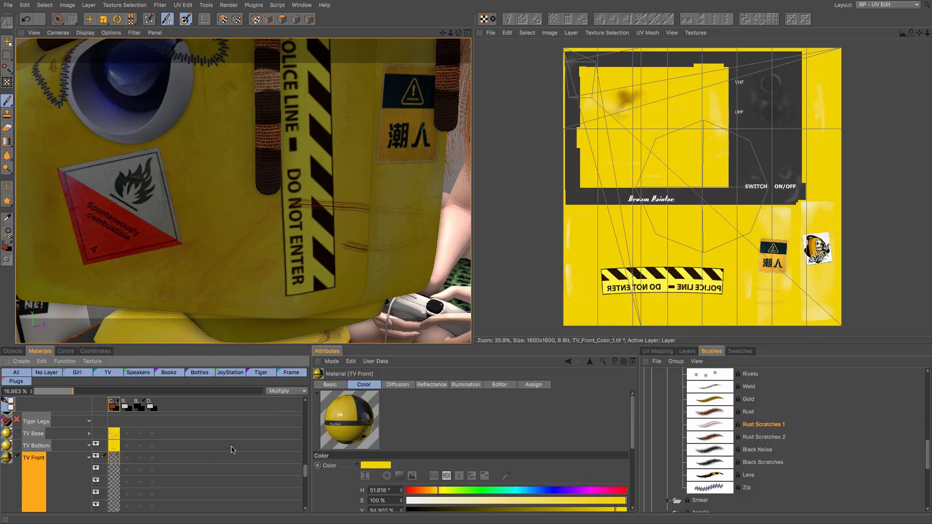
pyautogui.click(287, 391)
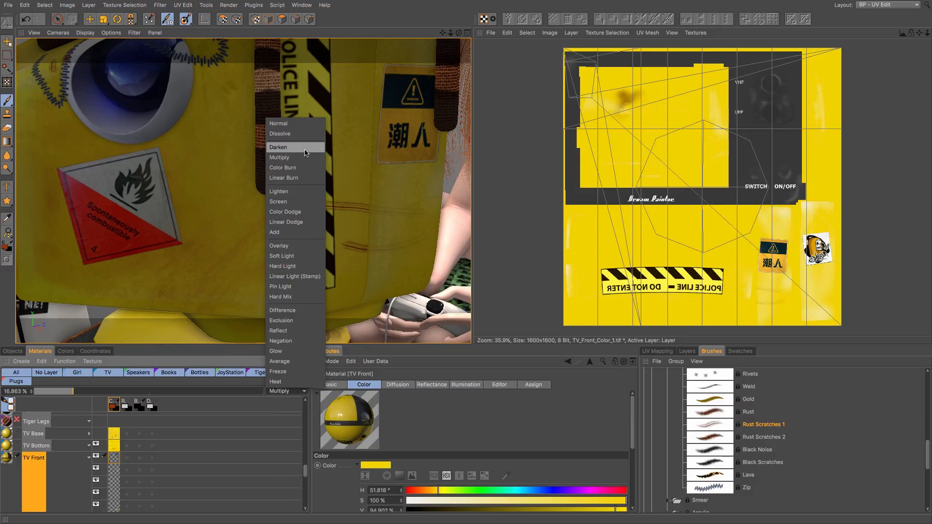
pyautogui.click(279, 123)
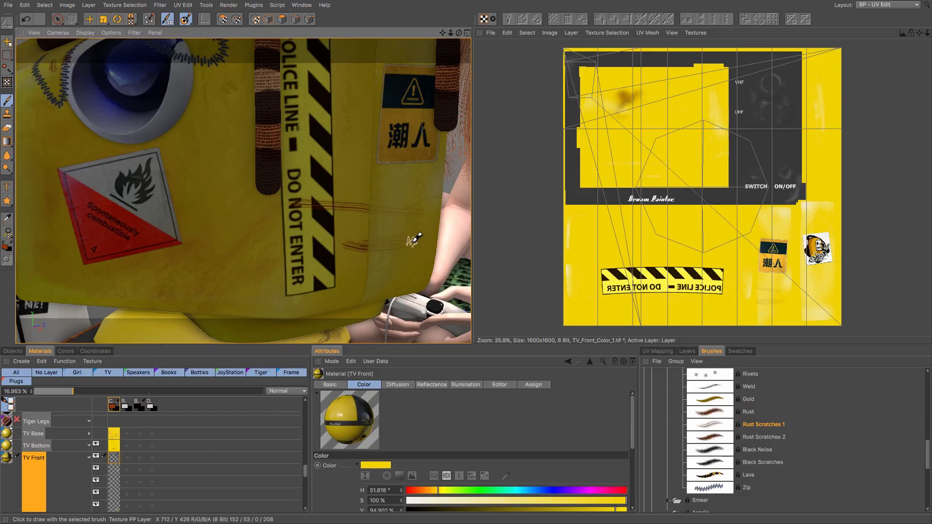
pyautogui.moveTo(88, 461)
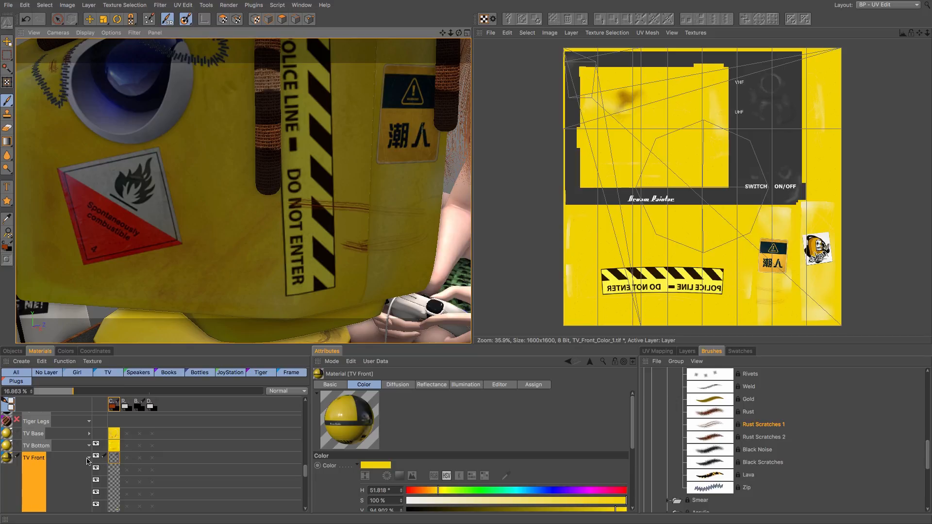
pyautogui.scroll(-3)
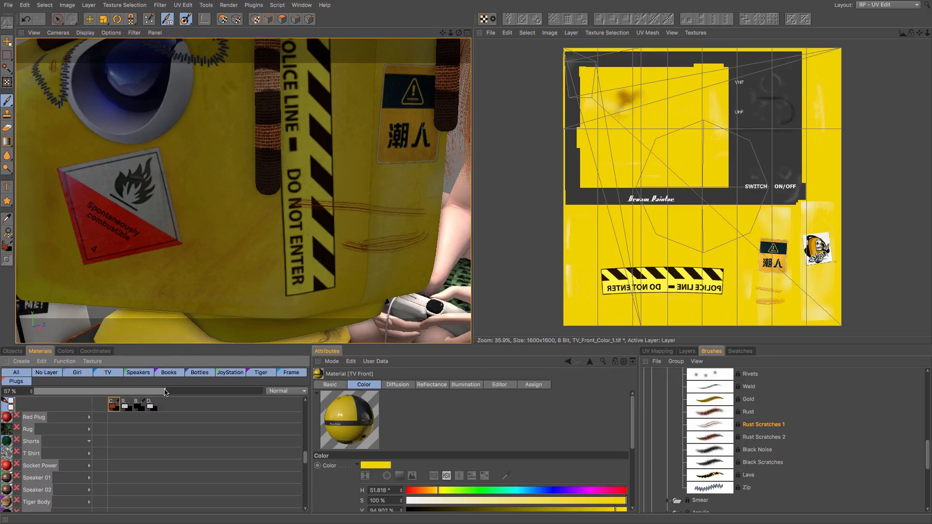
pyautogui.moveTo(335, 171)
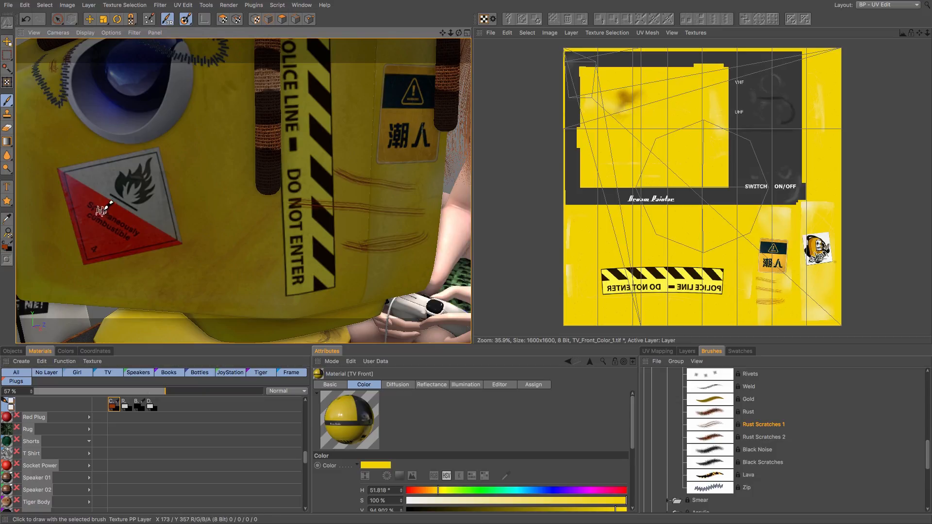
pyautogui.moveTo(329, 241)
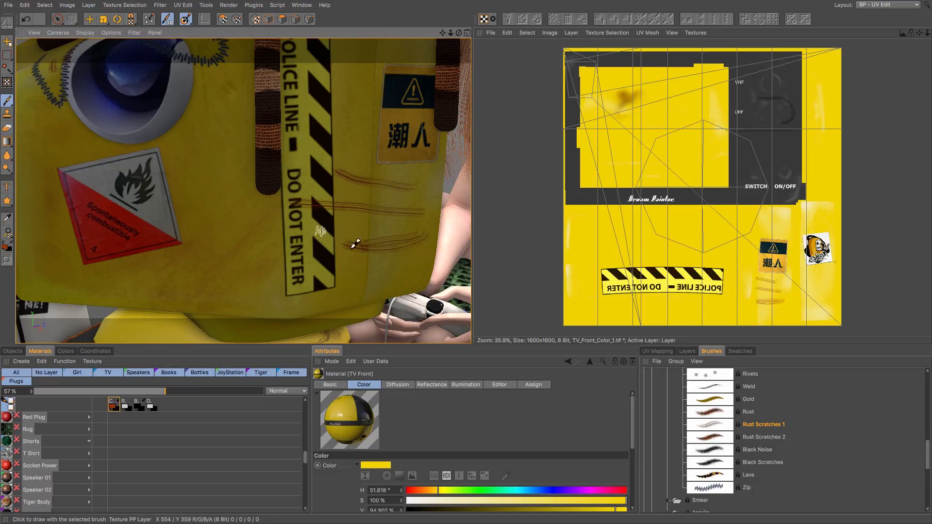
pyautogui.moveTo(398, 196)
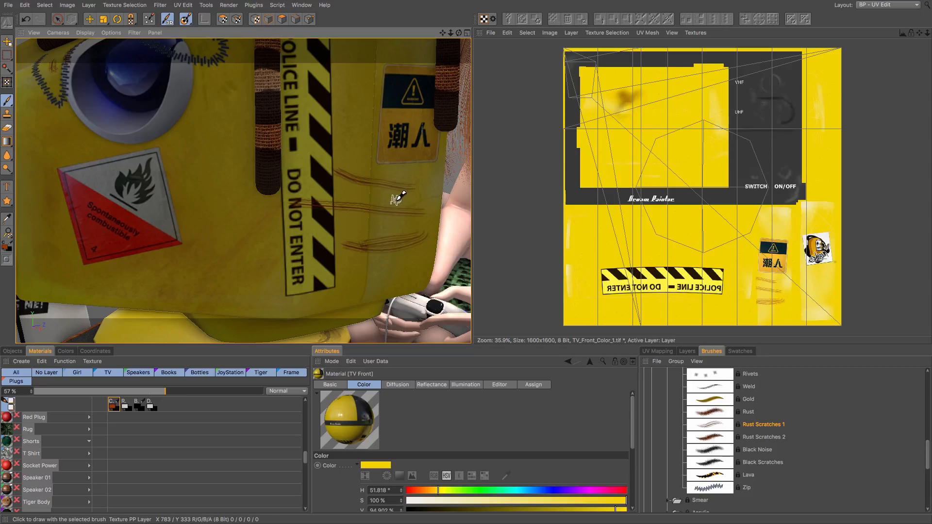
pyautogui.moveTo(193, 202)
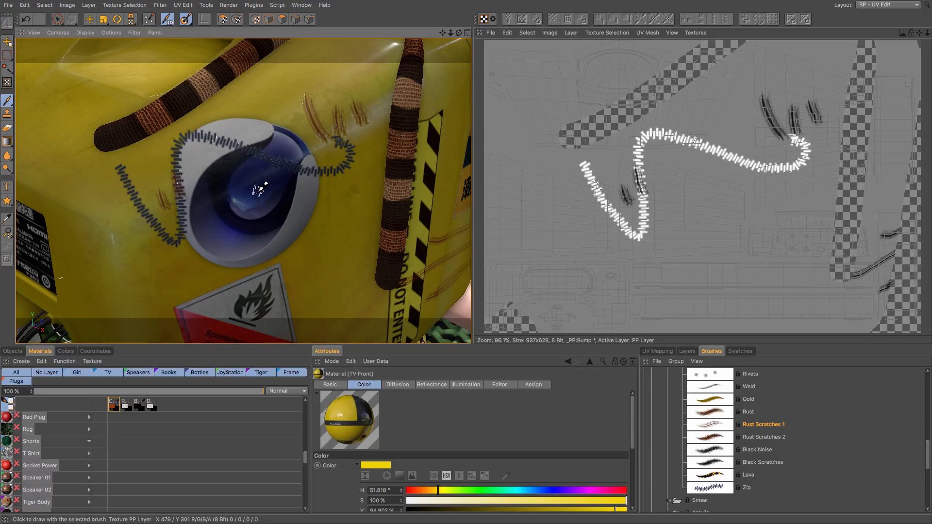
pyautogui.moveTo(266, 191)
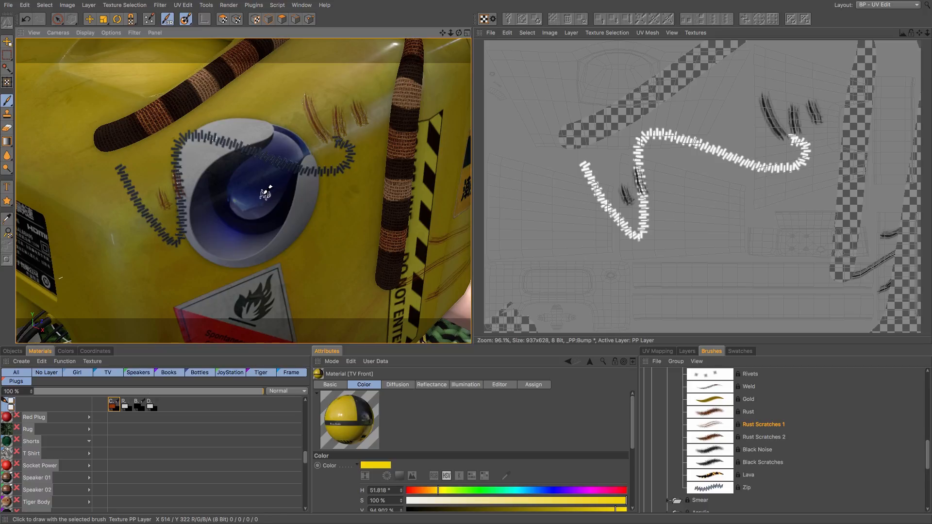
pyautogui.moveTo(261, 201)
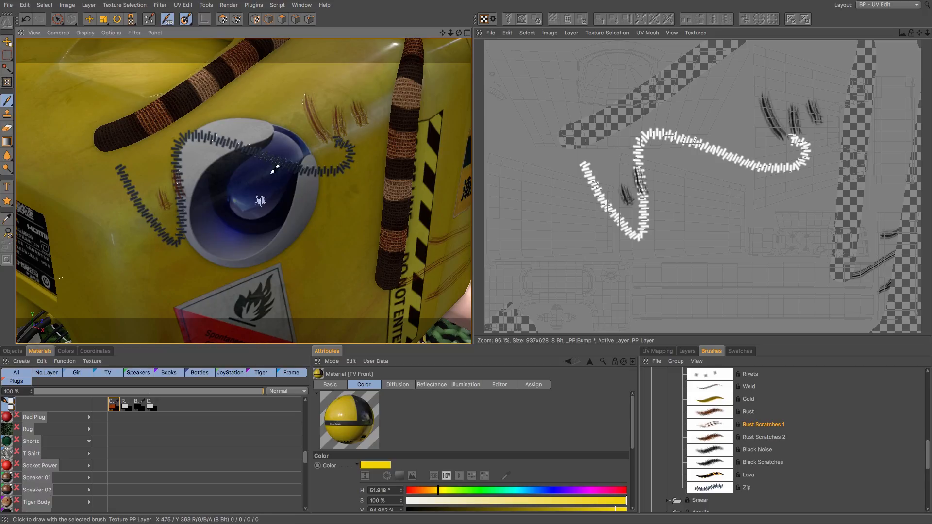
pyautogui.moveTo(129, 186)
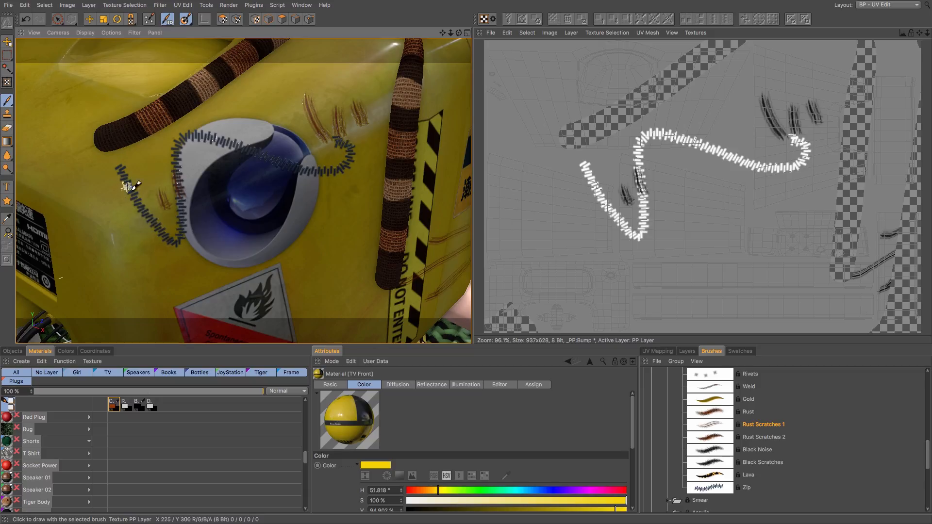
pyautogui.moveTo(342, 149)
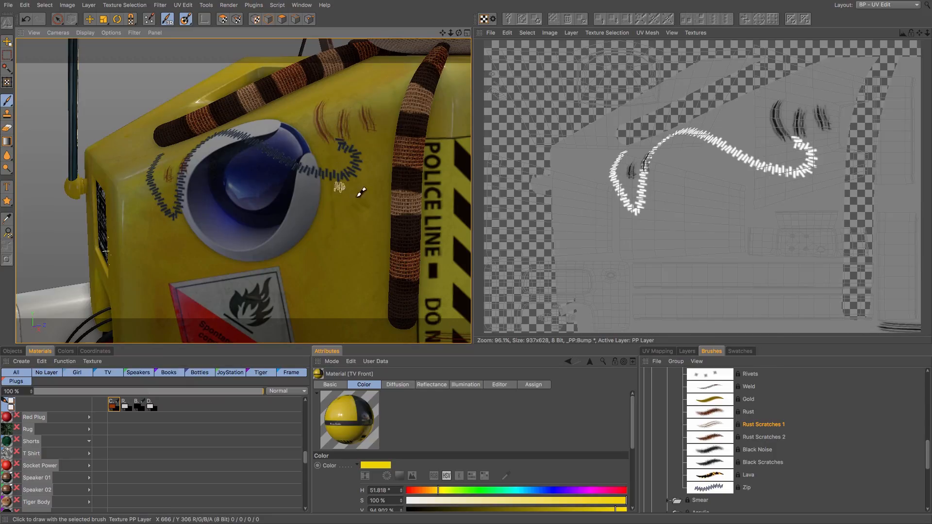
pyautogui.moveTo(165, 165)
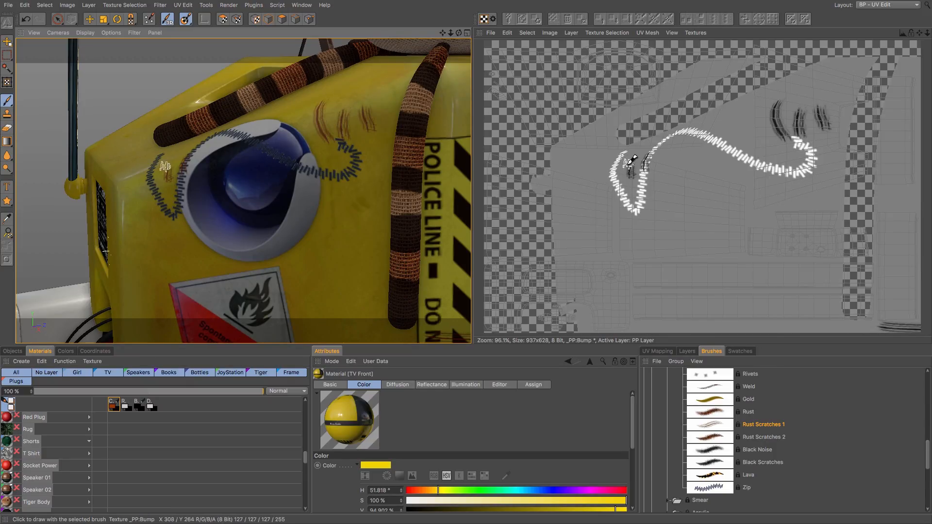
pyautogui.moveTo(246, 140)
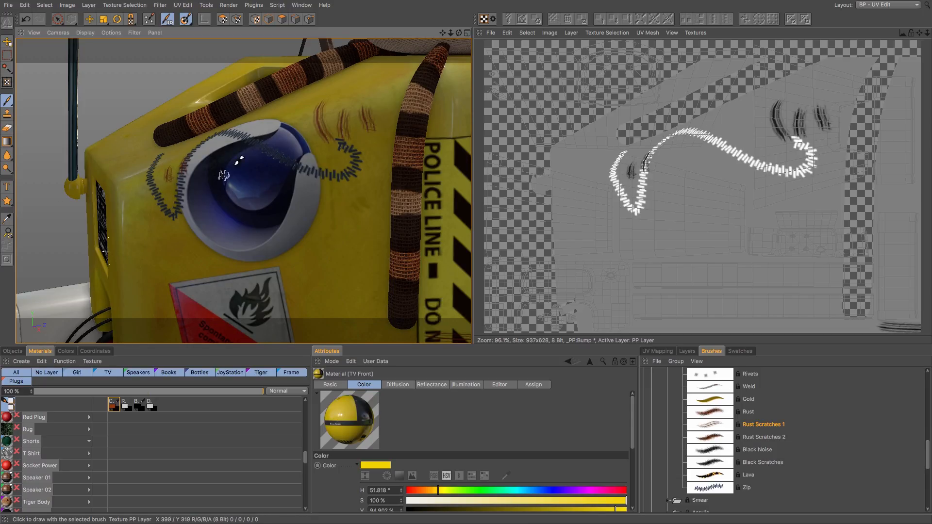
pyautogui.moveTo(300, 249)
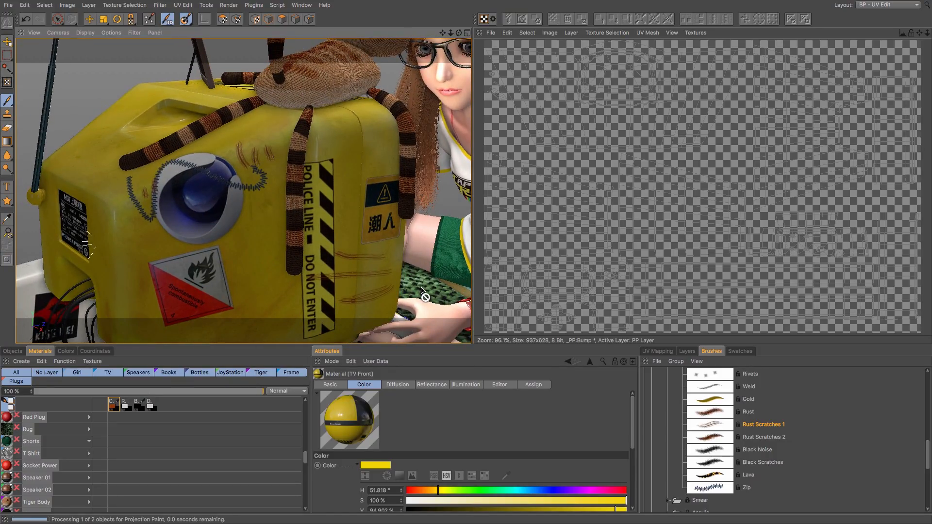
pyautogui.moveTo(422, 289)
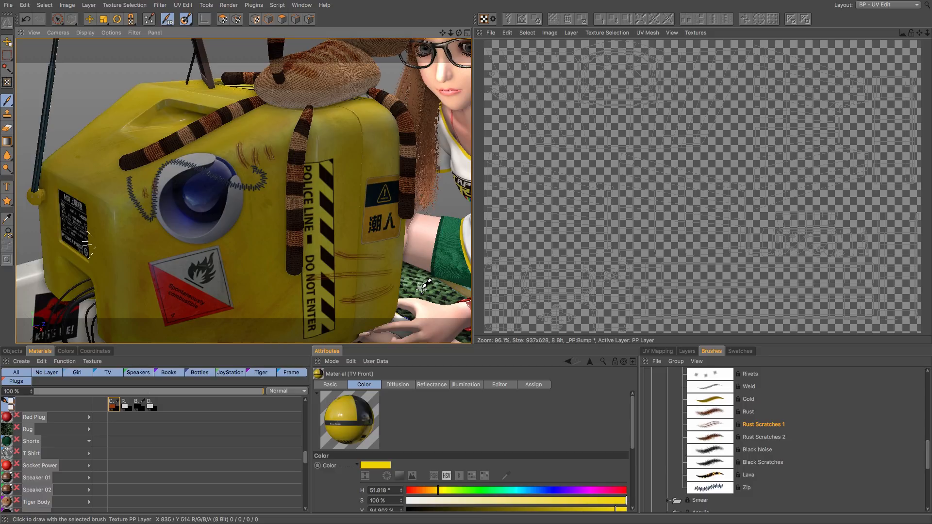